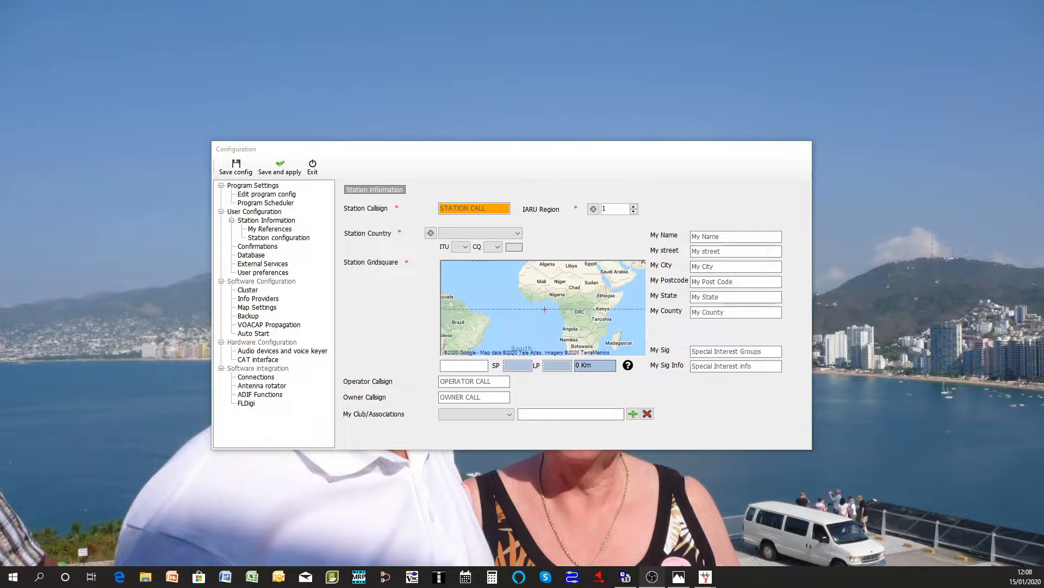
mouse_move(426, 175)
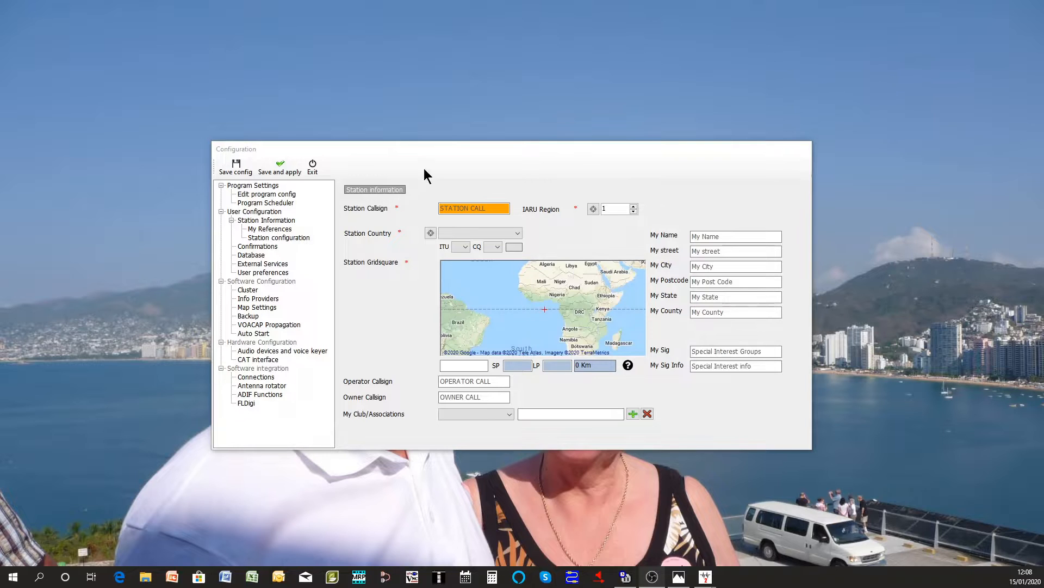
Step: Clear the STATION CALL placeholder from the Station Callsign box
left_click(267, 220)
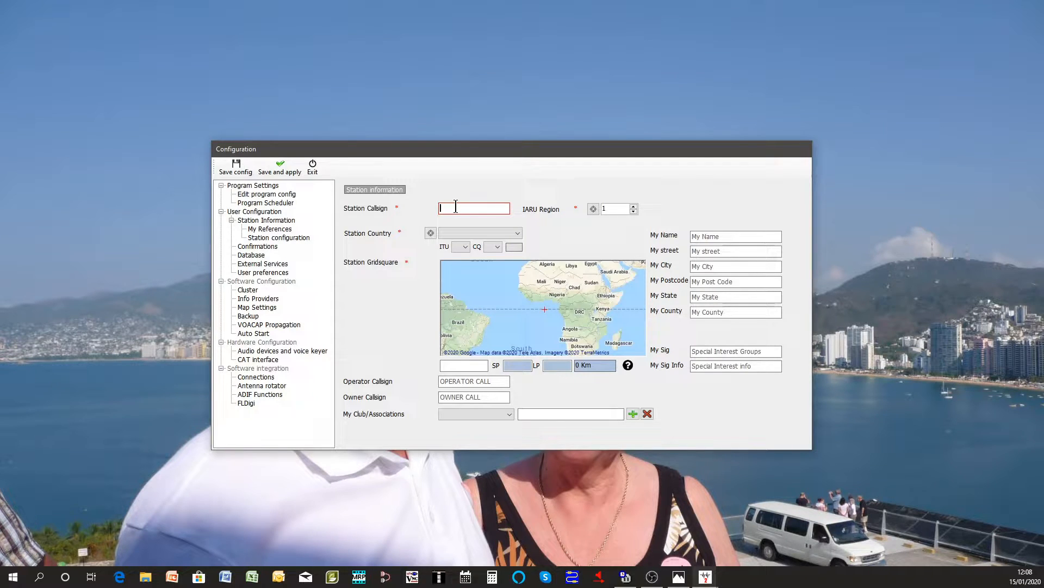
mouse_move(439, 196)
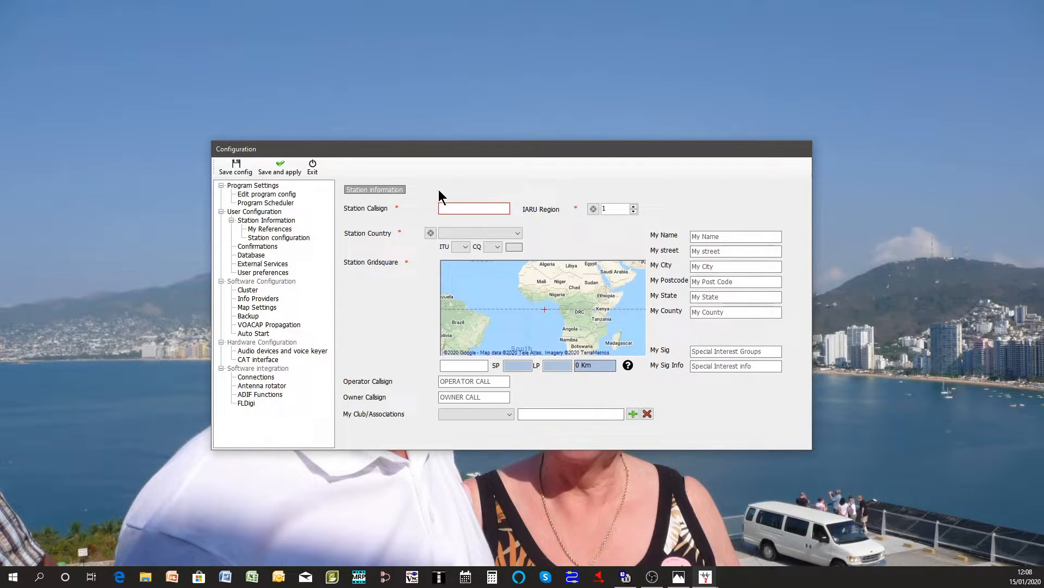
mouse_move(410, 268)
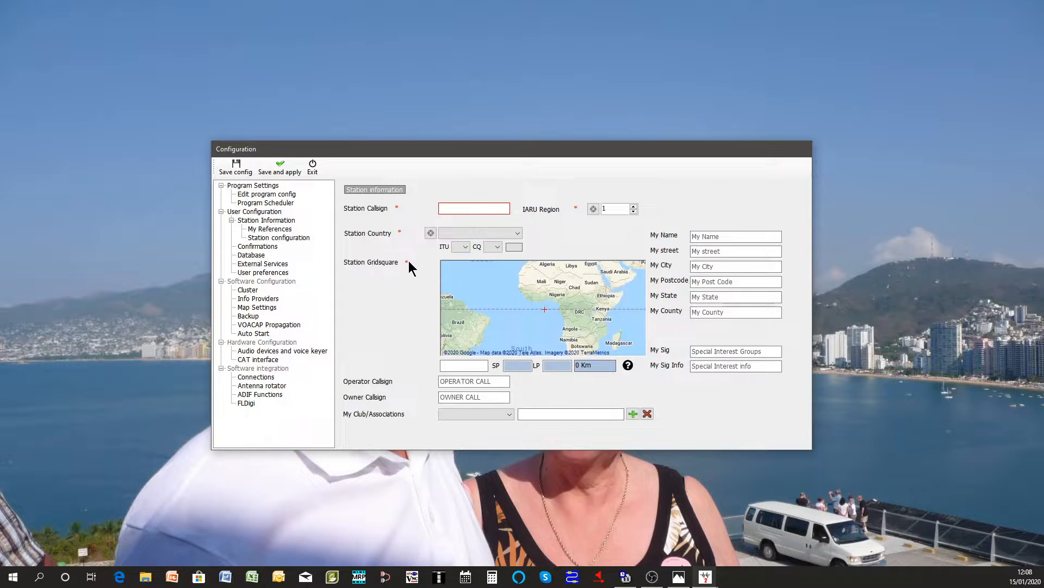
mouse_move(405, 226)
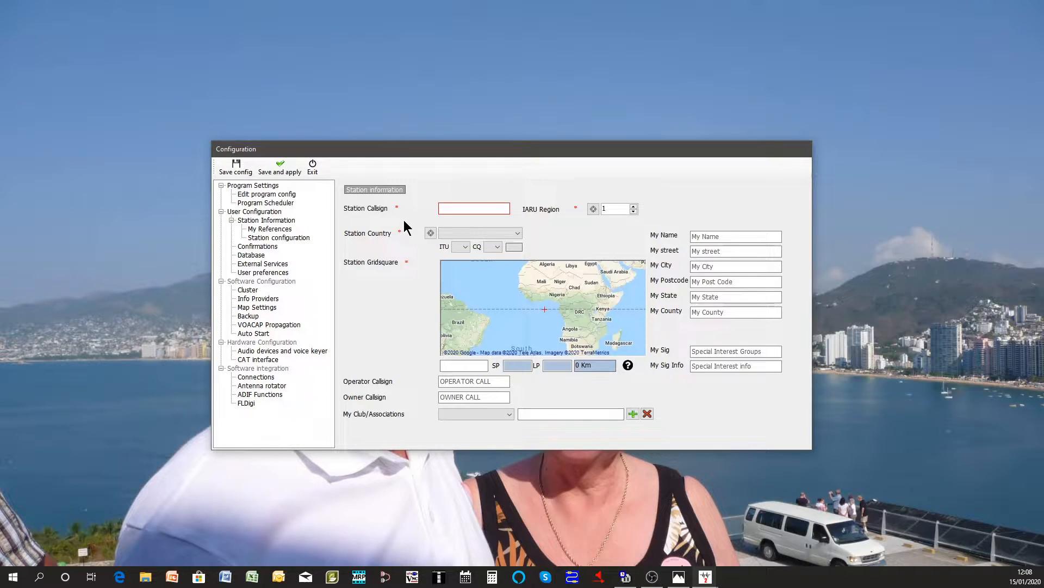
Step: Enter G4POP as the station callsign and choose England as the station country
type("G4")
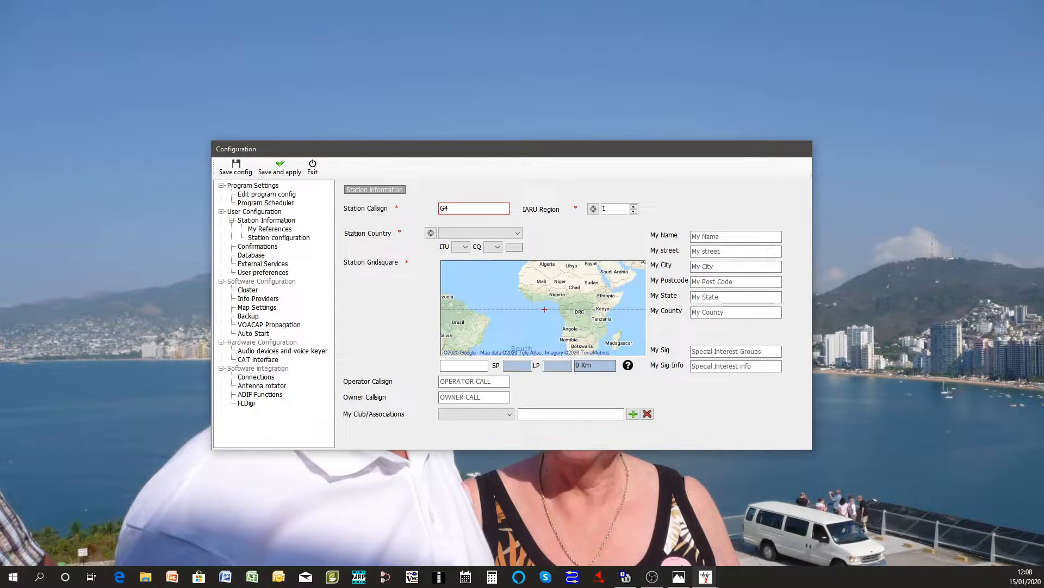
type("POP")
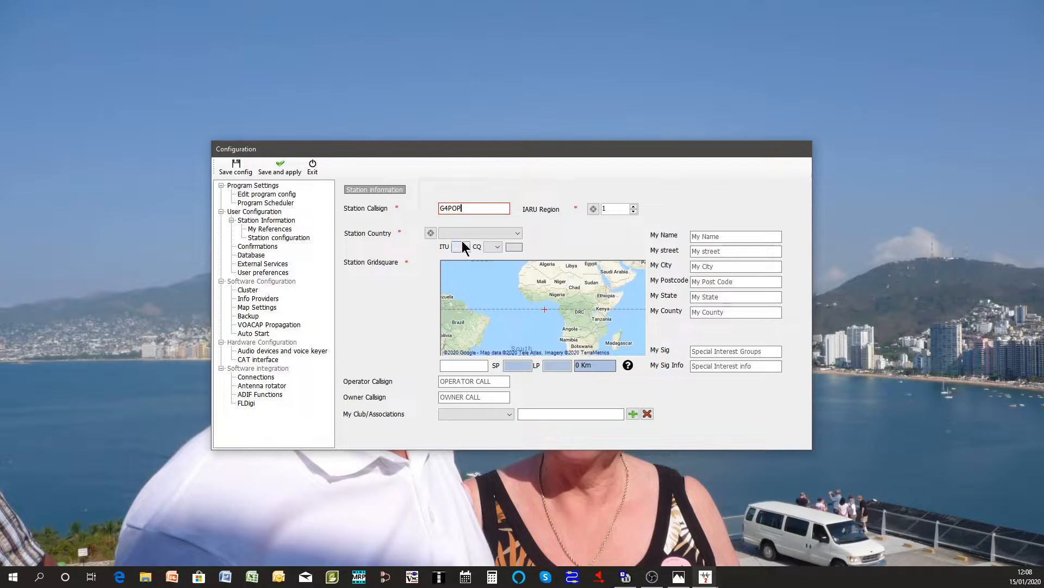
left_click(518, 232)
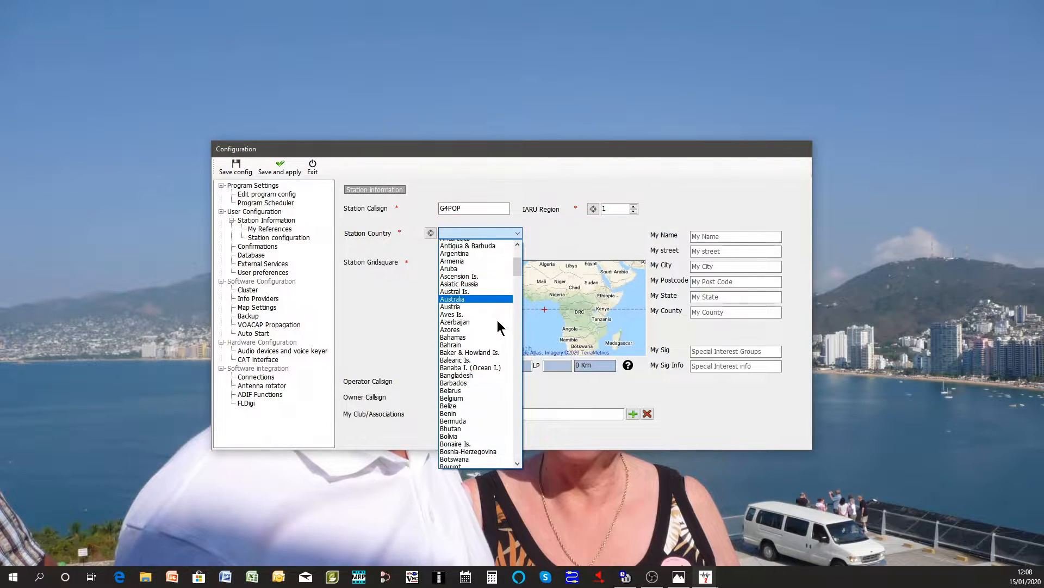
scroll("down", 3)
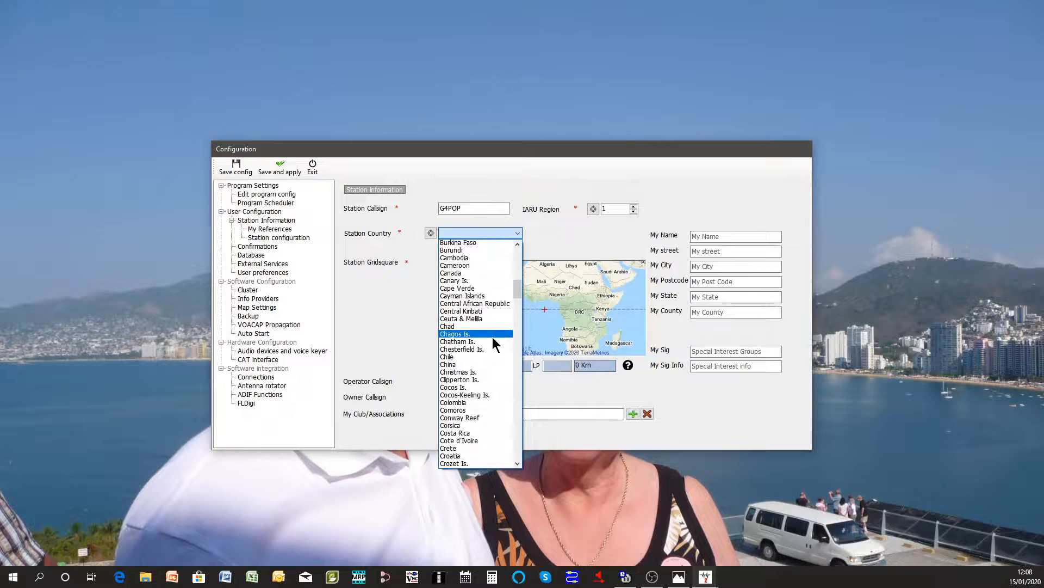
scroll("down", 3)
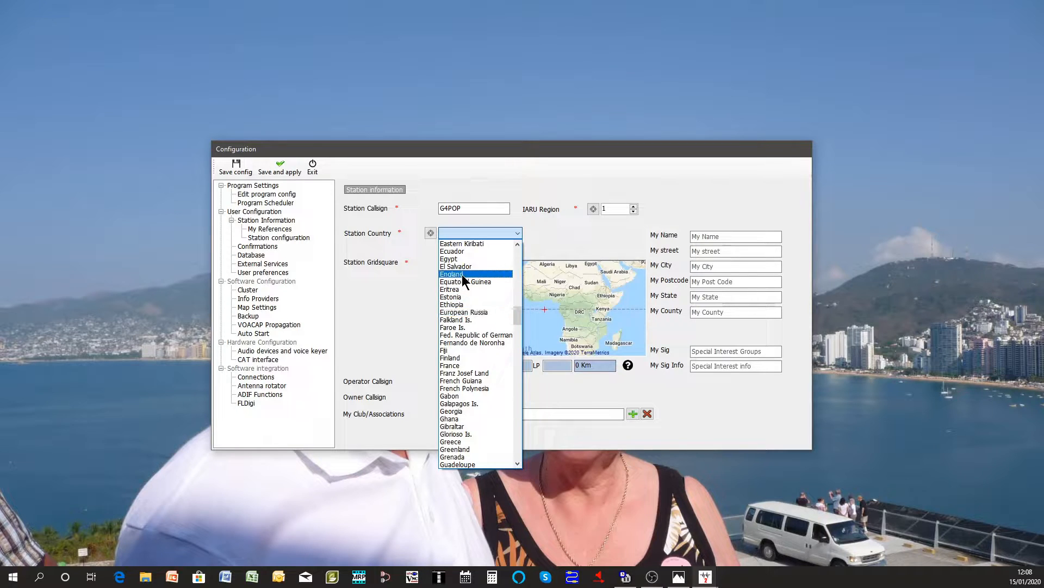
left_click(452, 274)
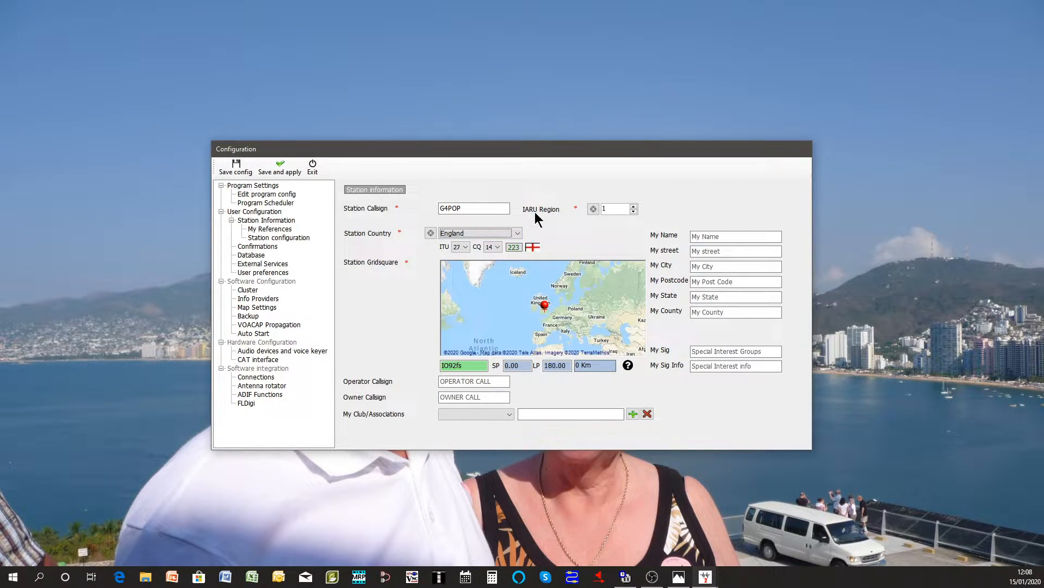
mouse_move(606, 223)
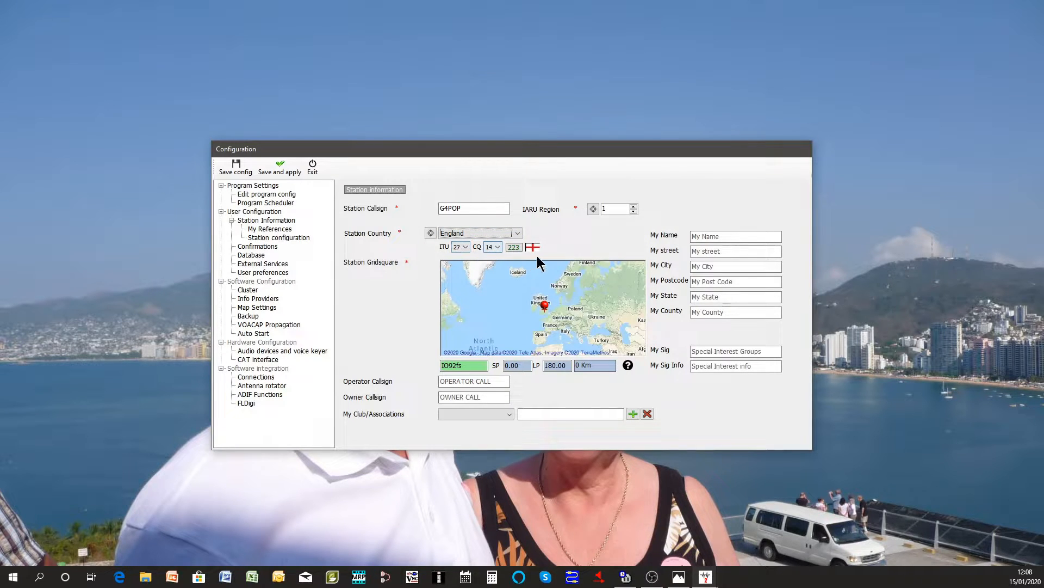
mouse_move(510, 291)
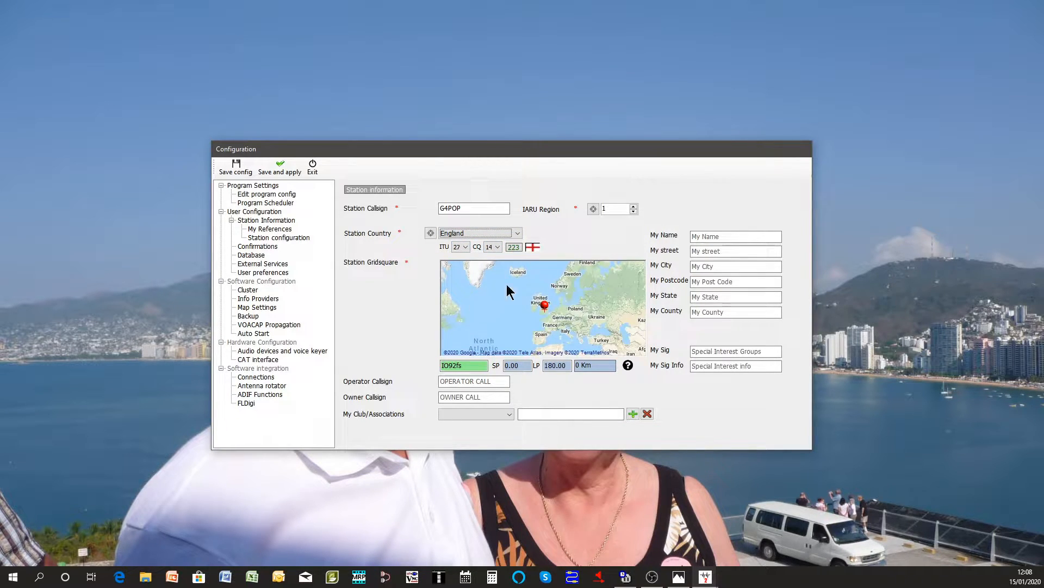
mouse_move(409, 348)
type("JO01")
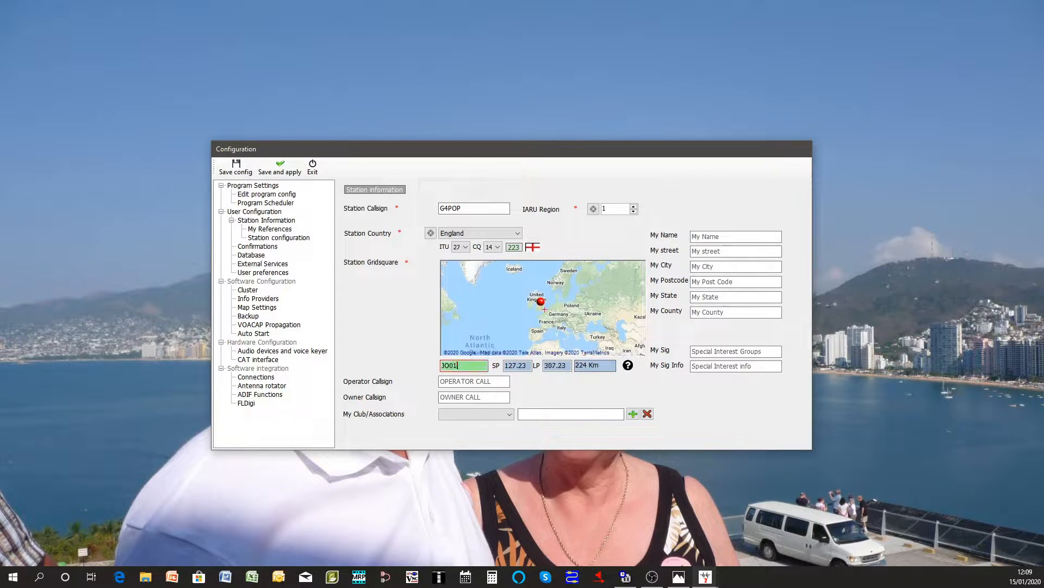
Step: Complete the gridsquare as JO01jp and enter G4POP for the operator and owner callsigns
type("jp")
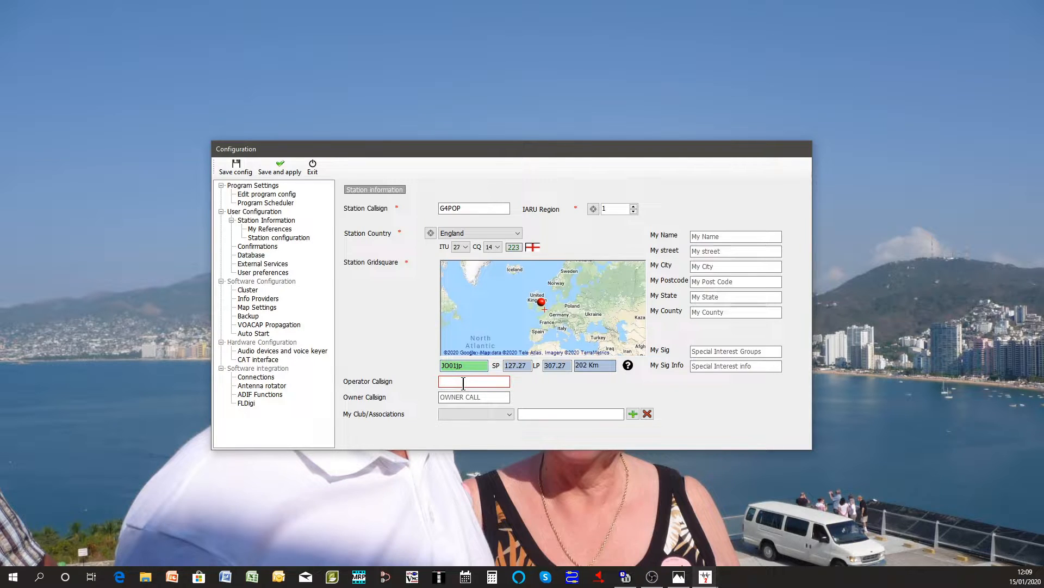
type("G4POP")
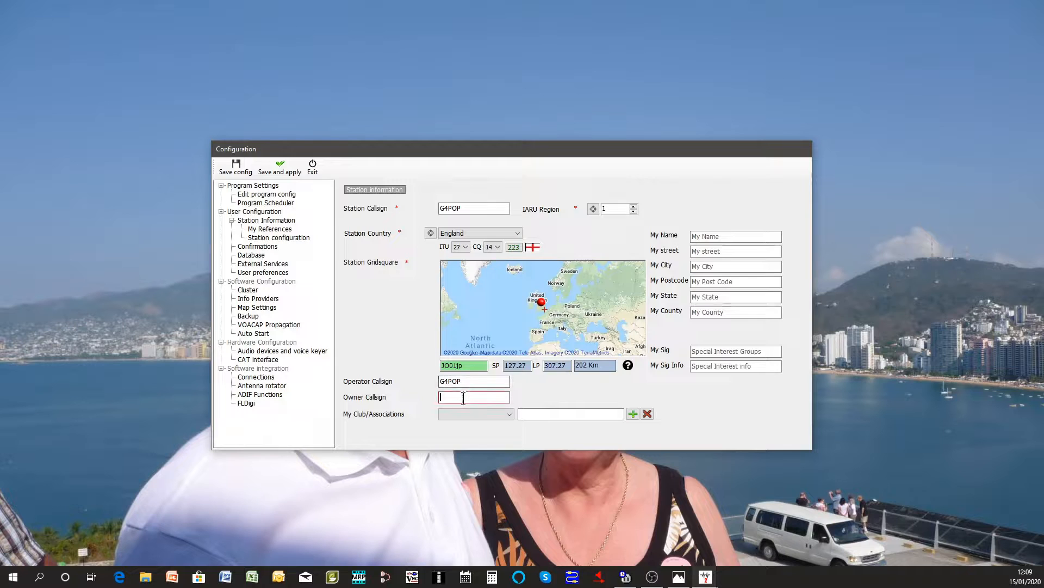
type("G4POP")
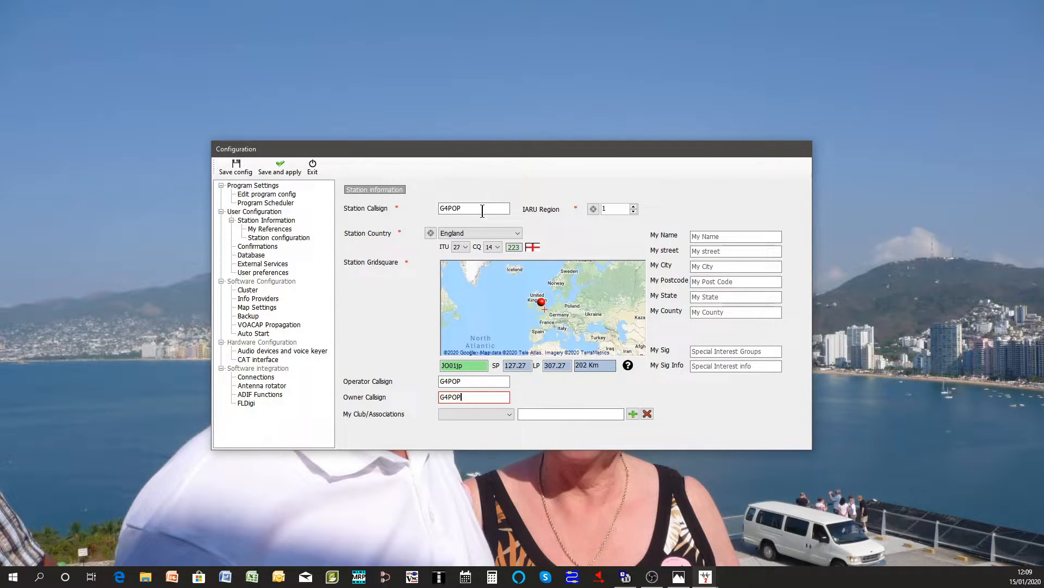
left_click(474, 381)
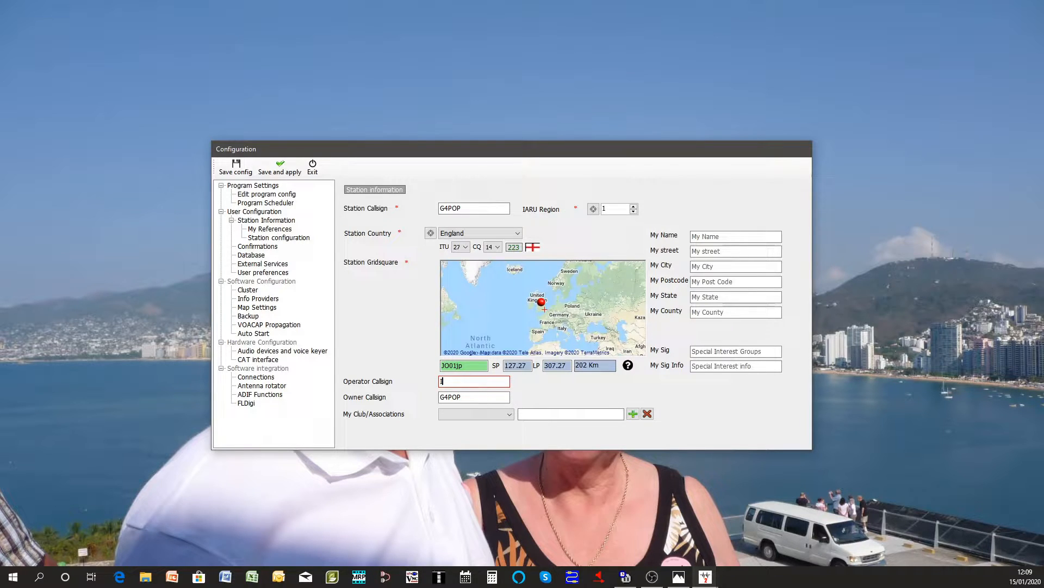
Step: Replace the operator callsign with IW3HMH, leaving the owner as G4POP
type("W3")
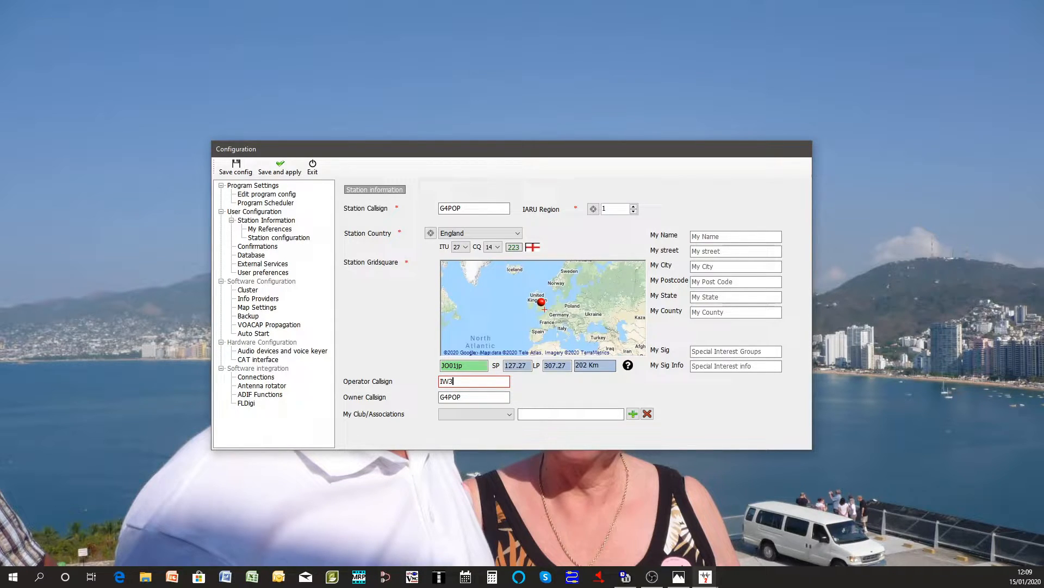
type("HMH")
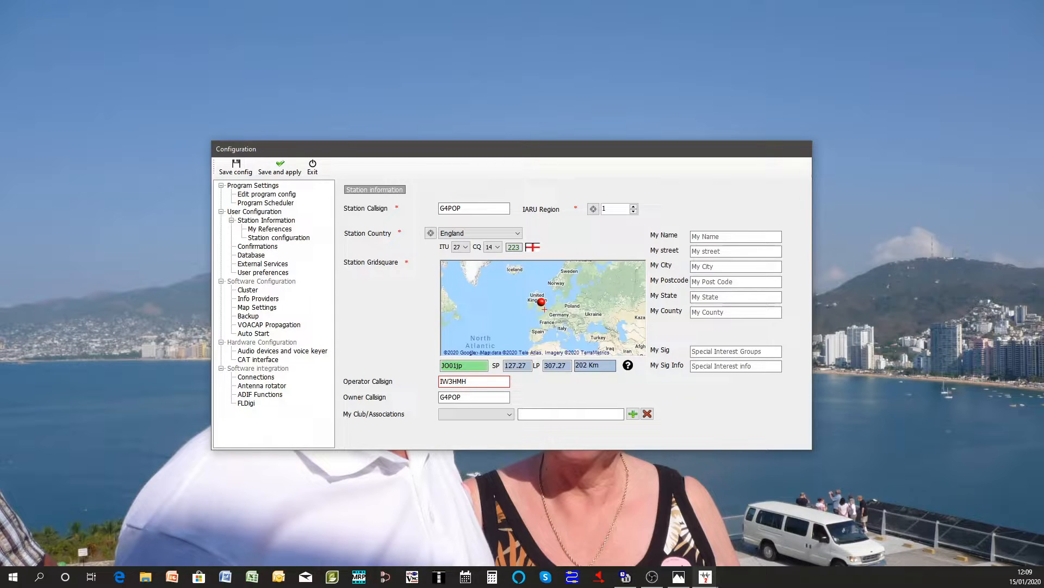
mouse_move(531, 233)
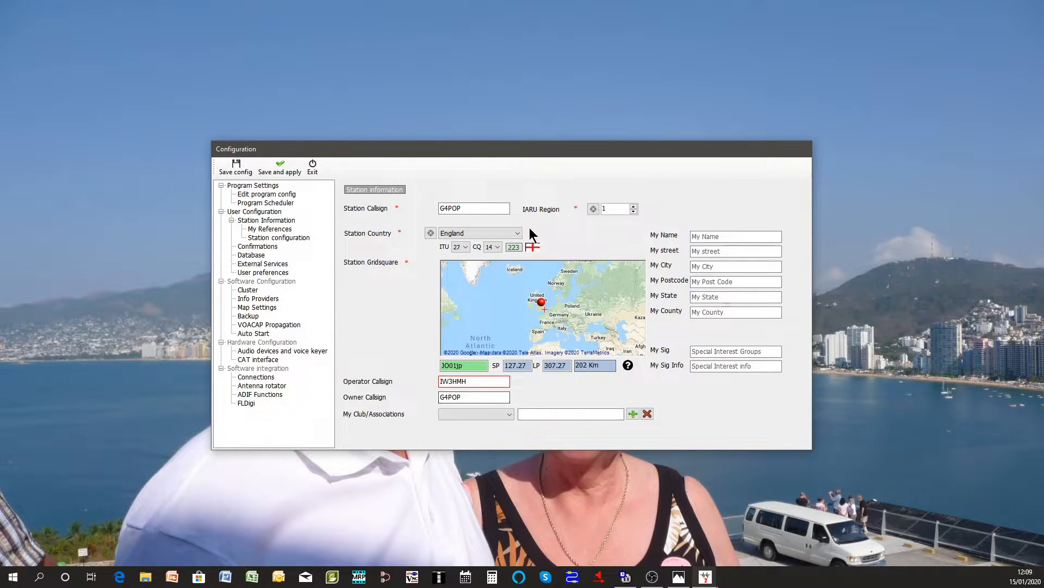
left_click(474, 396)
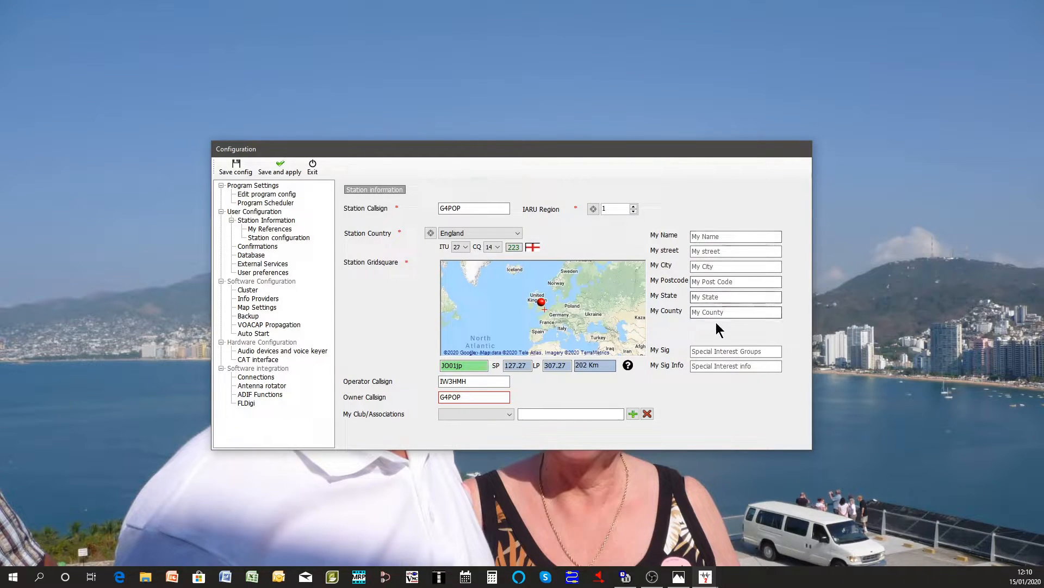
Step: Choose FISTS from the My Club/Associations list
left_click(473, 396)
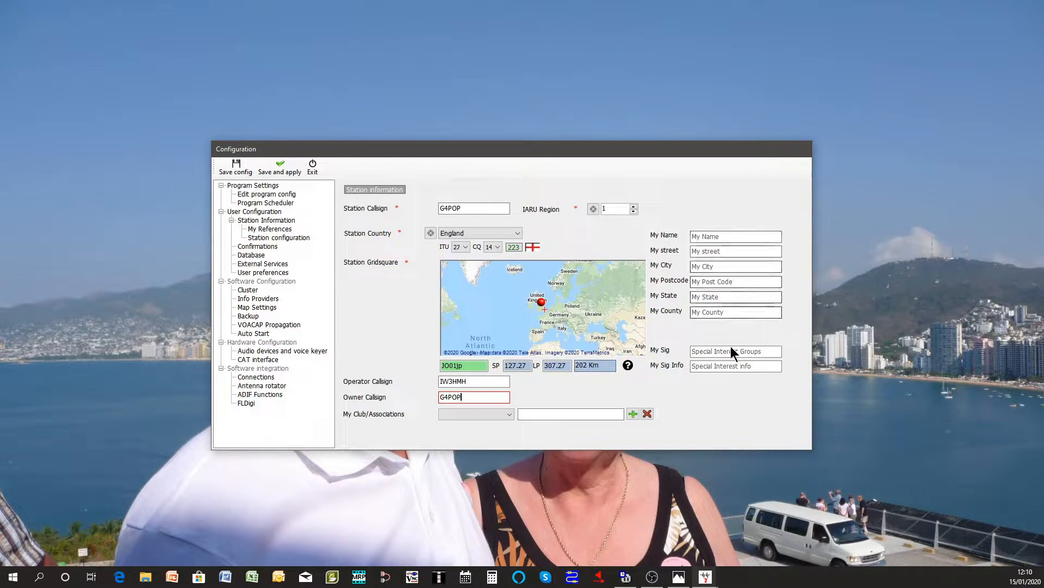
mouse_move(687, 362)
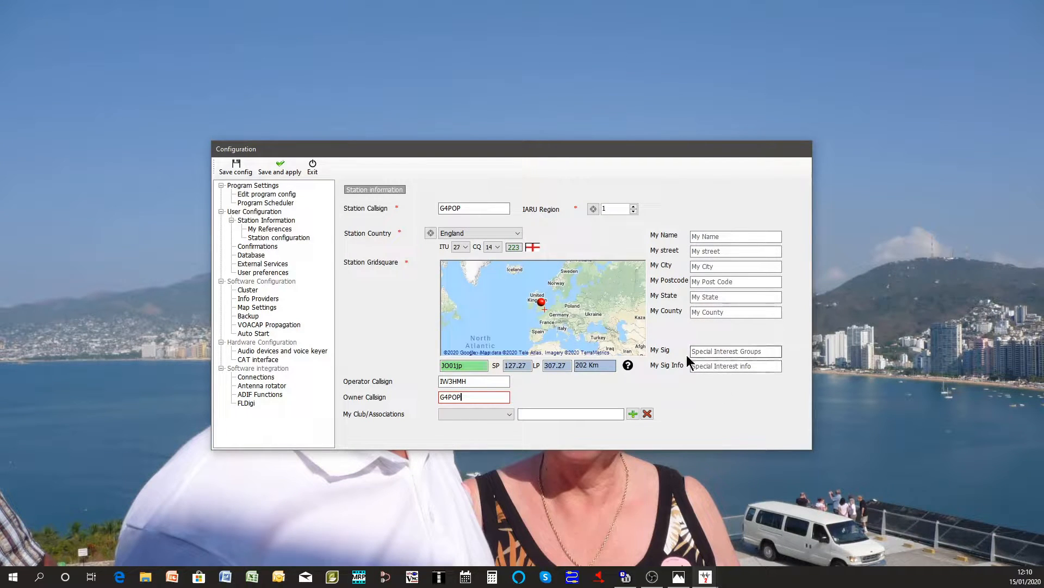
mouse_move(681, 395)
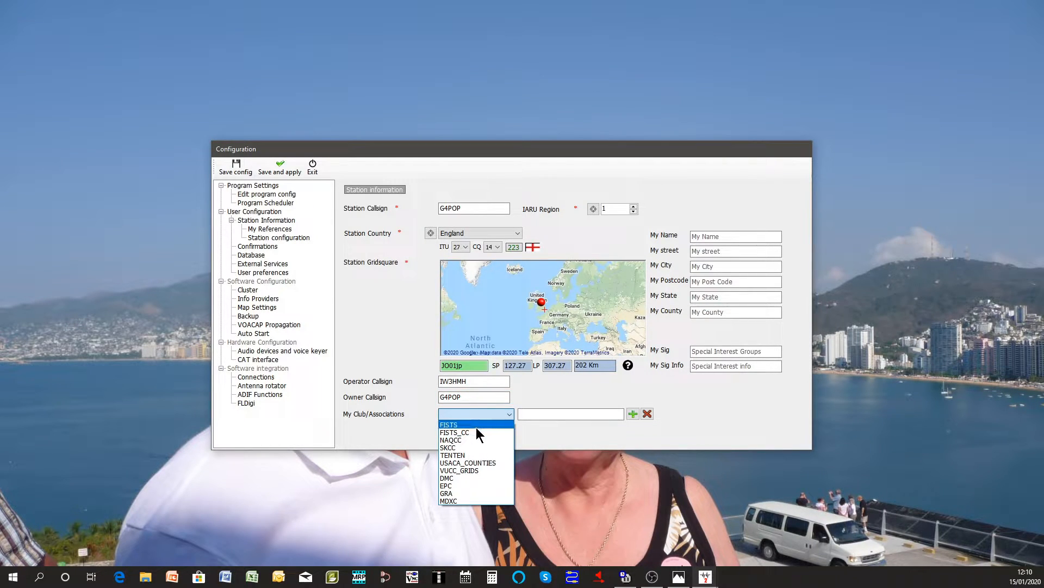
left_click(449, 424)
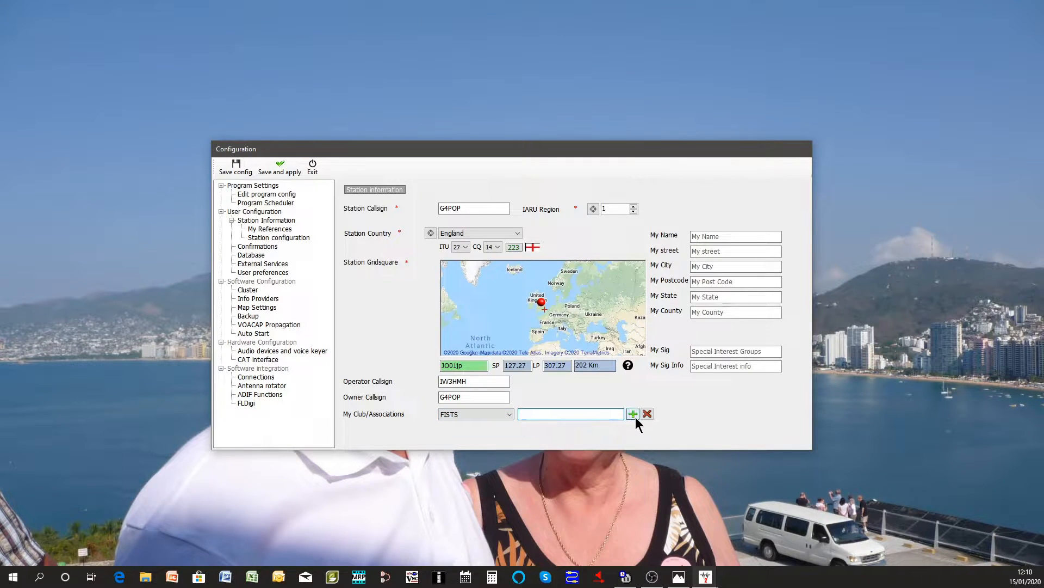
mouse_move(552, 403)
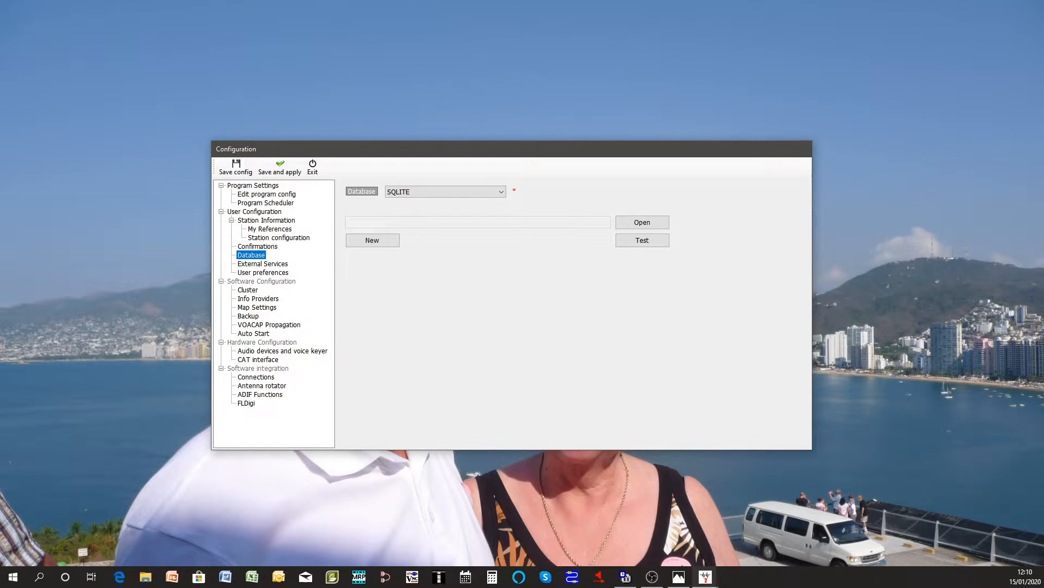
mouse_move(484, 366)
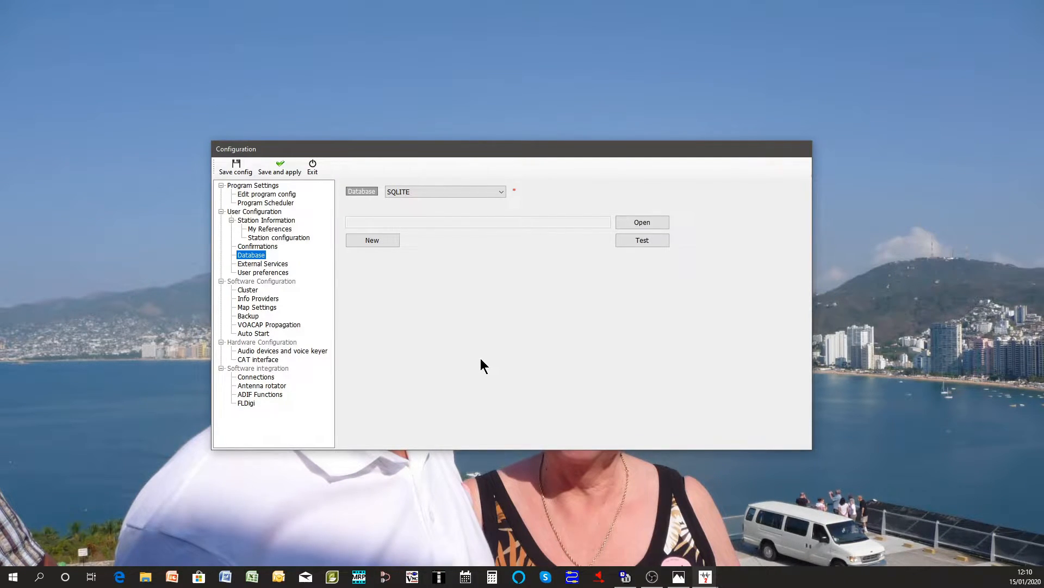
mouse_move(480, 358)
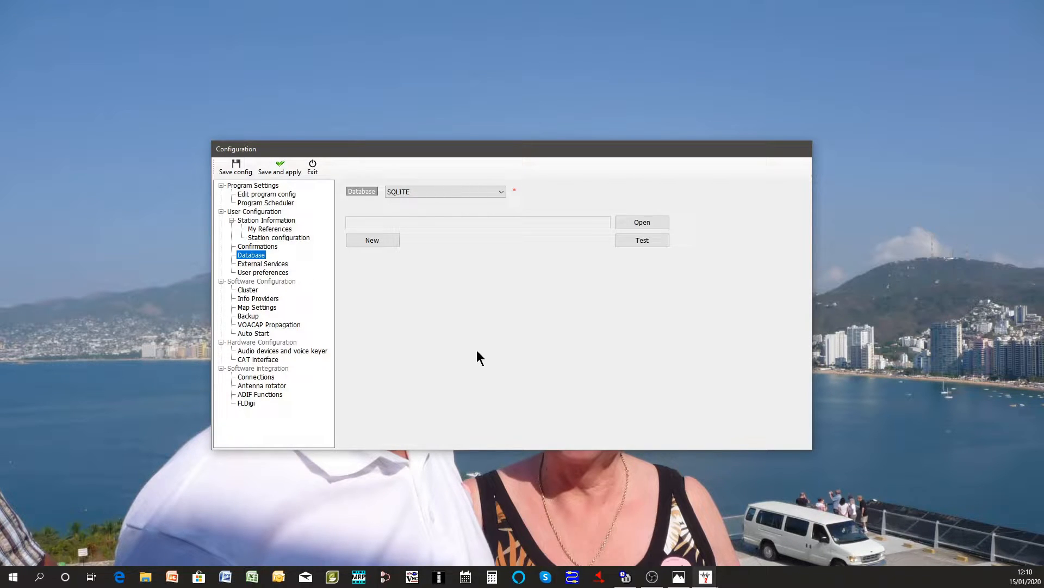
mouse_move(500, 215)
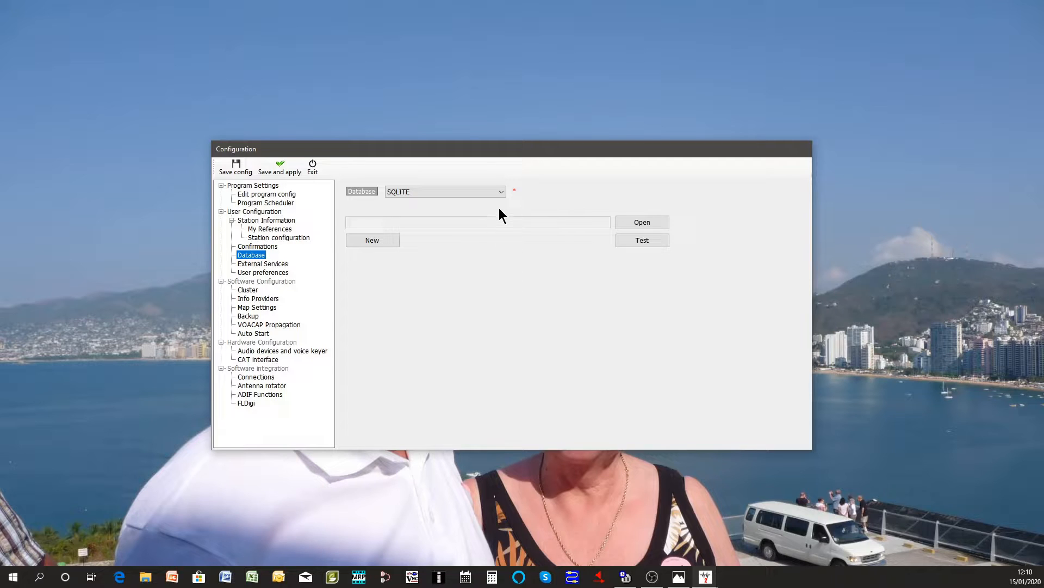
Step: Review the database type list and keep SQLITE selected
left_click(500, 191)
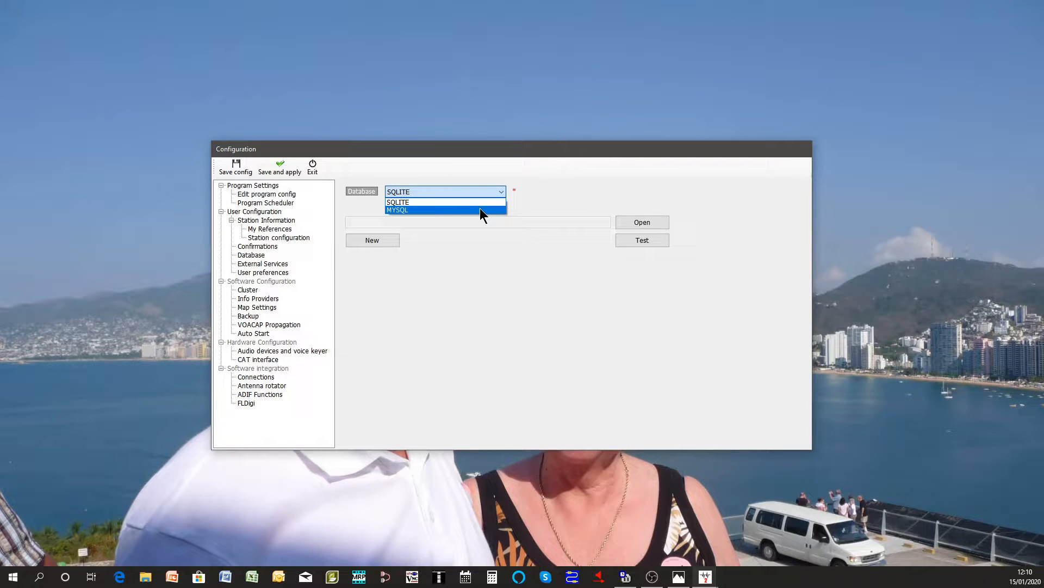
mouse_move(476, 203)
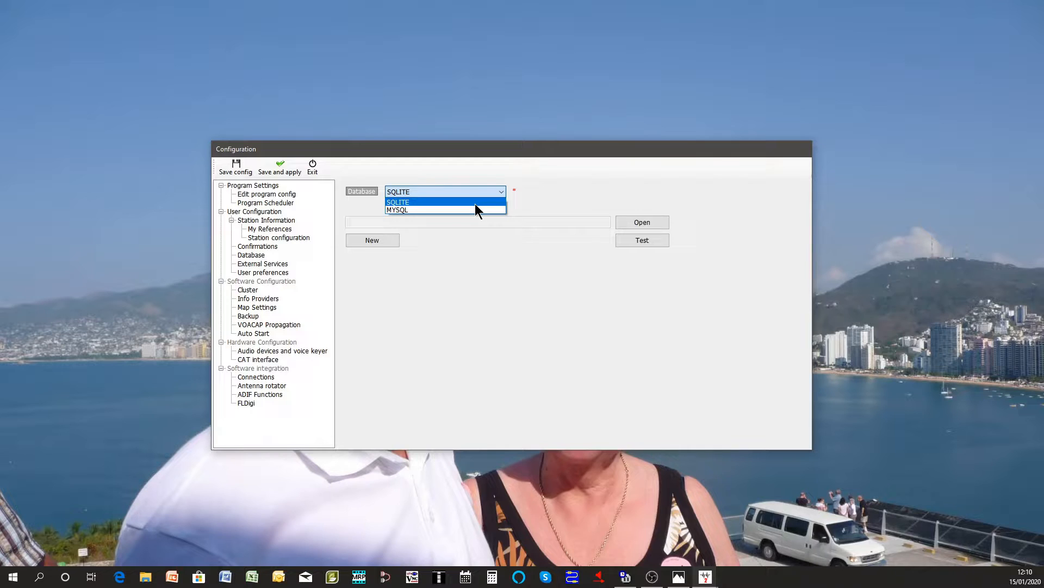
left_click(398, 202)
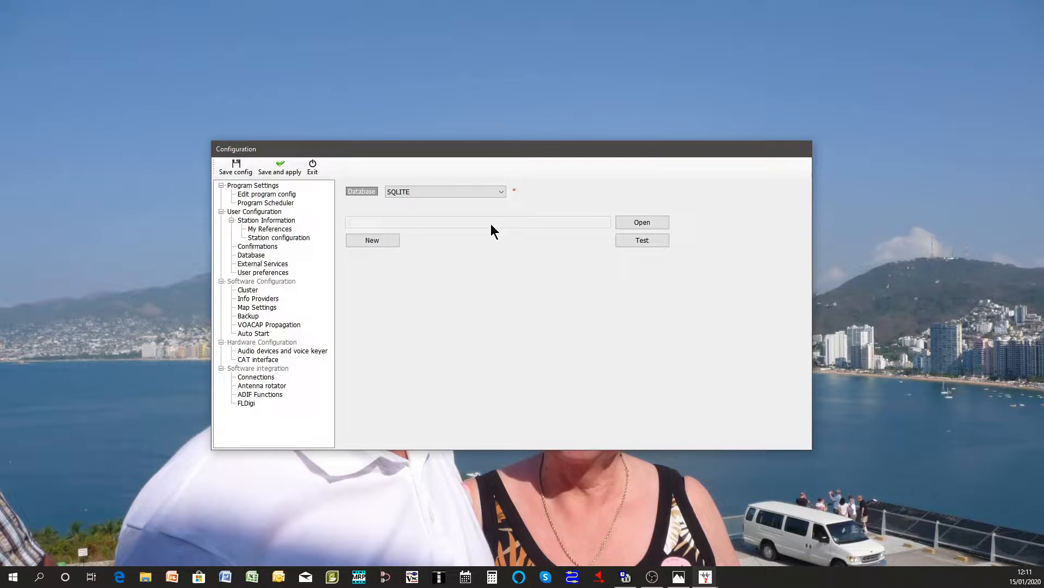
mouse_move(423, 278)
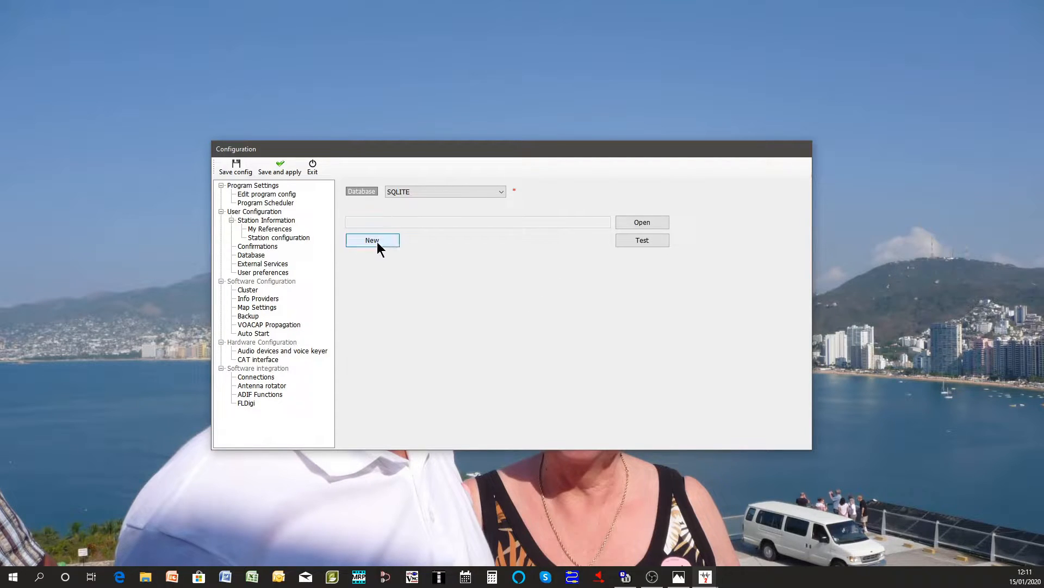
Step: Start a new database file and browse to the Documents folder
left_click(372, 242)
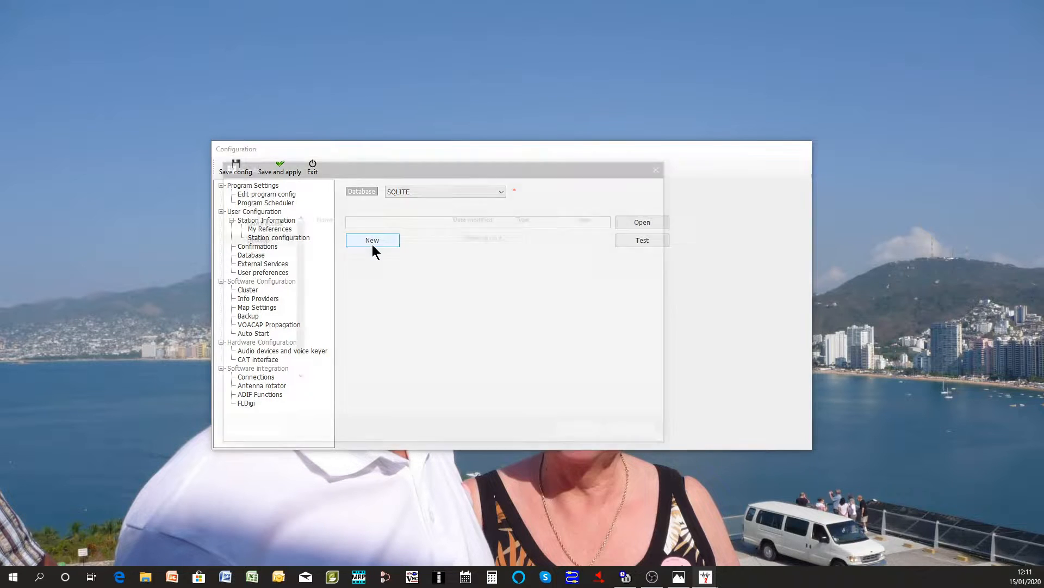
left_click(372, 240)
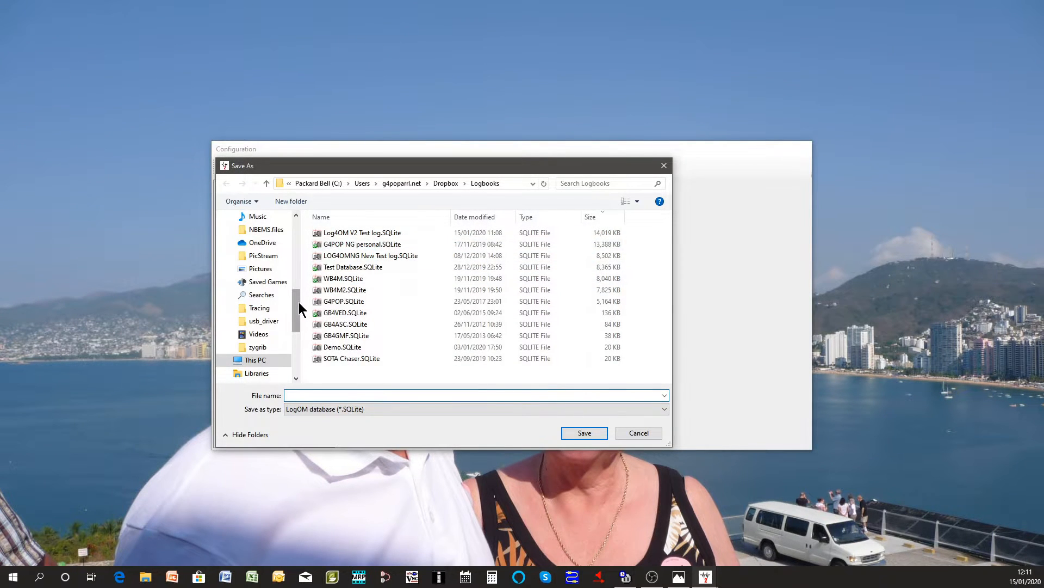
scroll("up", 3)
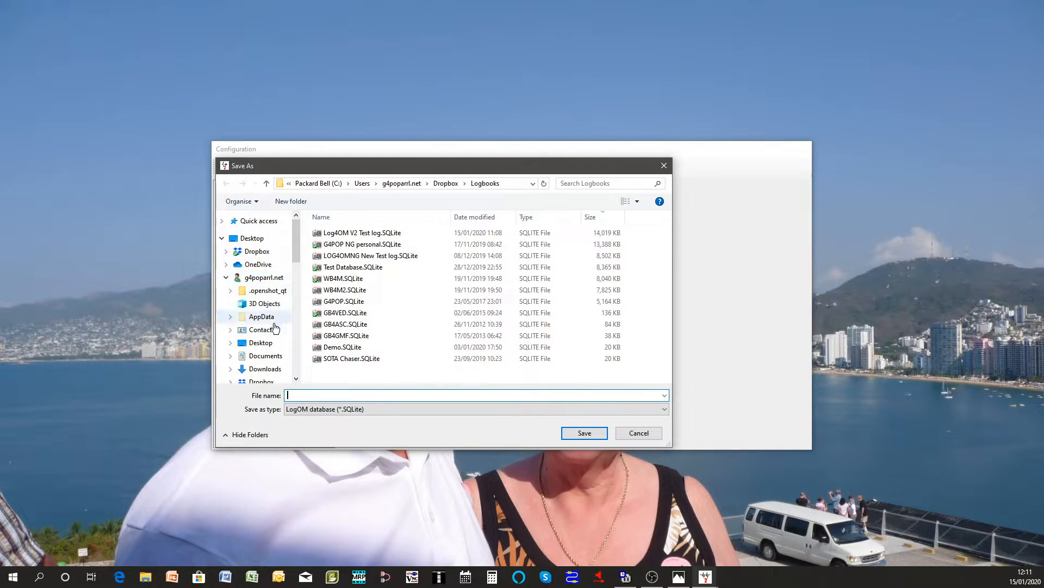
left_click(266, 355)
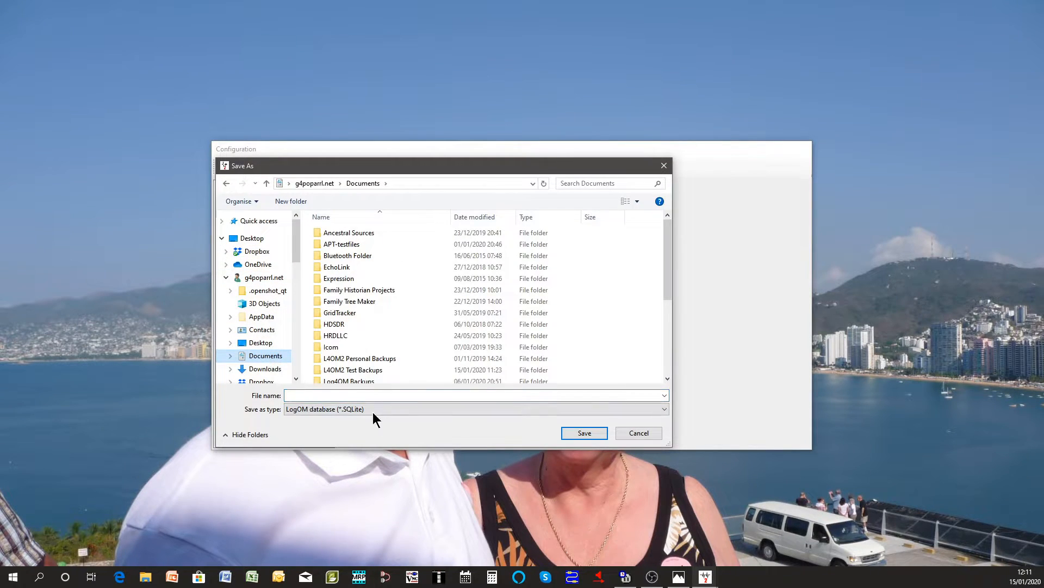
left_click(466, 395)
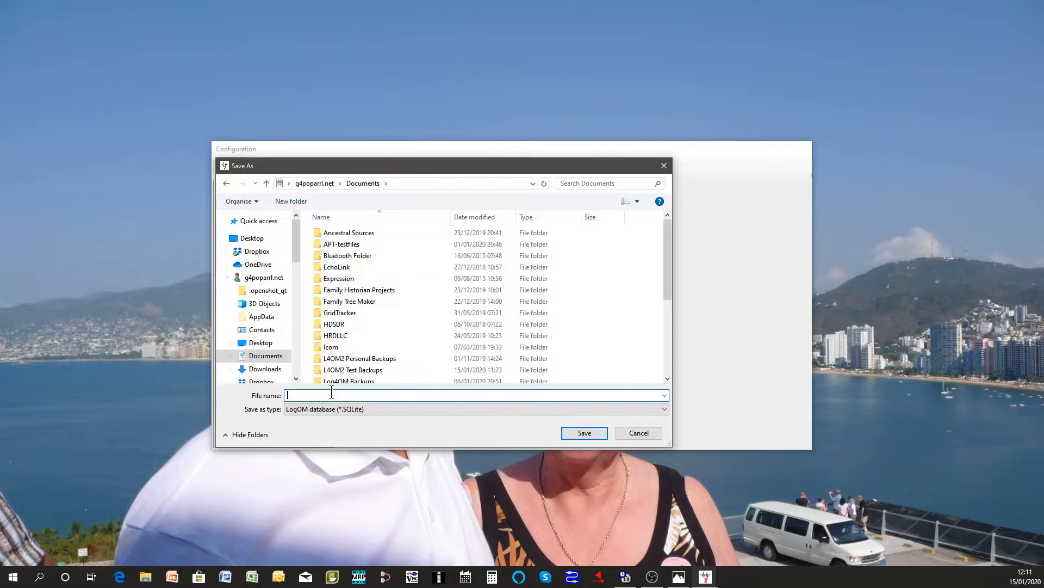
Step: Name the new database Demo Log4OM, save it and confirm the creation message
type("Demo")
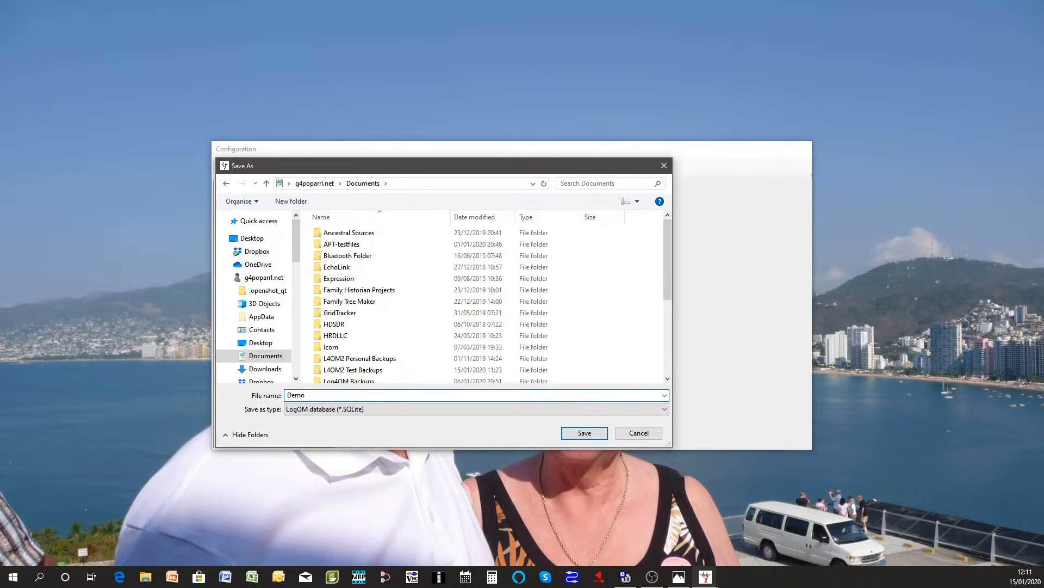
type("Log4")
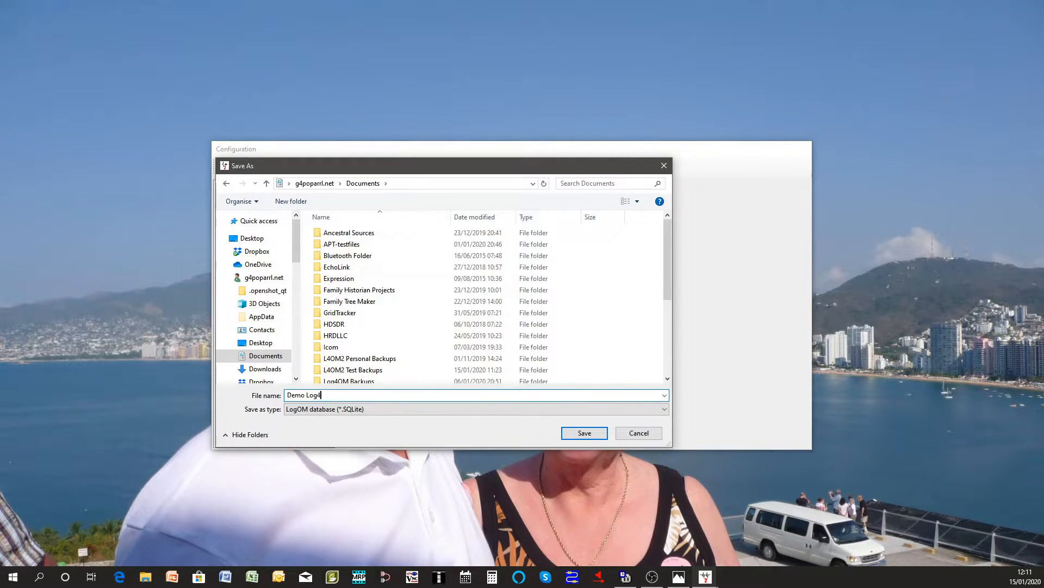
type("OM")
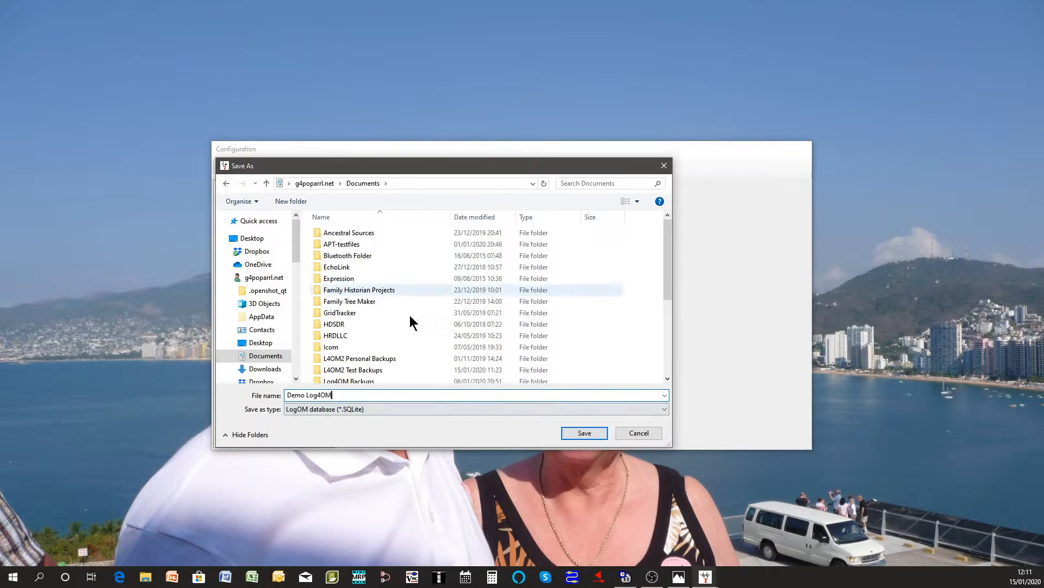
mouse_move(436, 349)
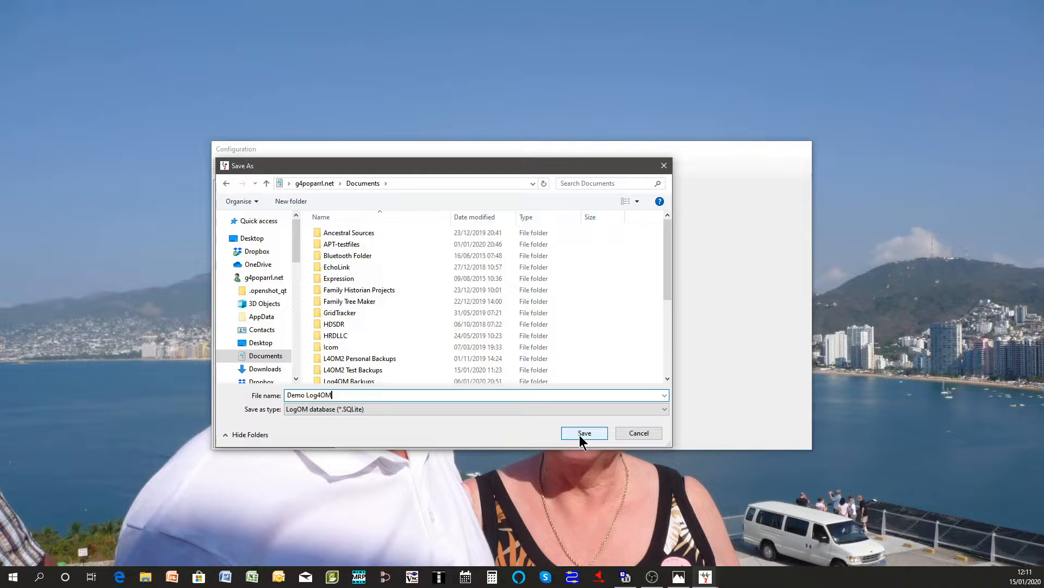
left_click(584, 432)
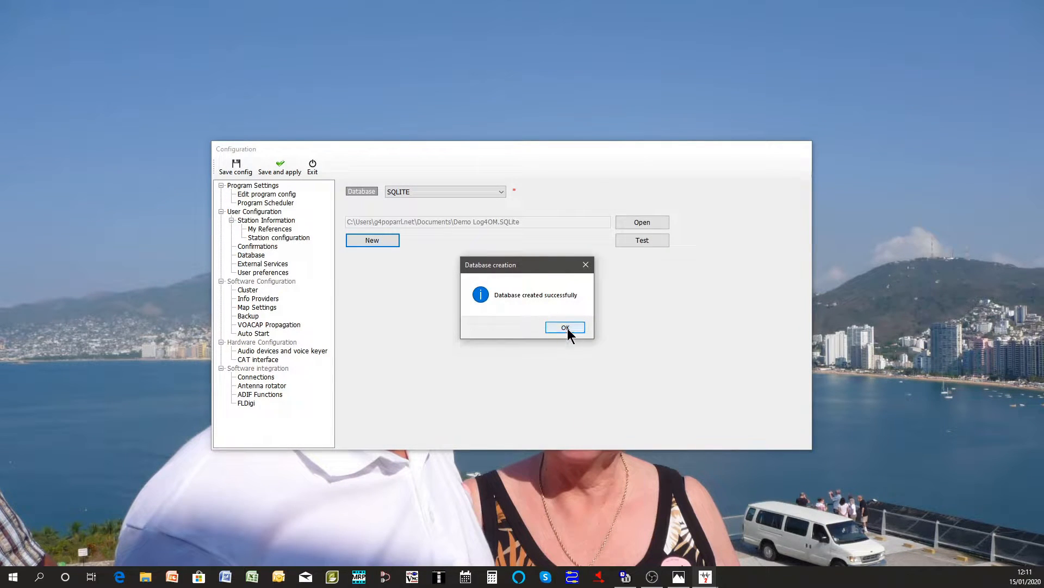
left_click(565, 327)
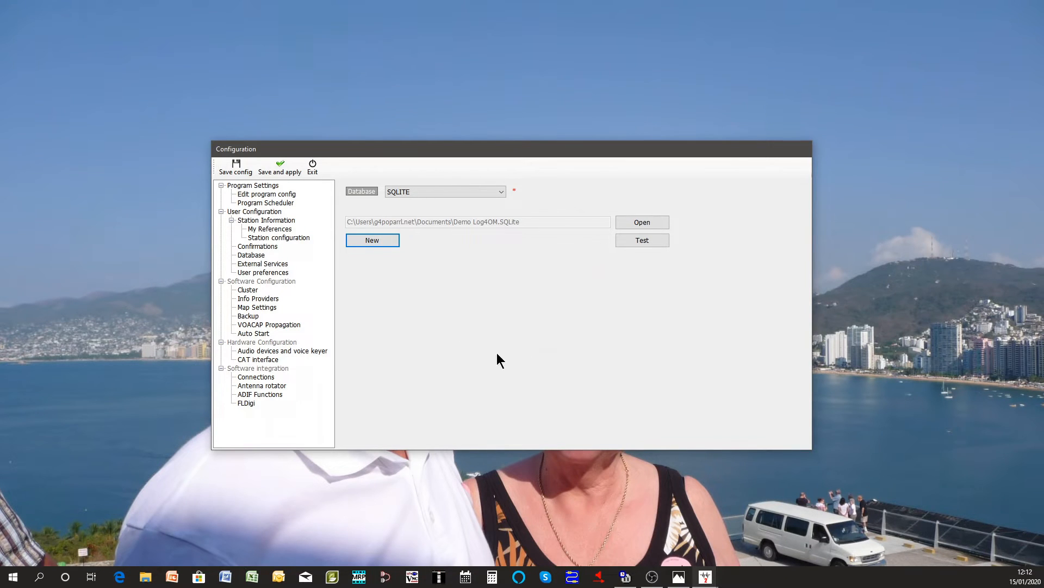
mouse_move(279, 167)
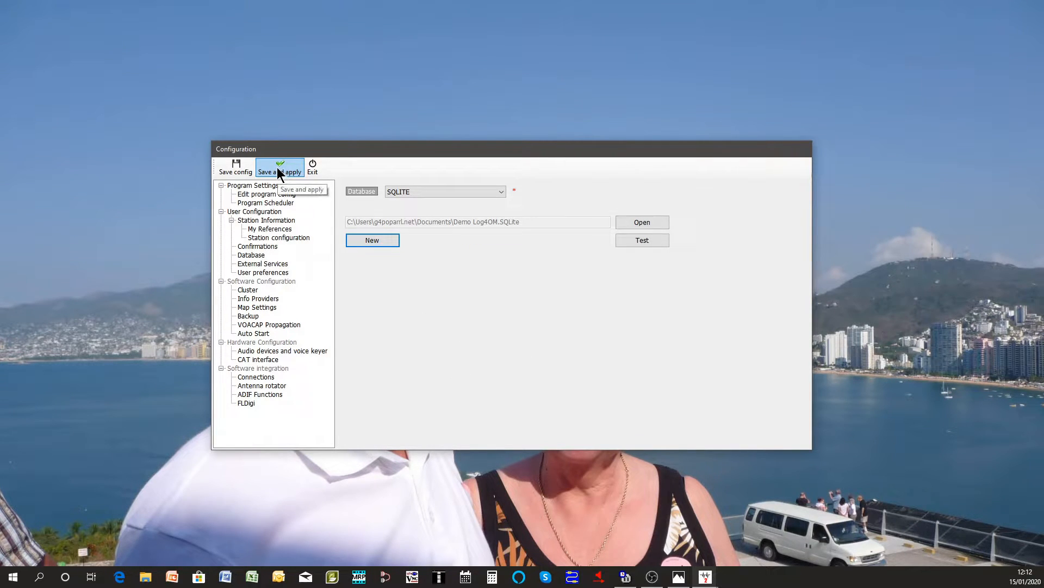
Step: Save and apply the configuration, then maximise the main logging window
left_click(280, 167)
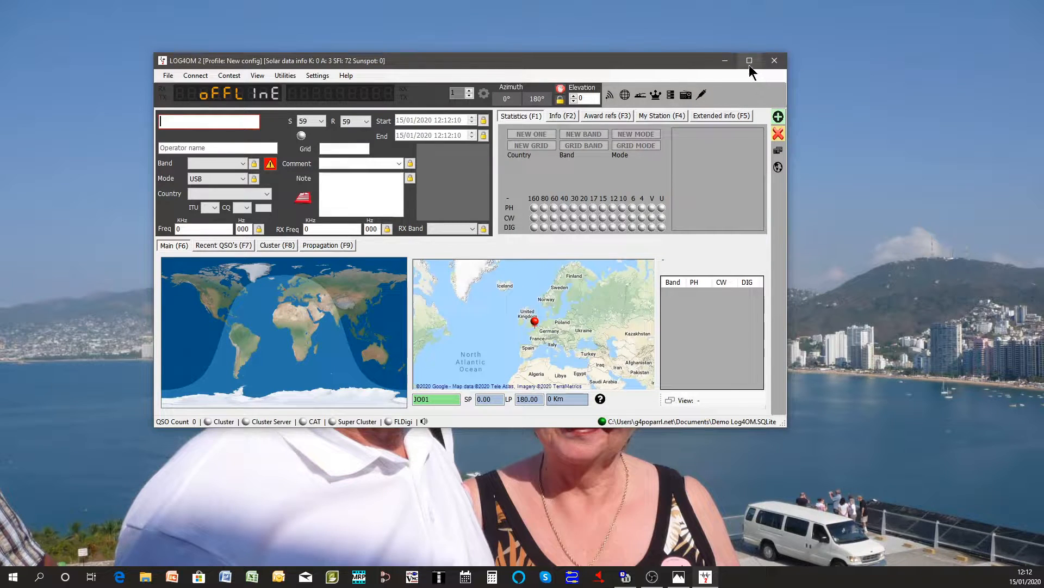
left_click(748, 61)
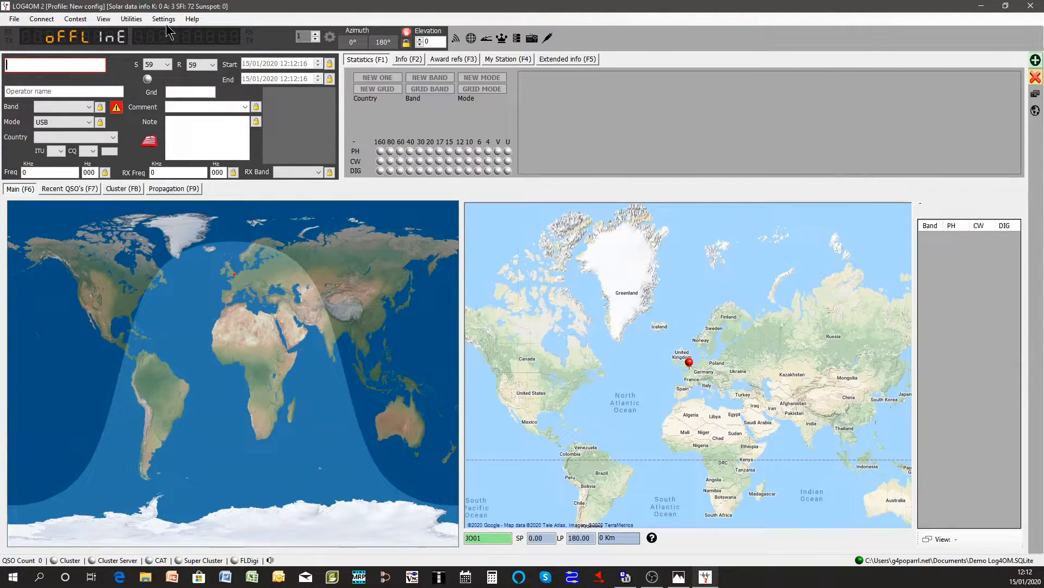
Step: In Info Providers, make QRZ.COM the primary source with username G4POP and its password
left_click(163, 18)
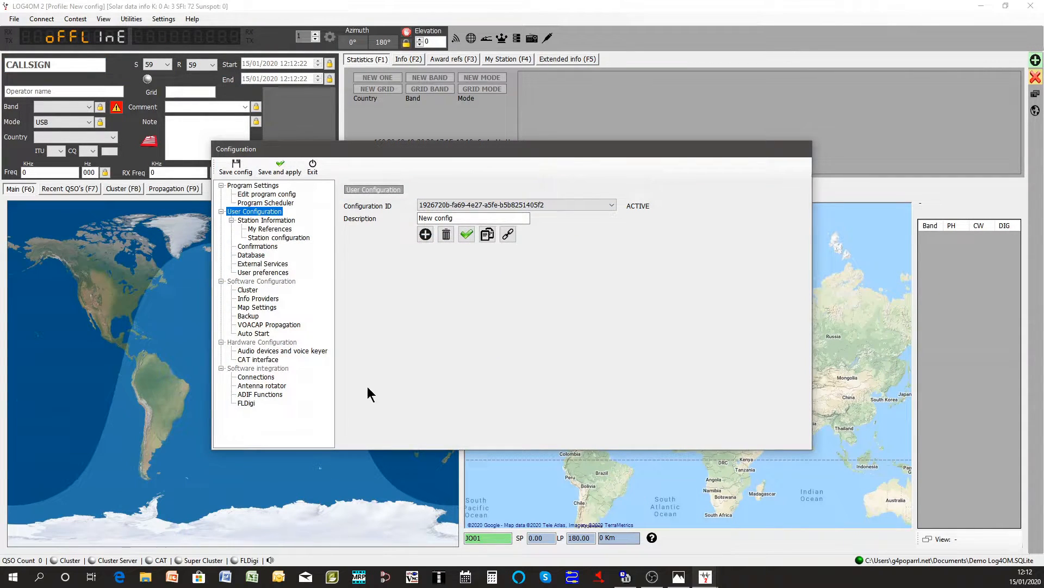
mouse_move(270, 308)
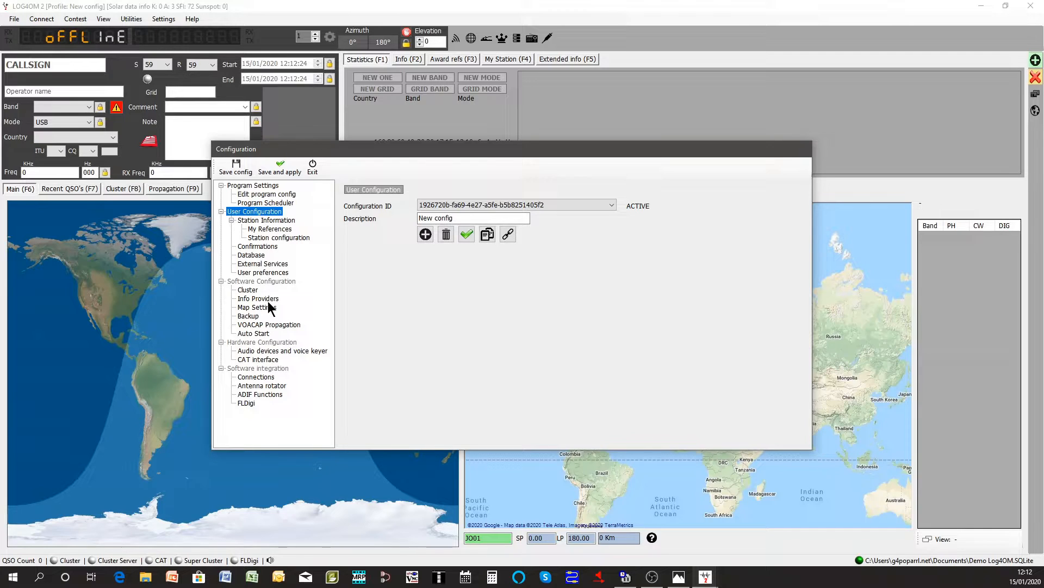
left_click(258, 298)
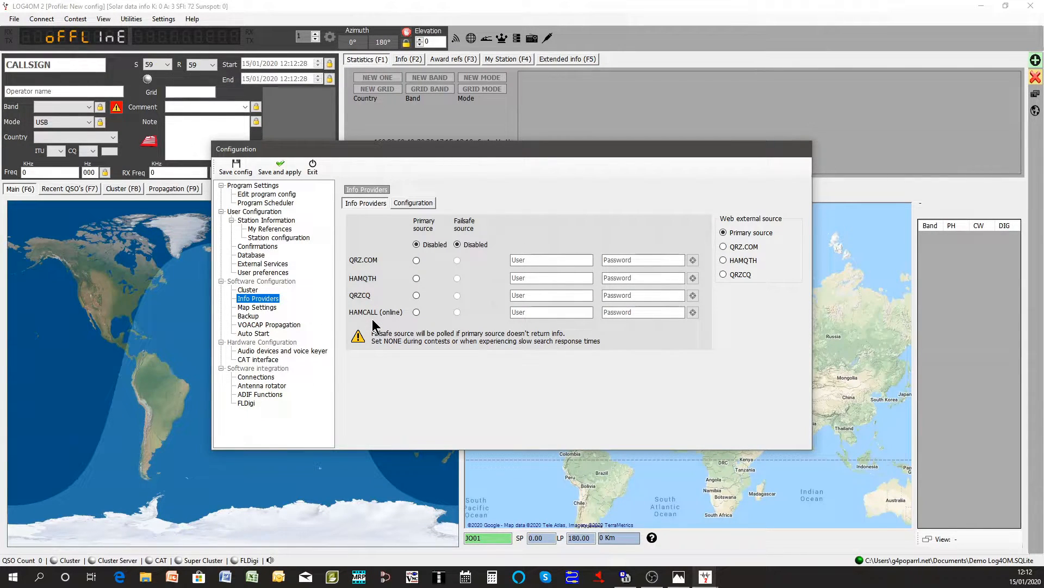
mouse_move(418, 269)
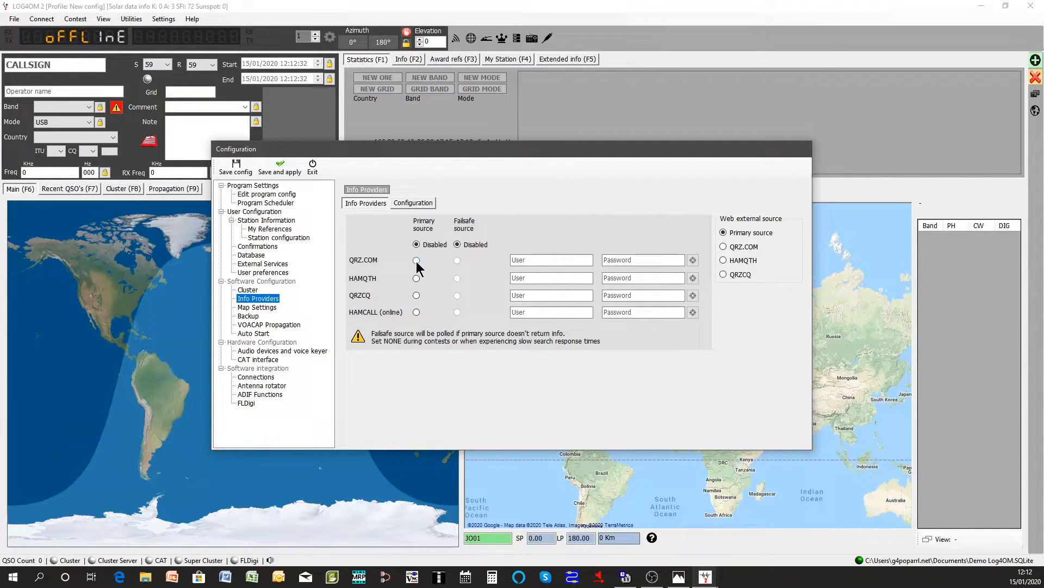
left_click(416, 260)
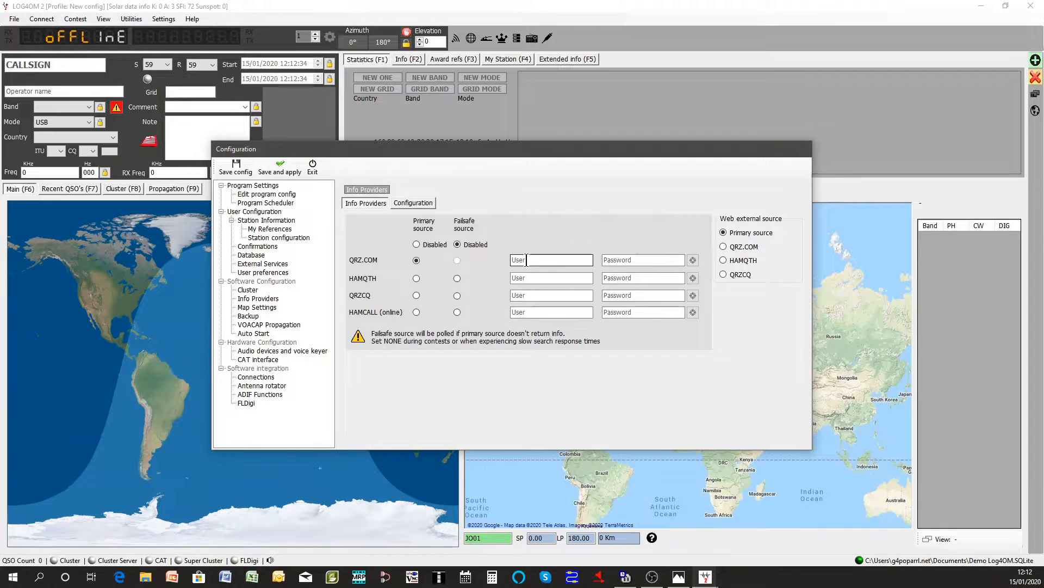
type("G")
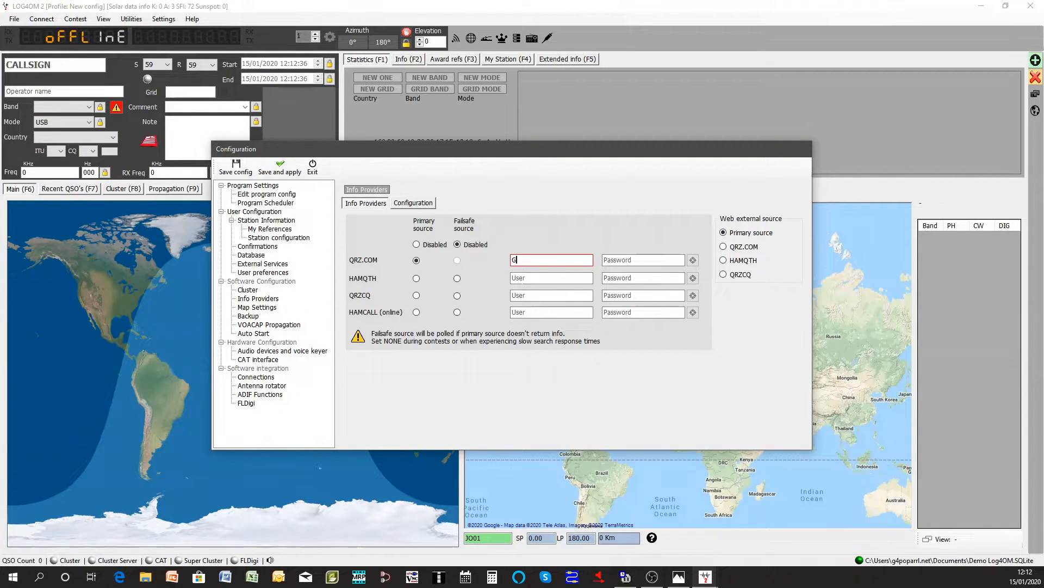
type("4POP")
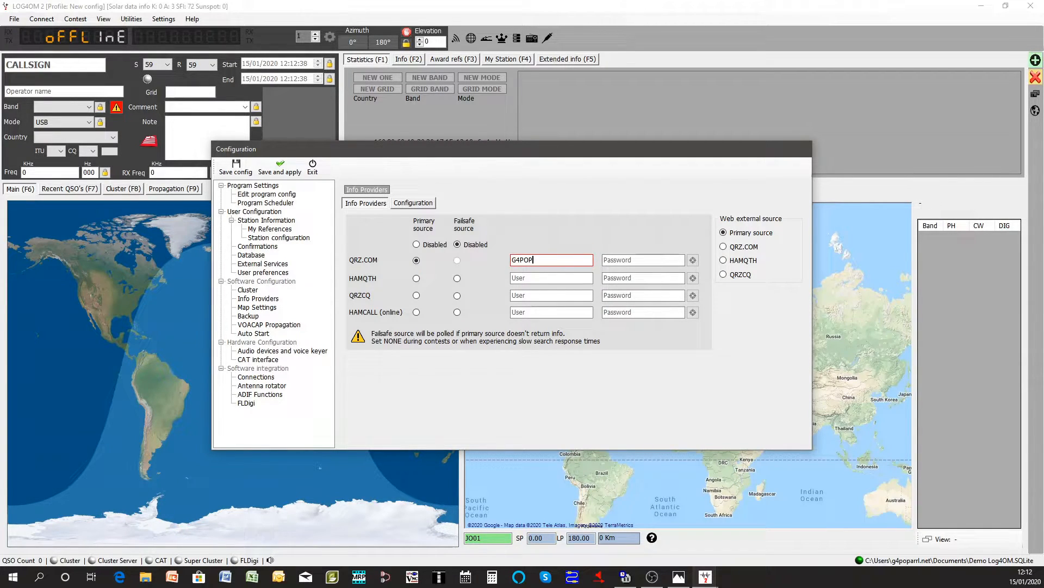
left_click(641, 260)
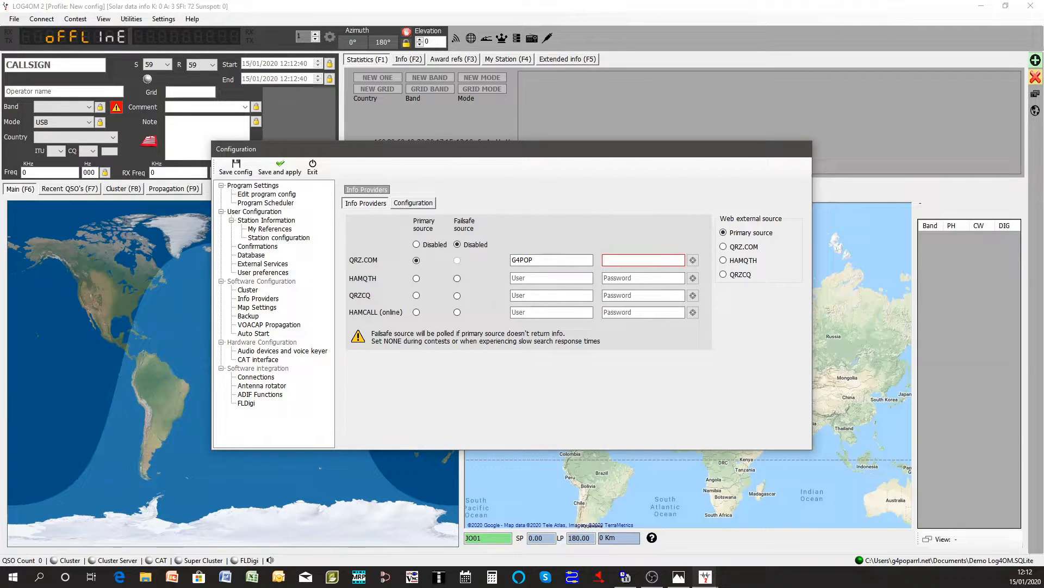
type("**")
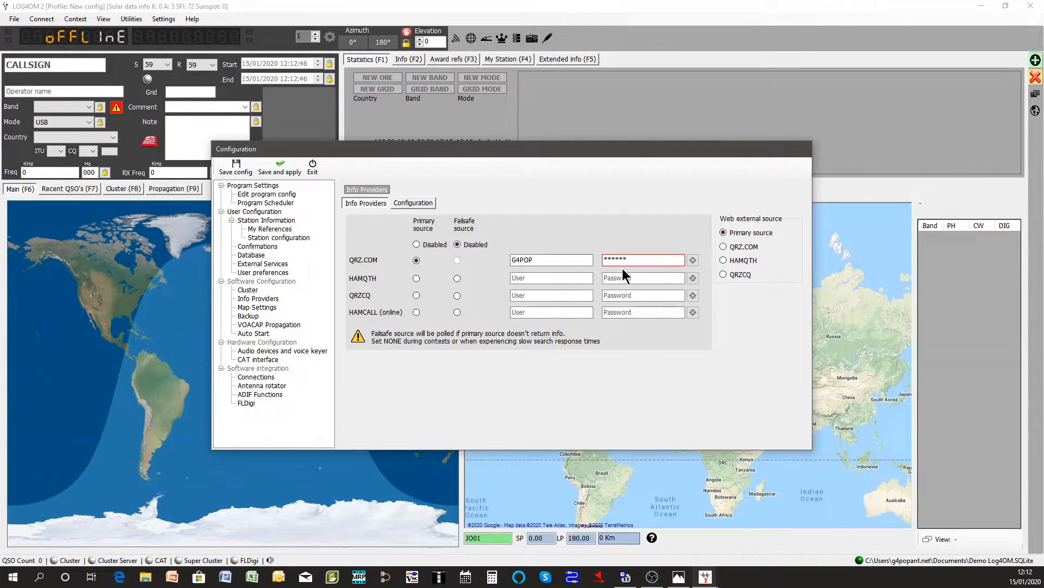
mouse_move(693, 260)
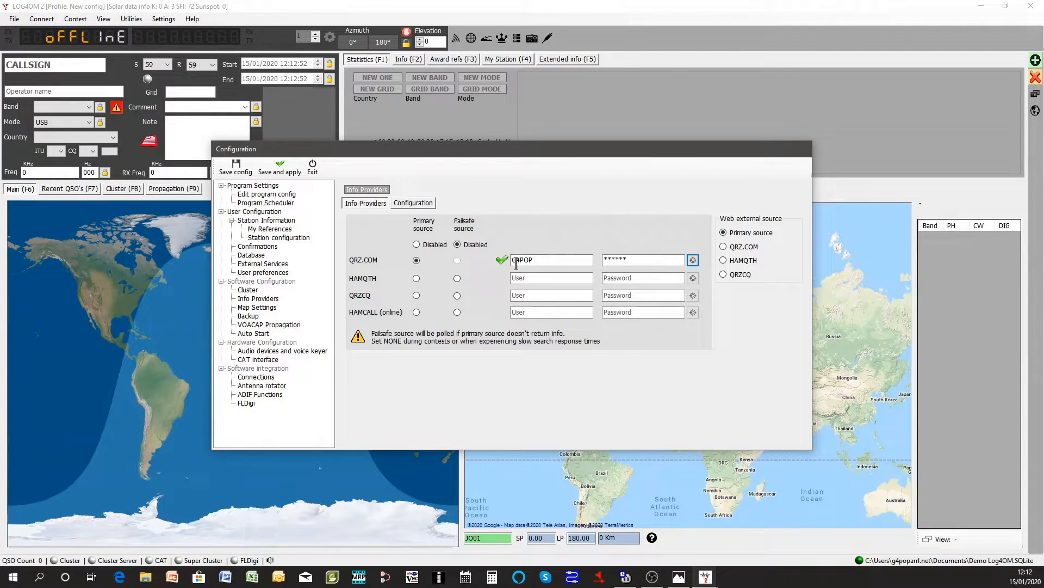
mouse_move(463, 280)
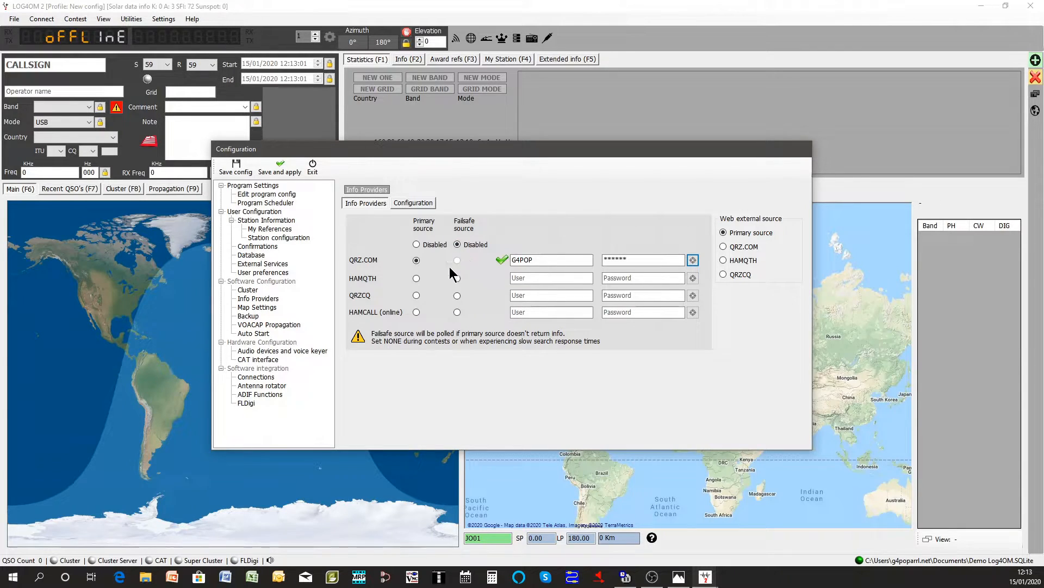
Step: Set HAMQTH as failsafe source with username G4POP and password, and test the connection
left_click(551, 259)
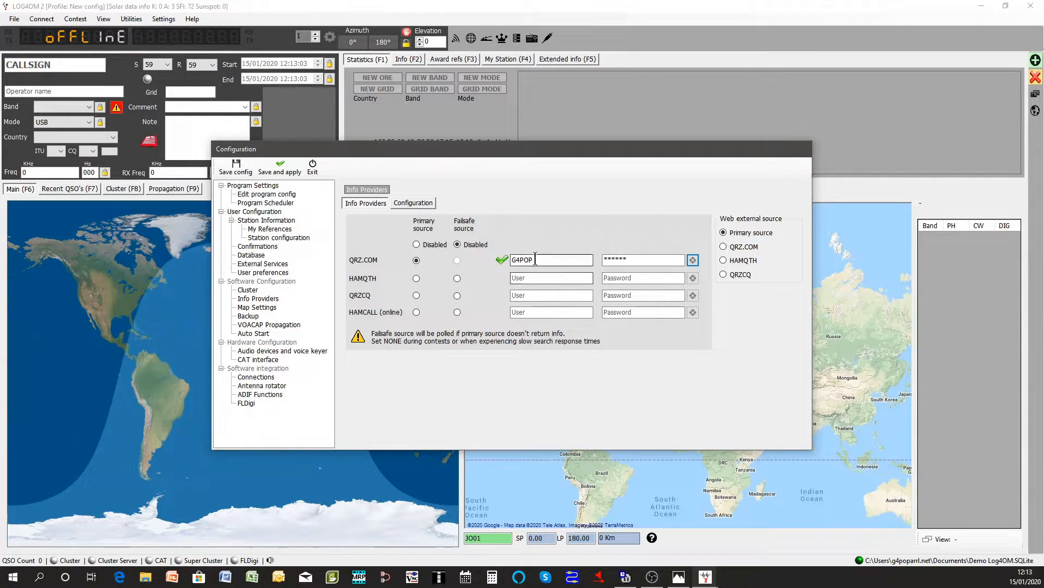
mouse_move(458, 279)
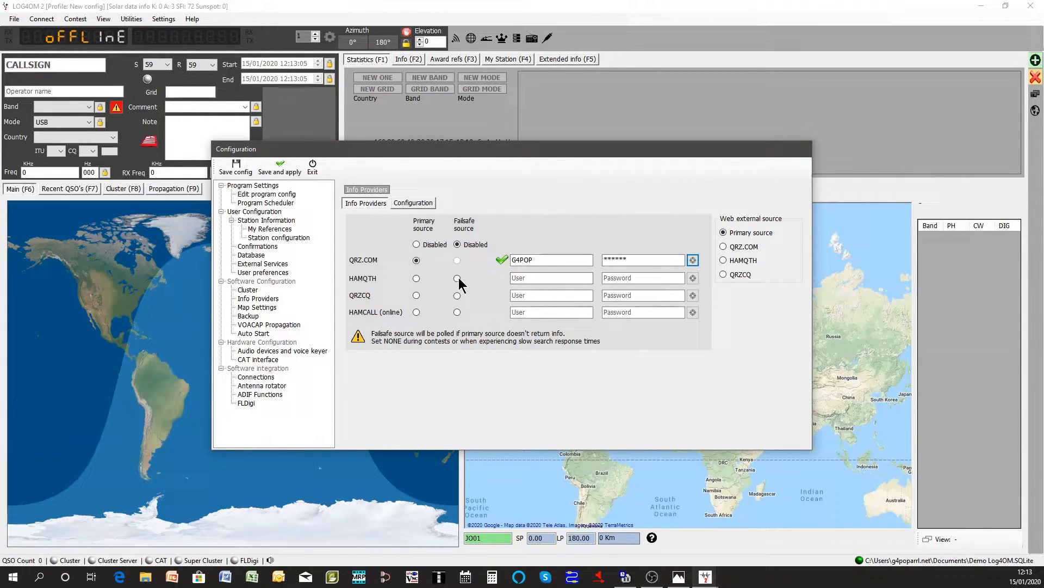
left_click(457, 278)
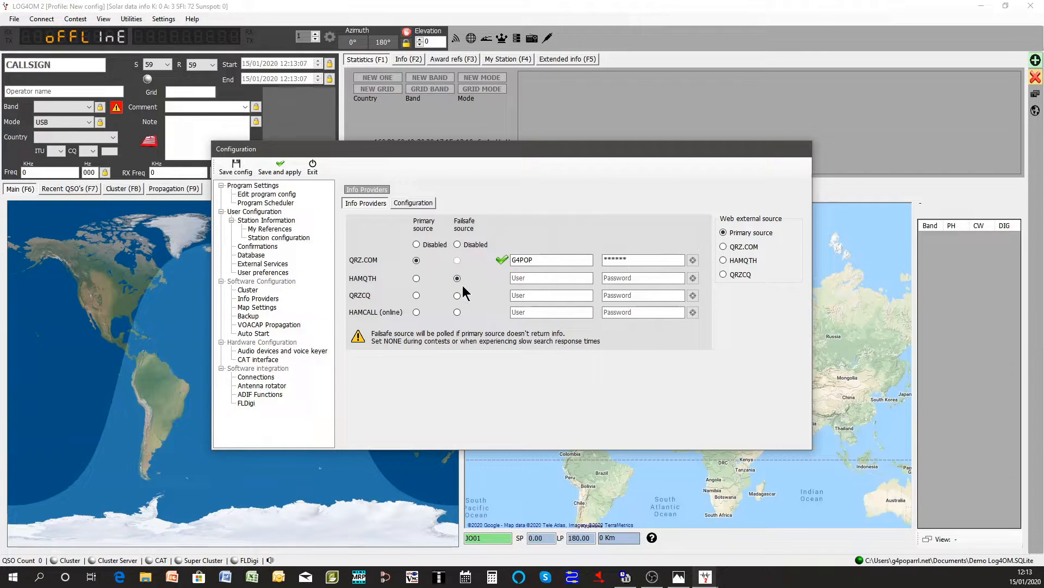
mouse_move(471, 303)
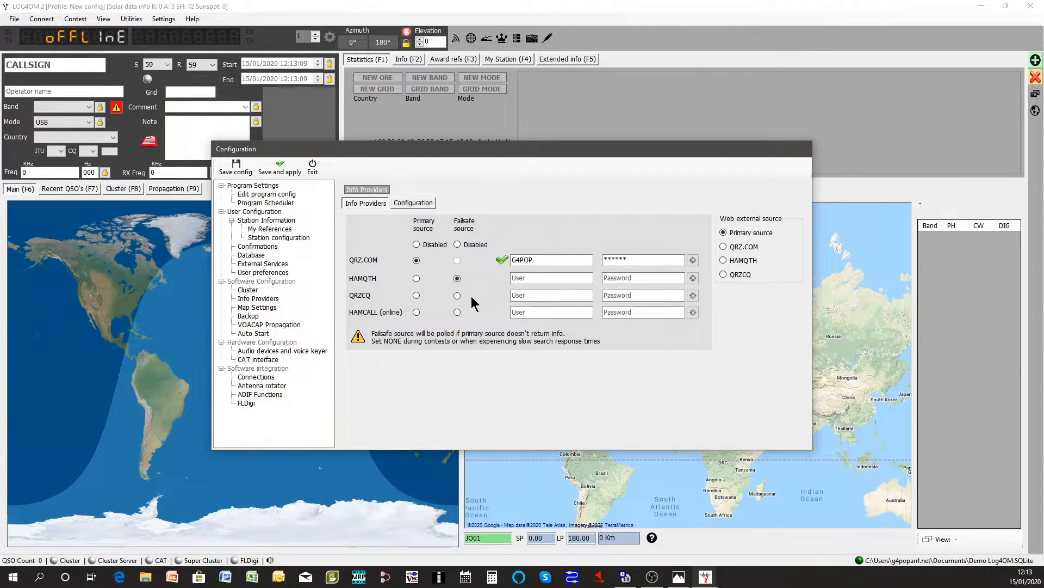
left_click(550, 277)
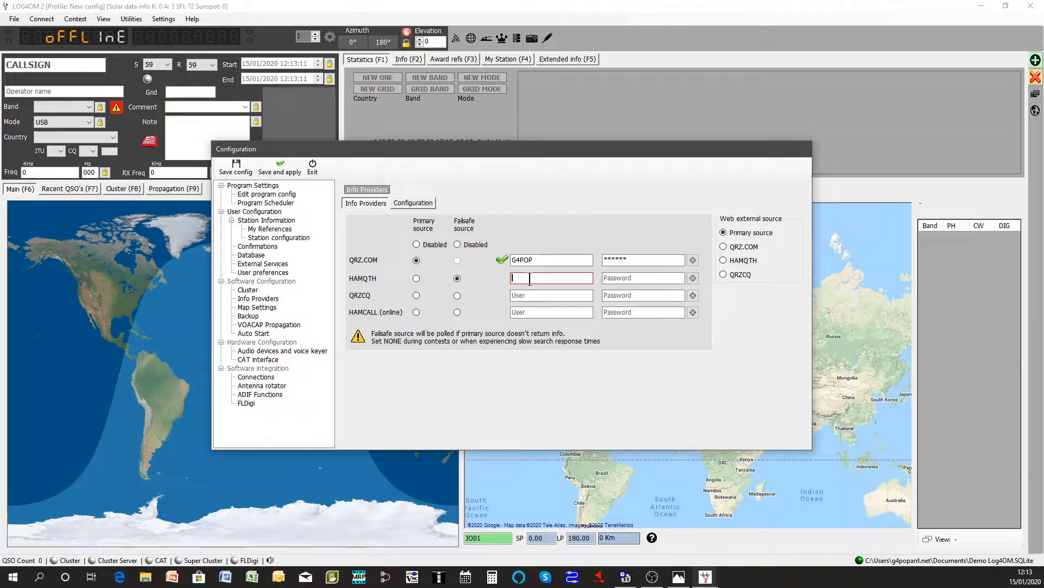
type("G4POP")
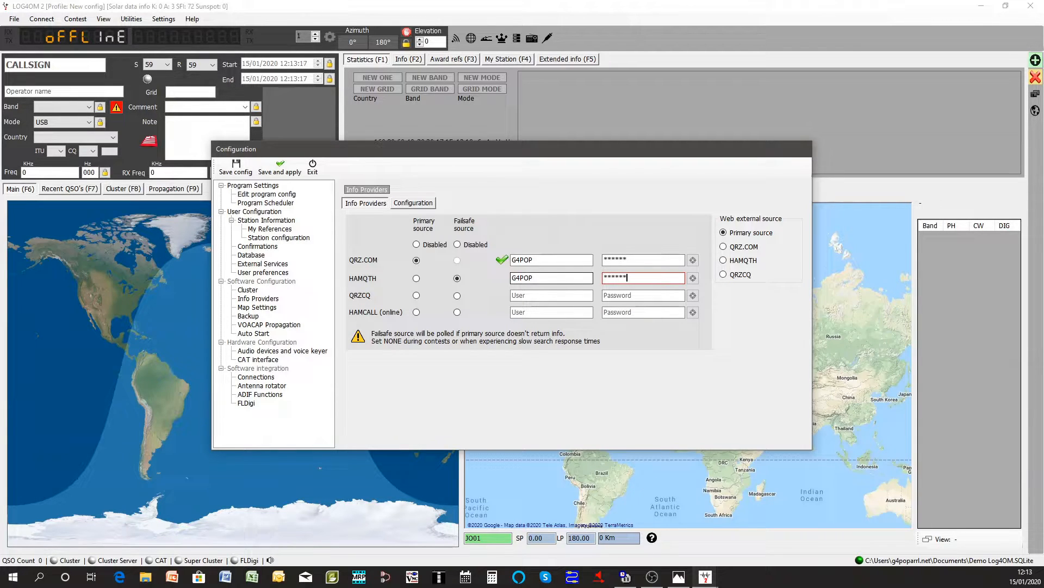
type("**")
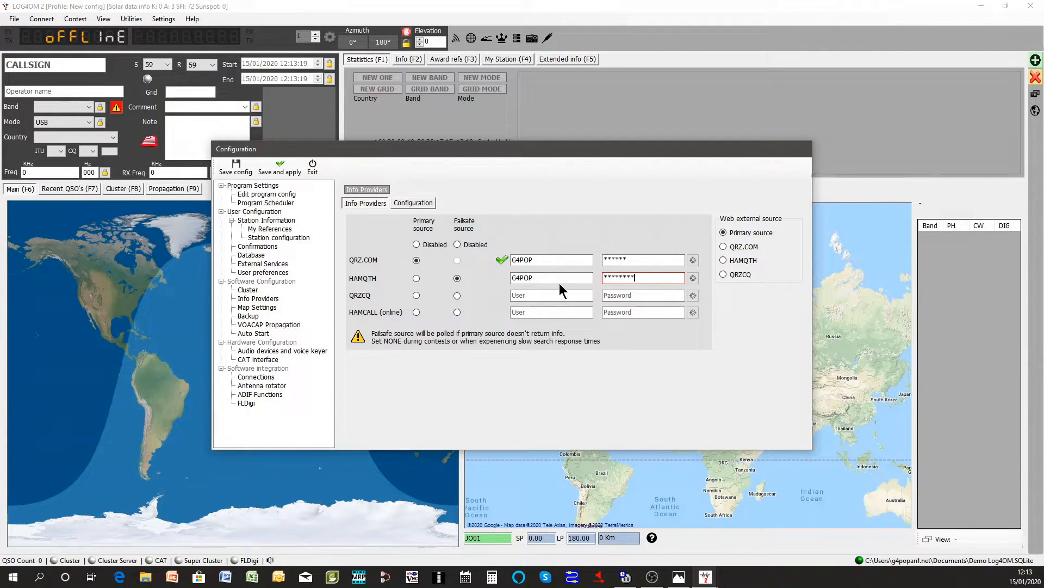
mouse_move(693, 277)
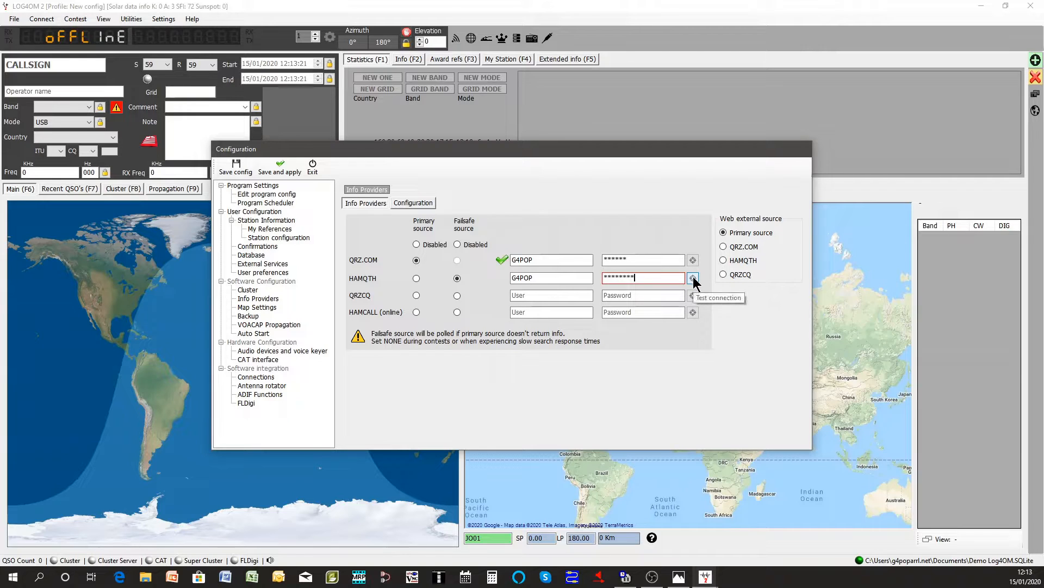
left_click(693, 278)
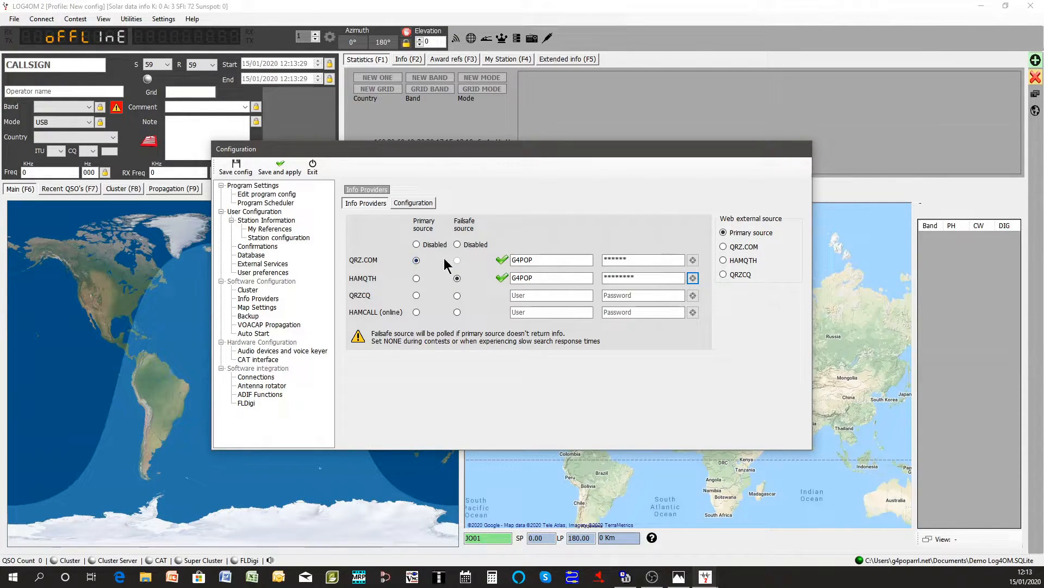
left_click(415, 260)
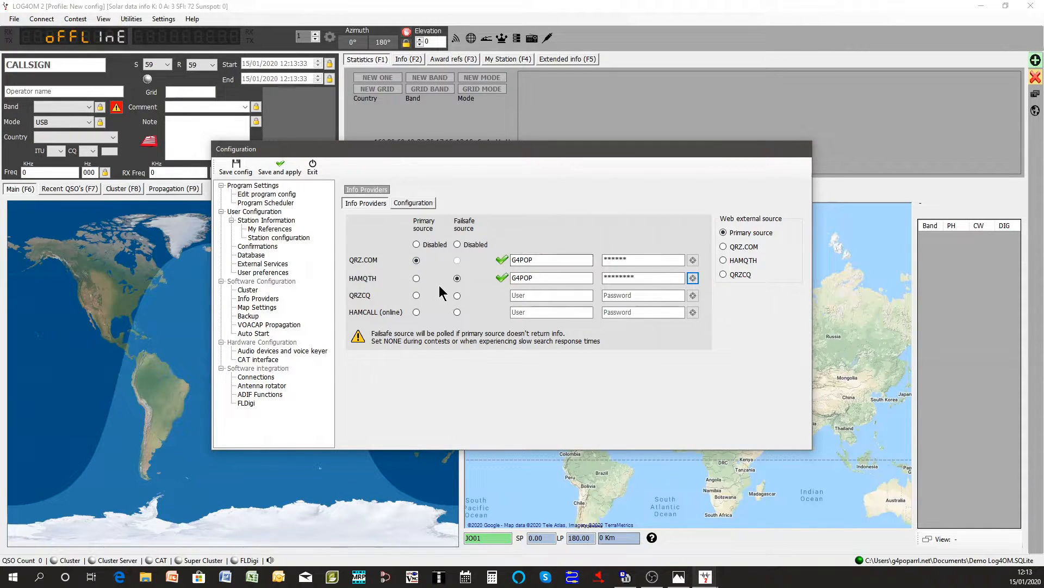
mouse_move(493, 286)
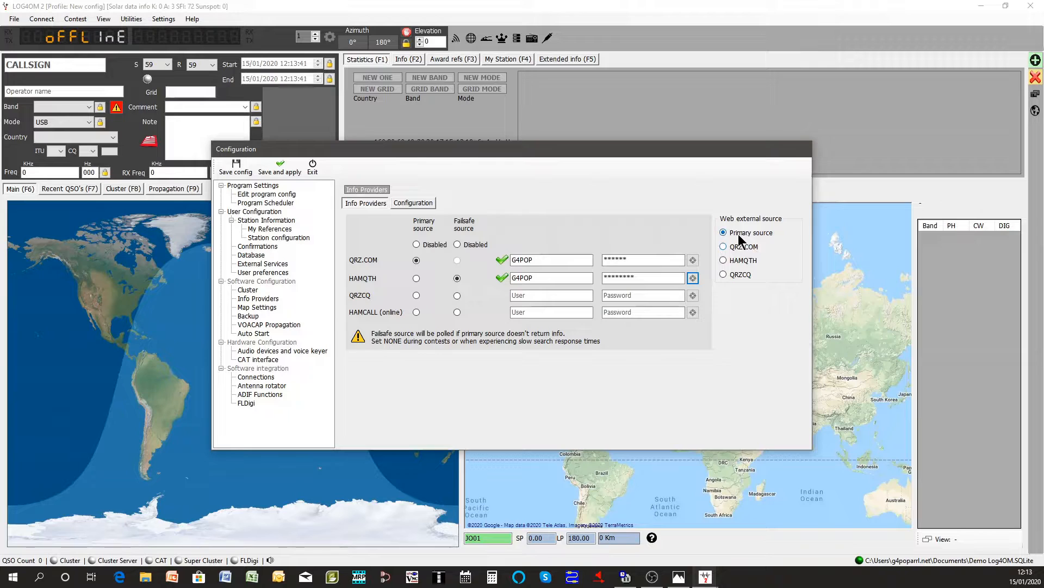
mouse_move(427, 225)
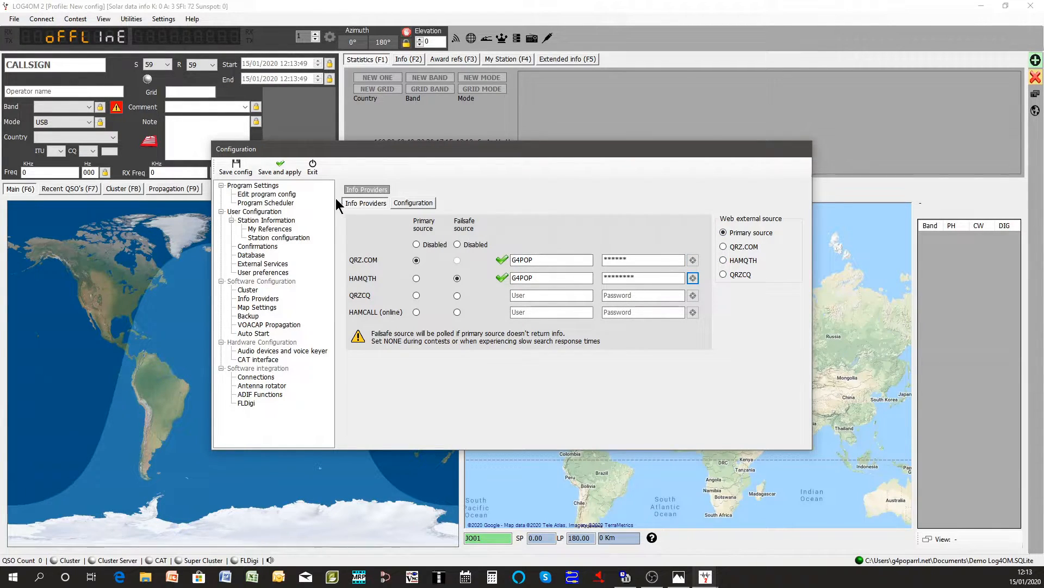
Step: Save and apply the lookup settings, then enter K7PT in the callsign box to fetch its QRZ details
left_click(279, 166)
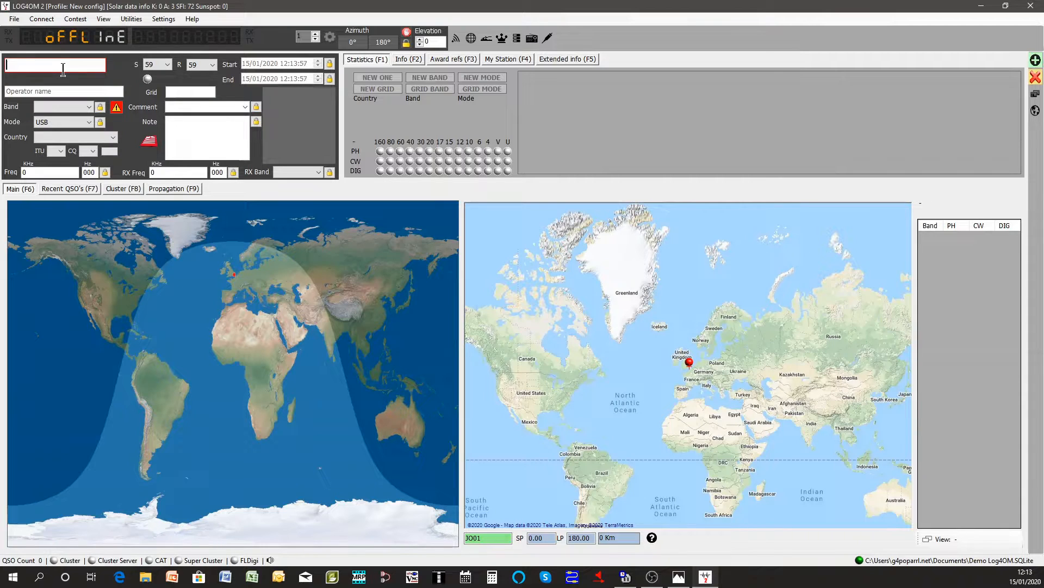
type("K7")
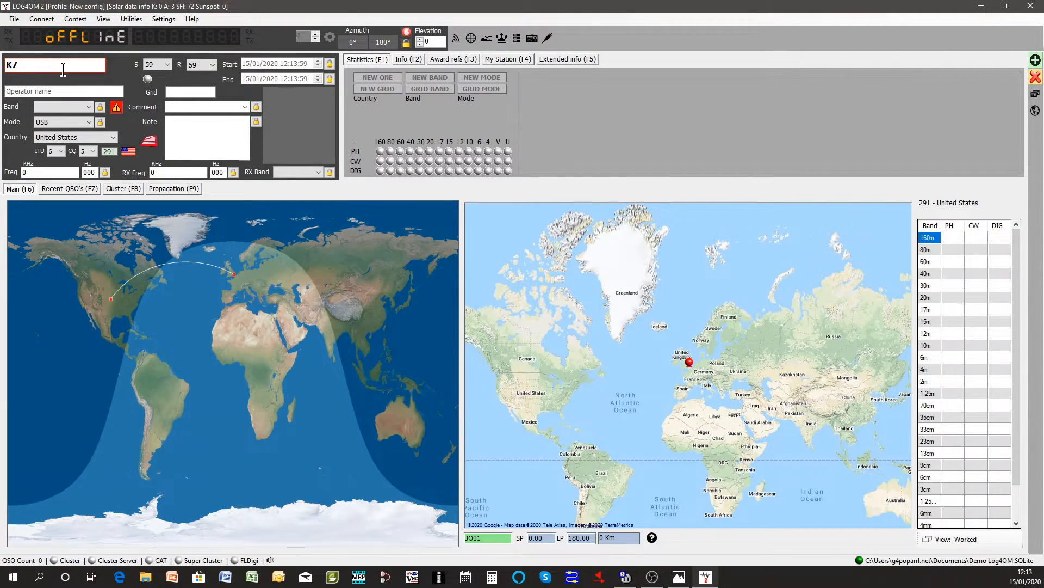
type("P")
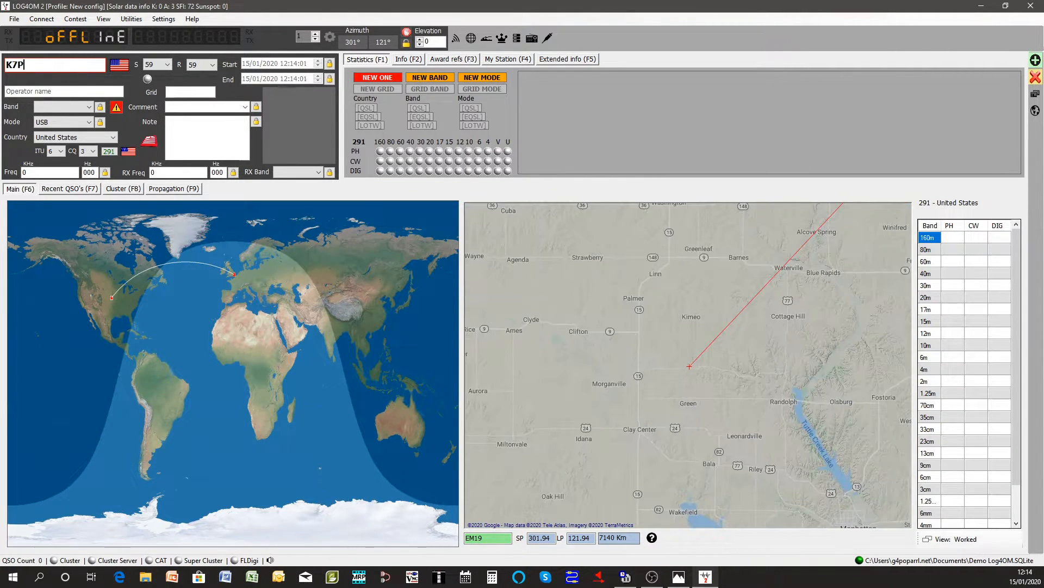
type("T")
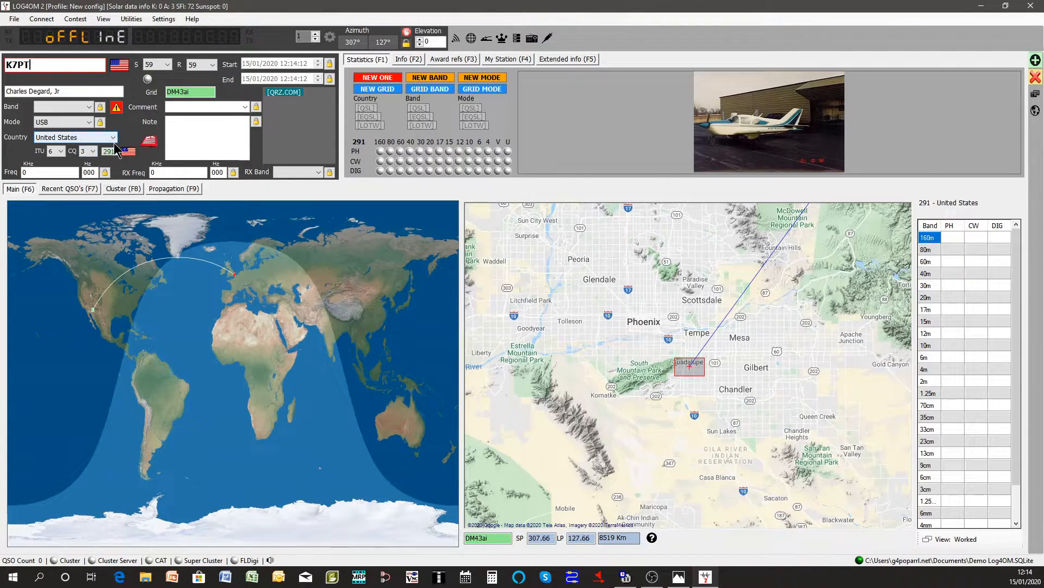
mouse_move(114, 128)
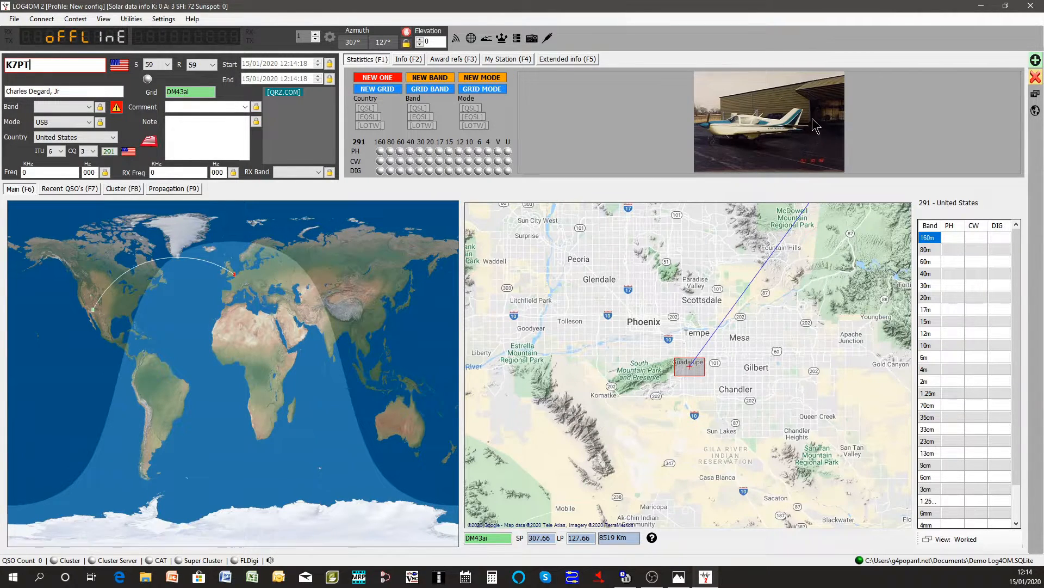
mouse_move(779, 137)
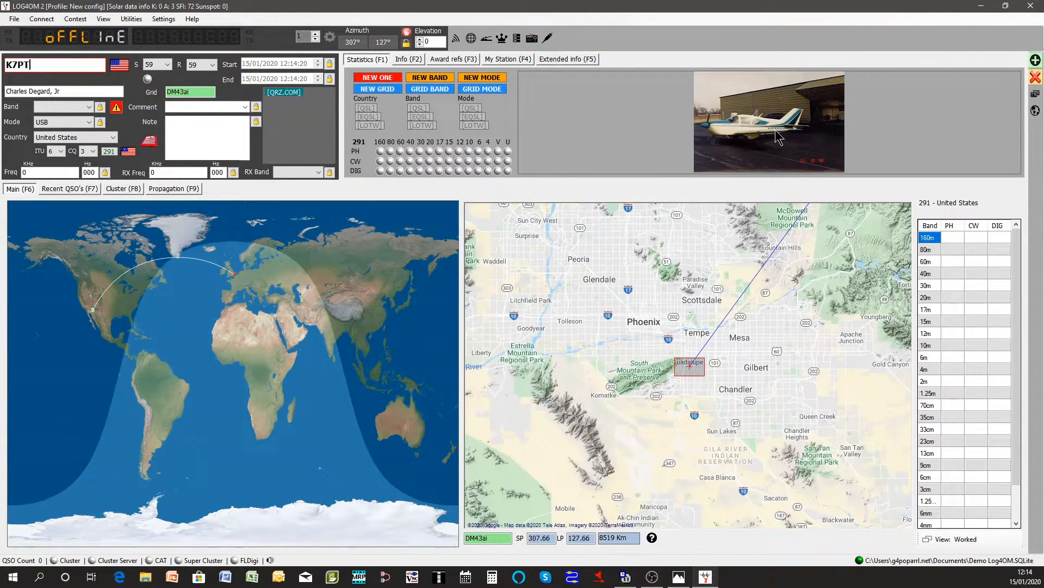
mouse_move(197, 273)
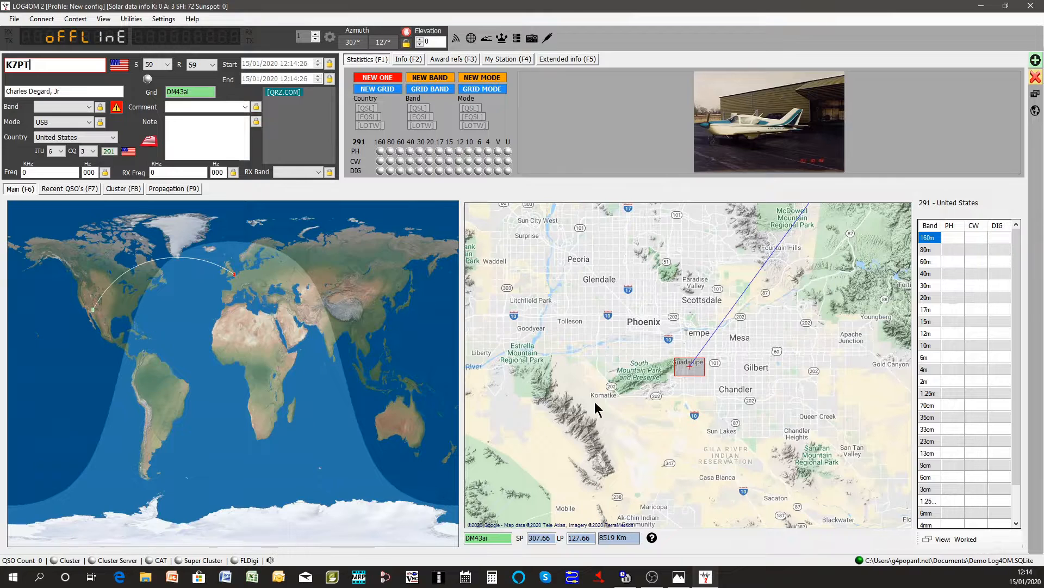
mouse_move(691, 375)
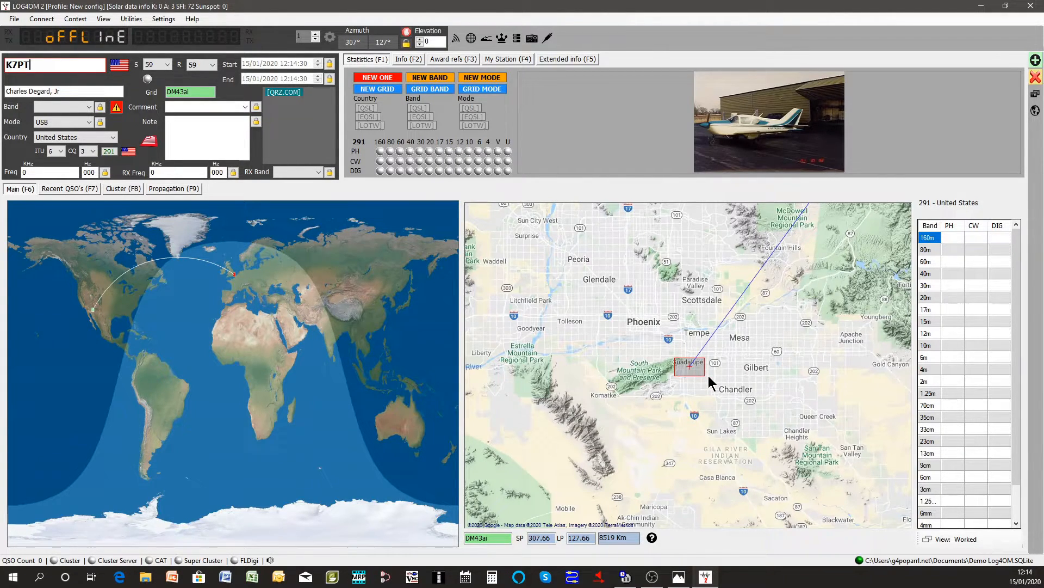
mouse_move(643, 370)
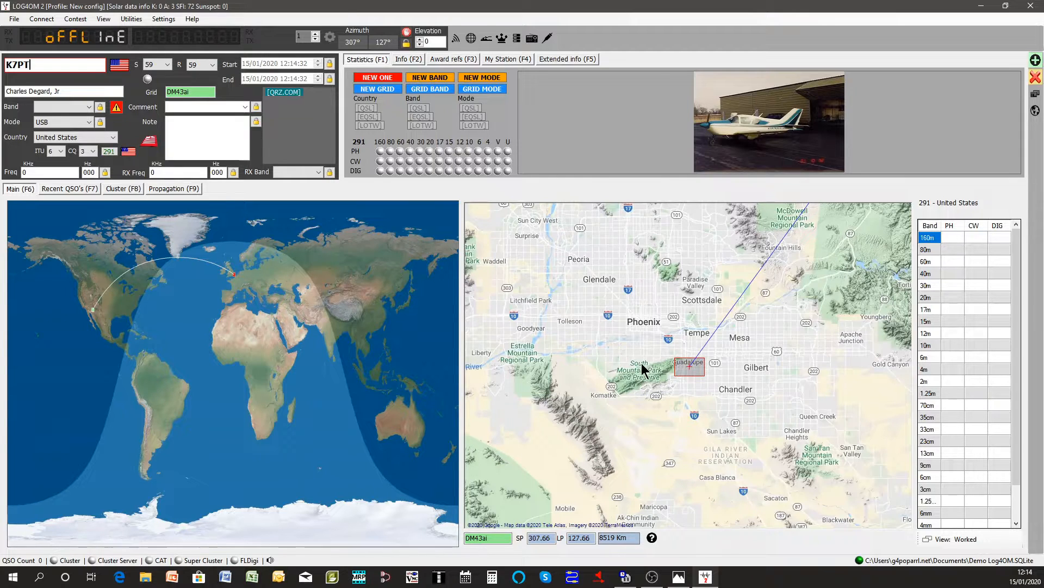
mouse_move(589, 333)
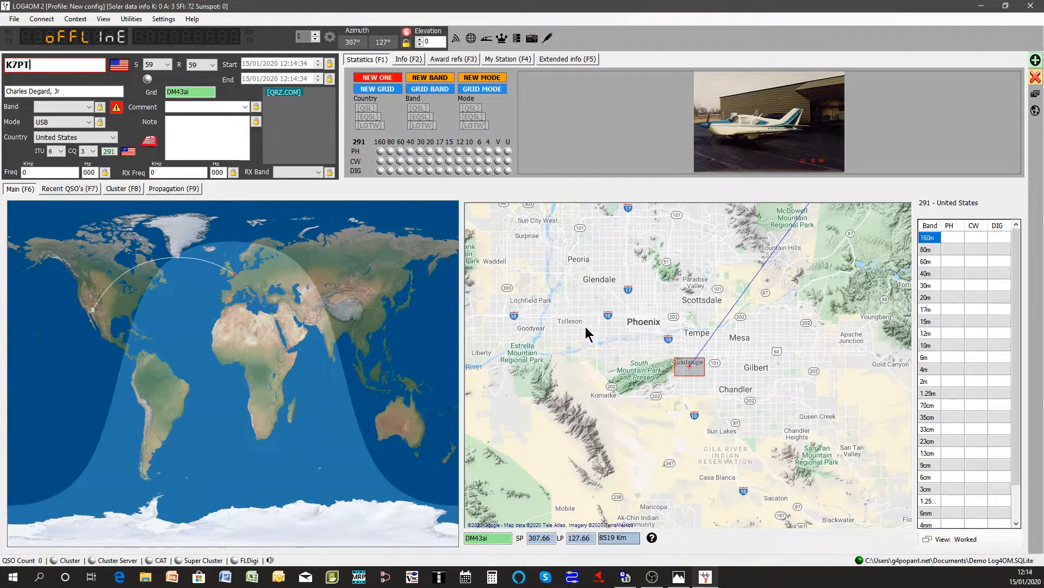
mouse_move(130, 76)
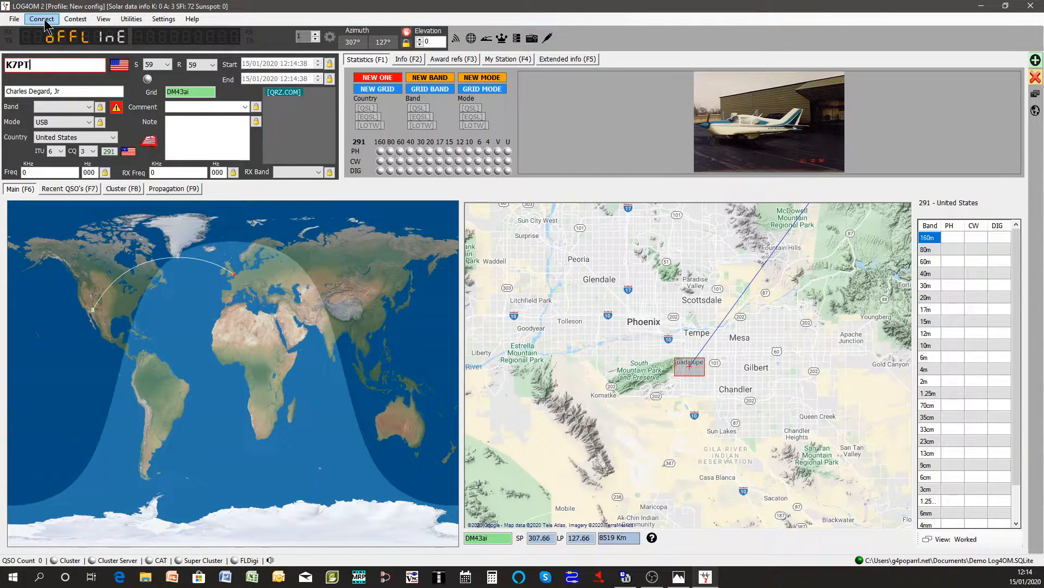
Step: In Telnet cluster connection settings, add GB7MBC and VE7CC-1 to the active servers
left_click(41, 18)
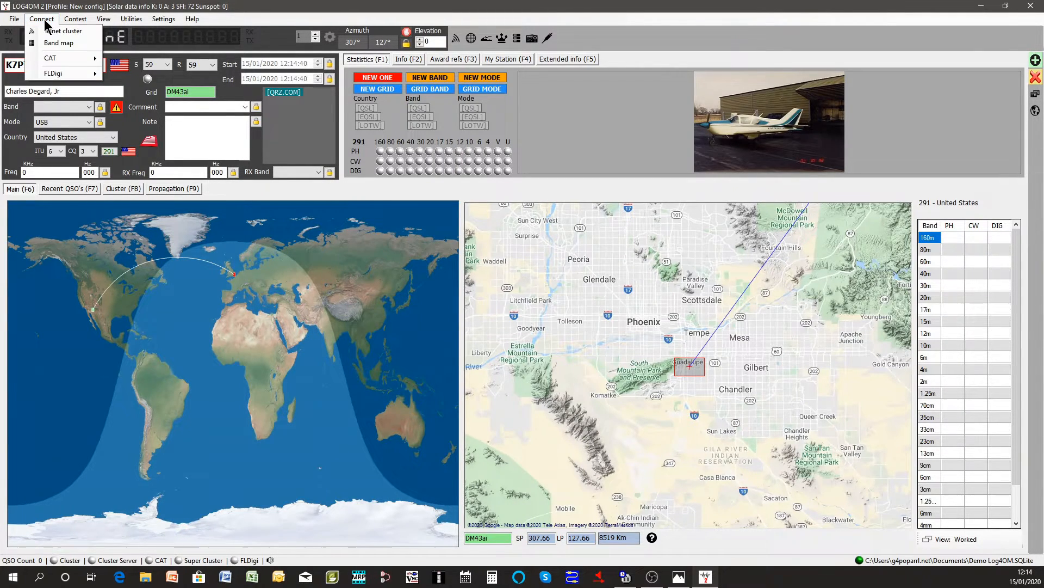
mouse_move(63, 31)
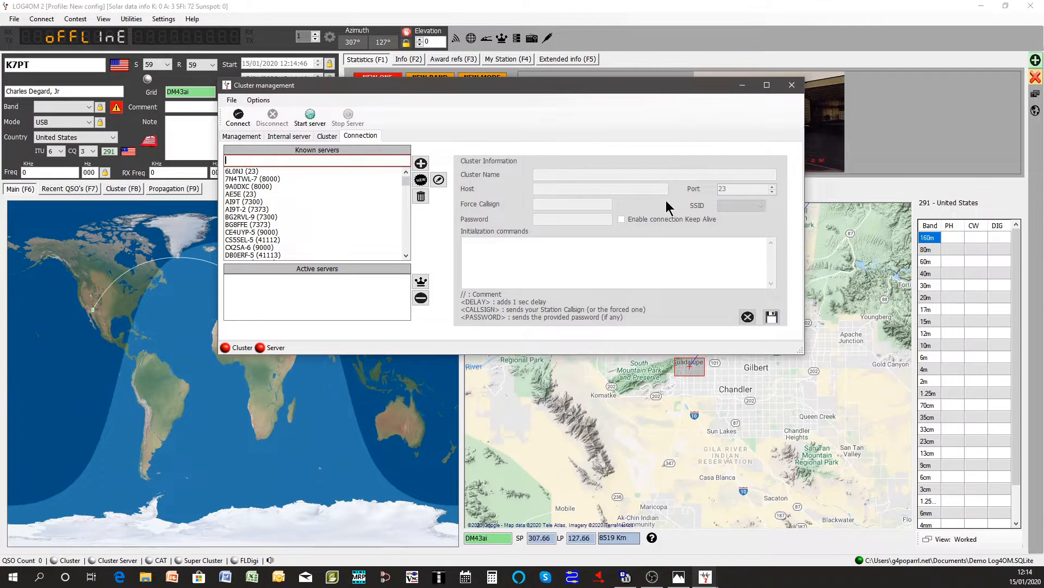
mouse_move(523, 263)
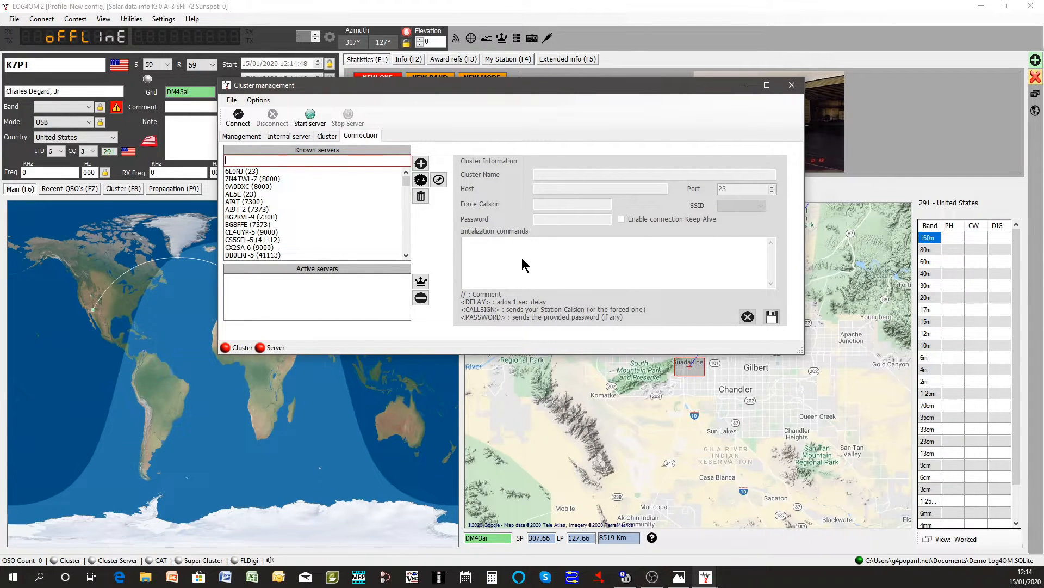
mouse_move(495, 270)
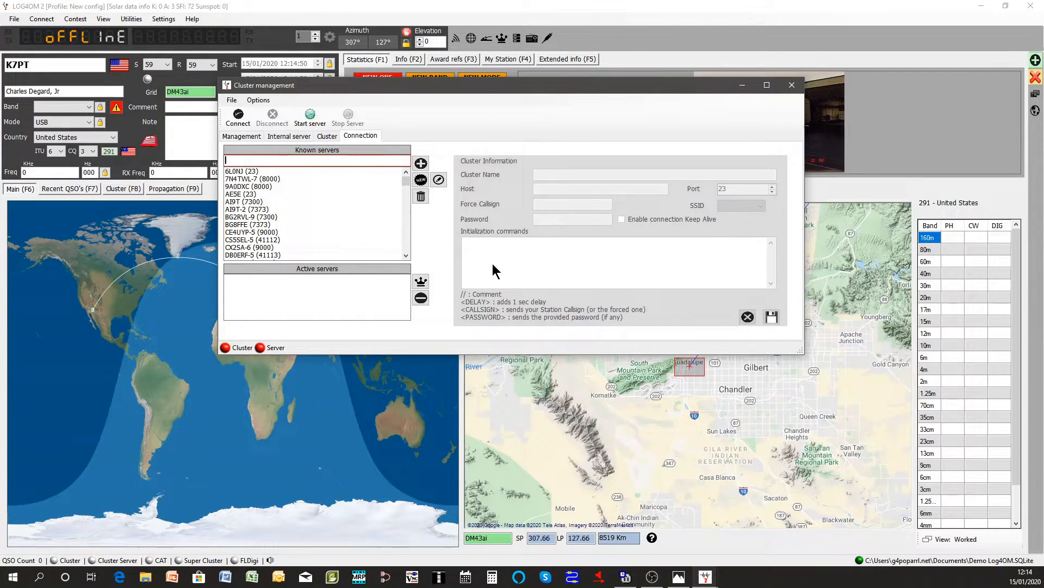
mouse_move(482, 273)
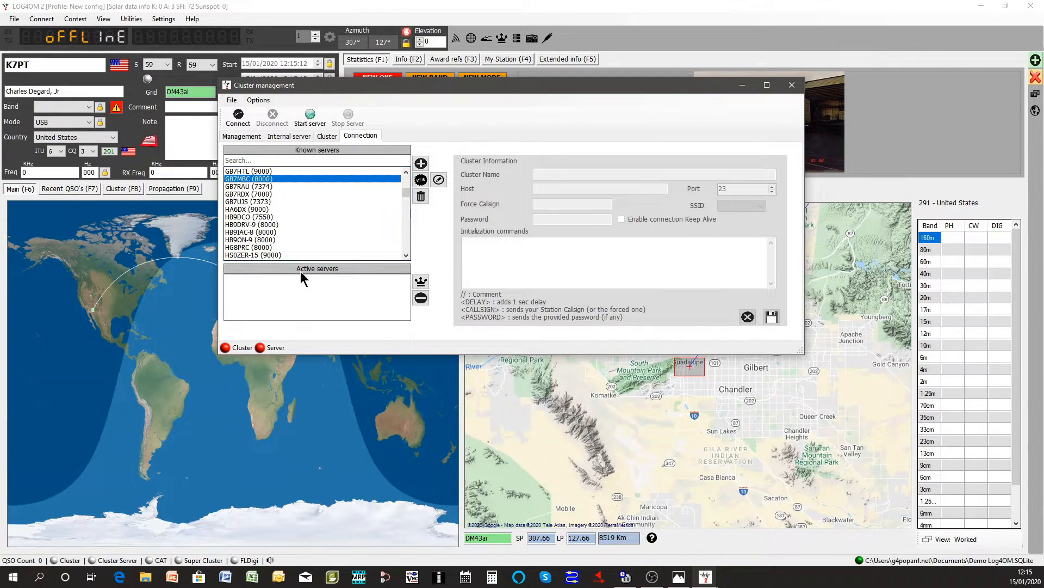
mouse_move(539, 194)
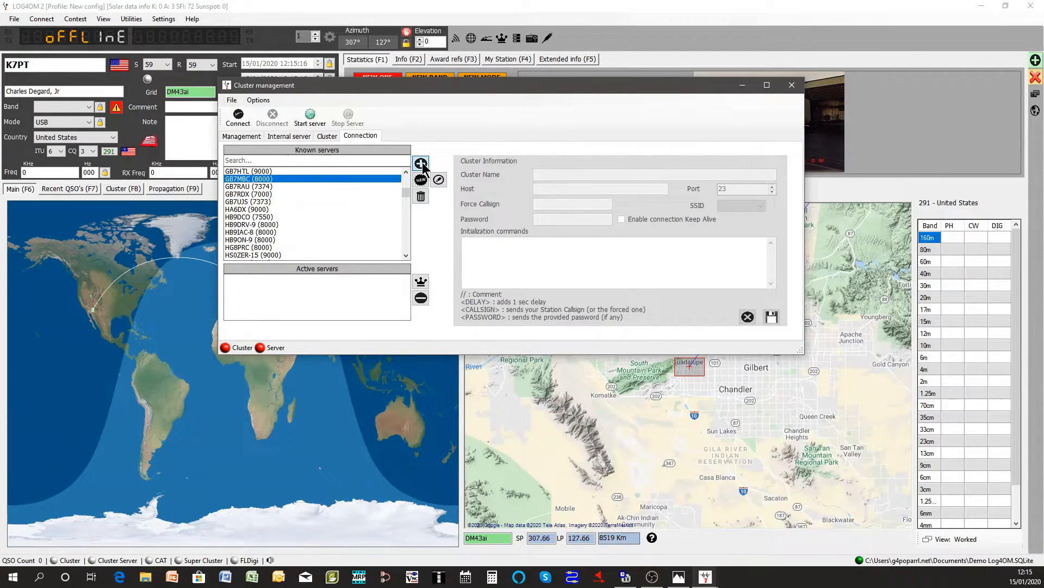
left_click(420, 164)
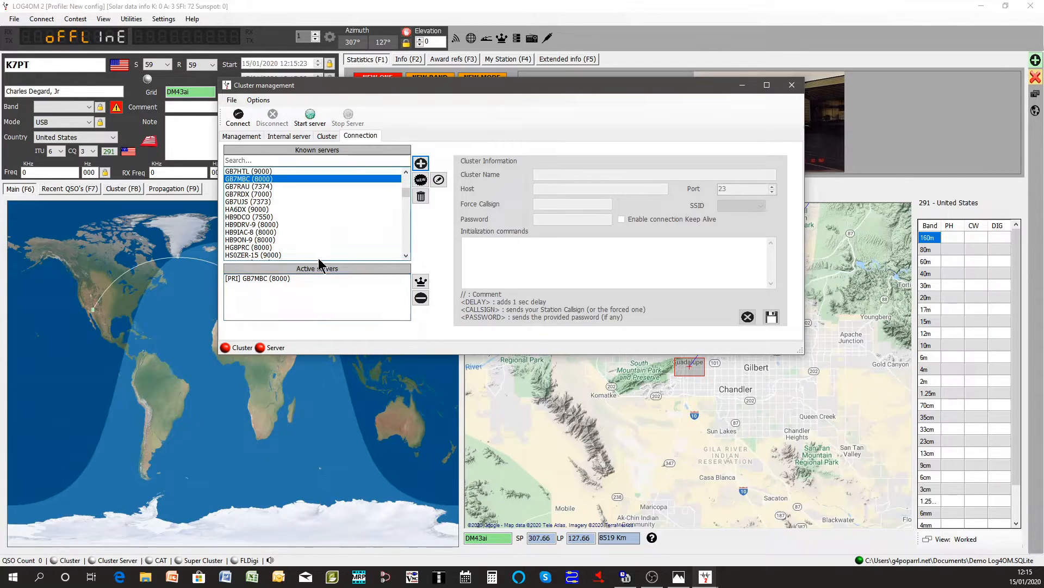
scroll("down", 3)
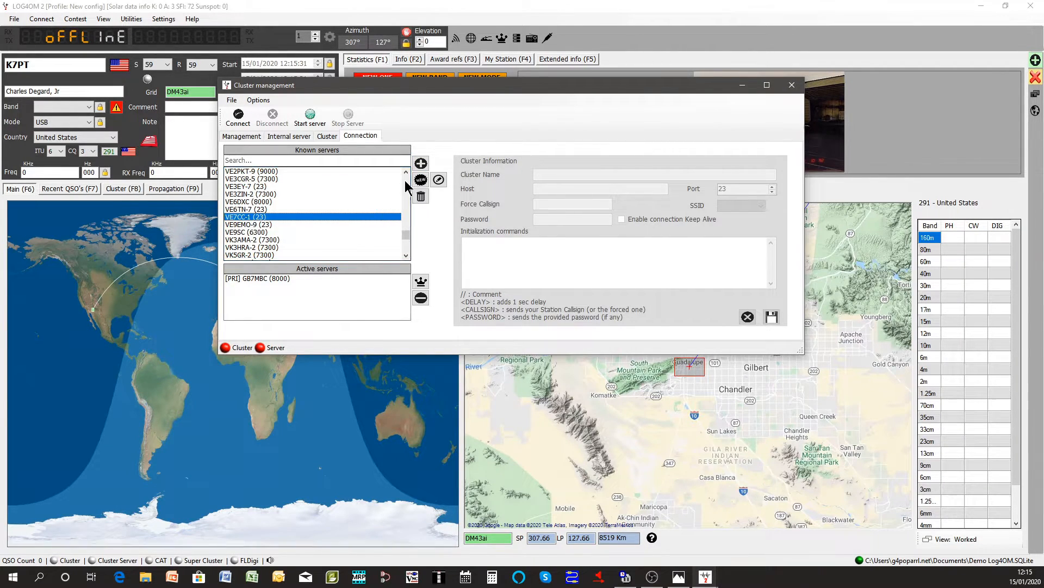
left_click(420, 280)
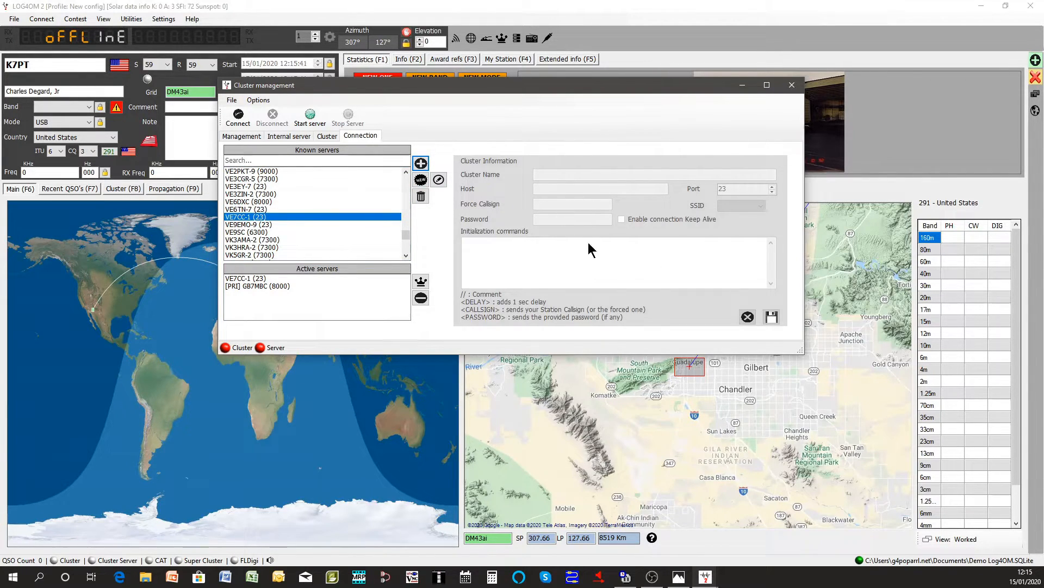
mouse_move(581, 259)
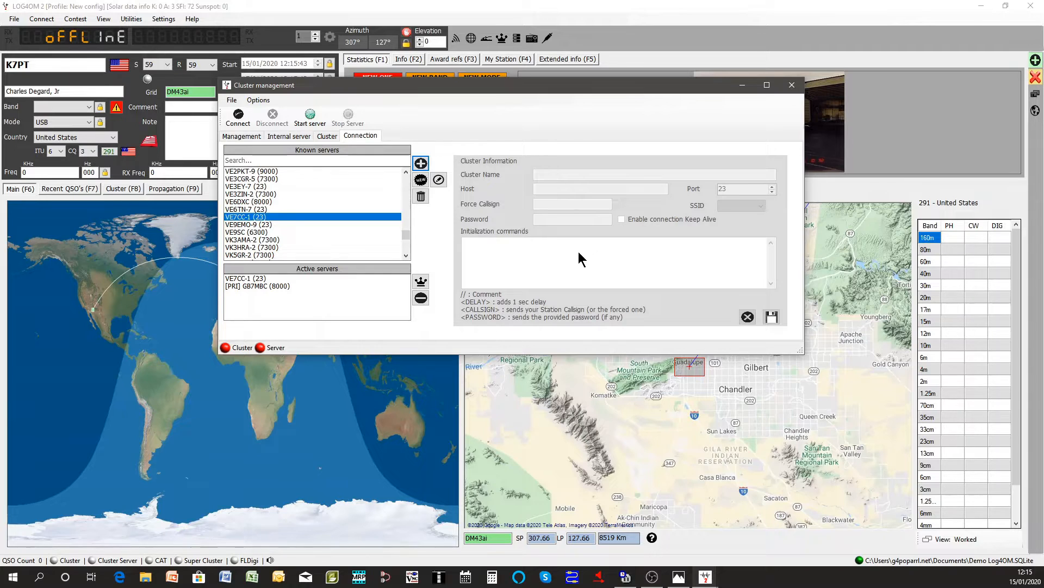
mouse_move(284, 198)
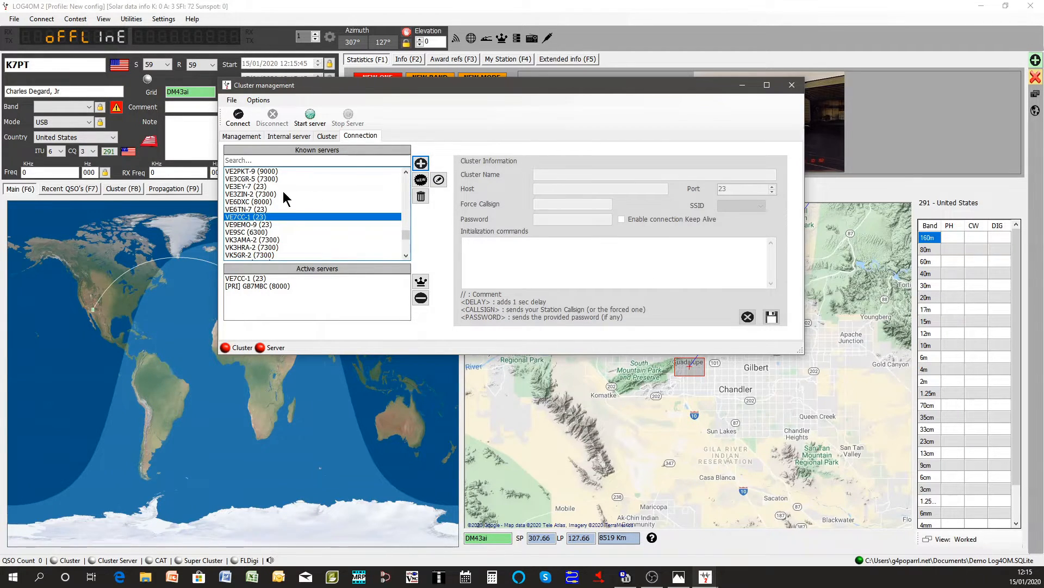
mouse_move(358, 268)
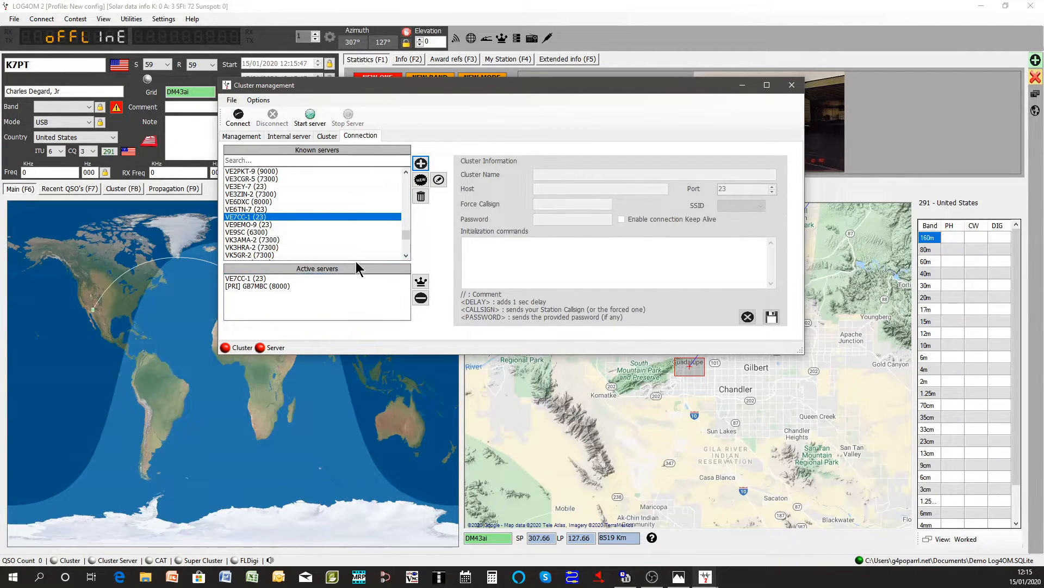
mouse_move(323, 223)
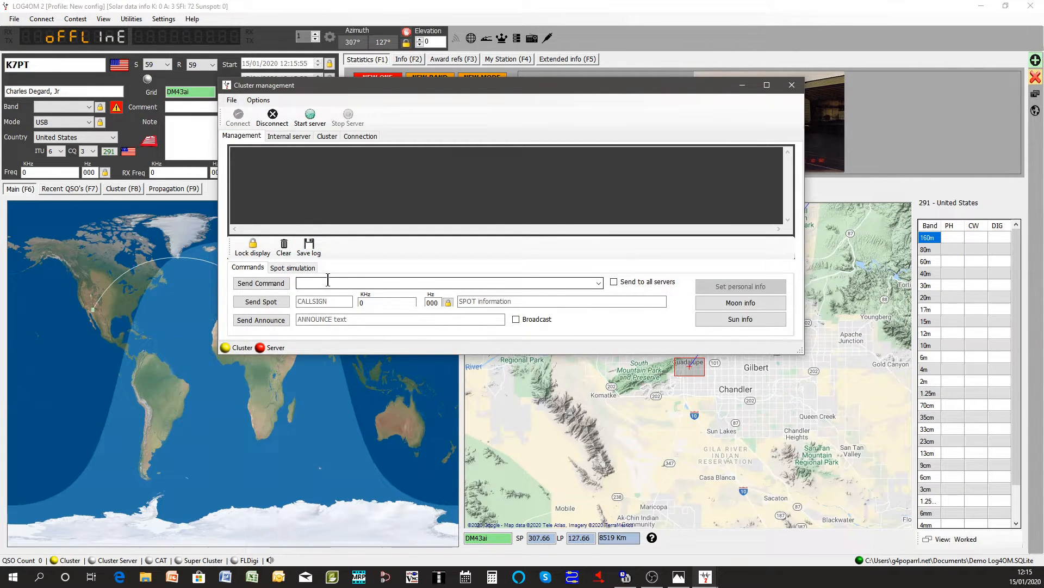
Step: Select the Send Command box in Cluster management and show the Spot simulation page
left_click(237, 116)
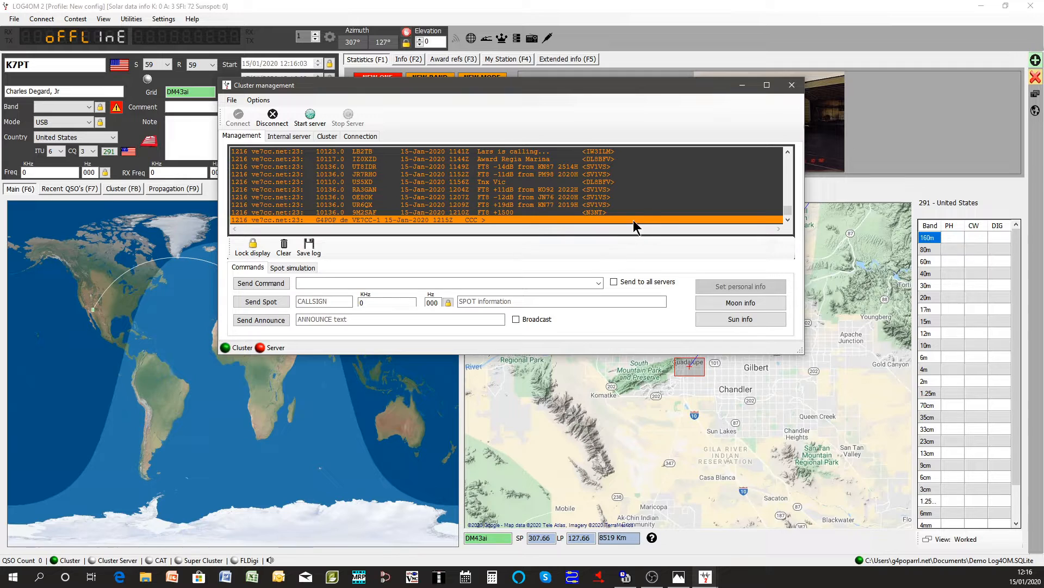
mouse_move(650, 286)
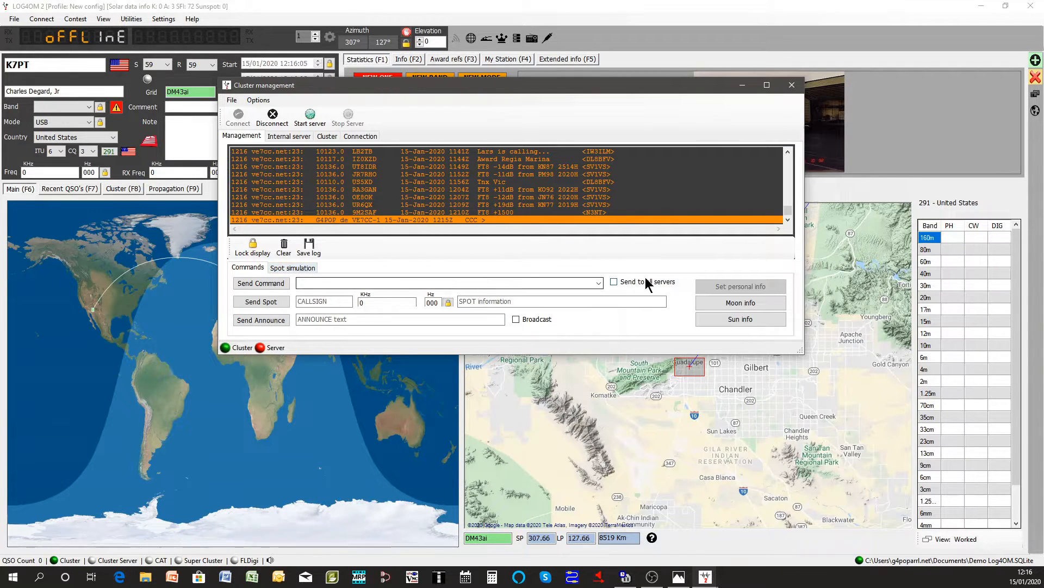
left_click(597, 283)
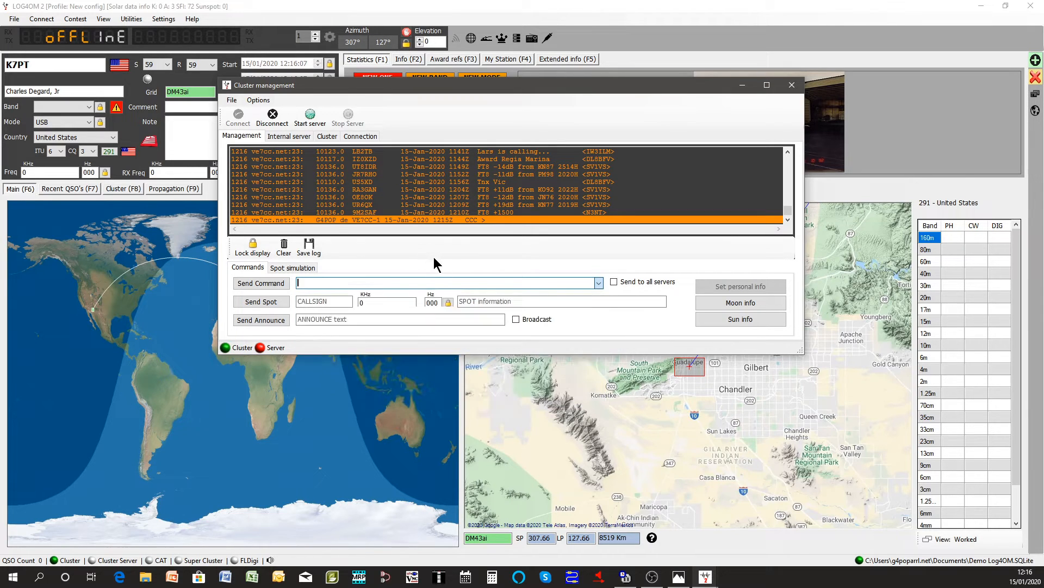
mouse_move(492, 313)
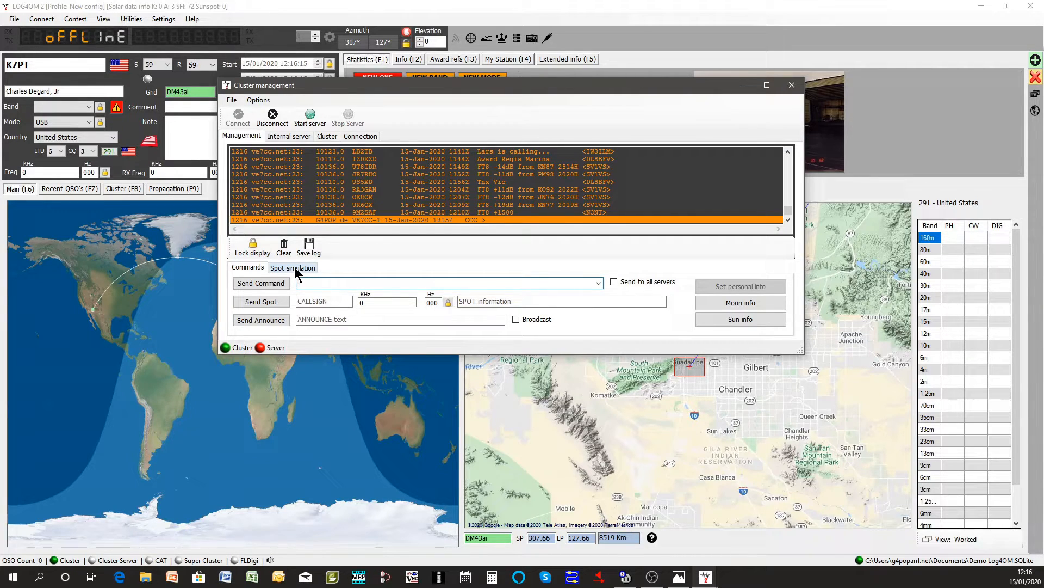
left_click(292, 268)
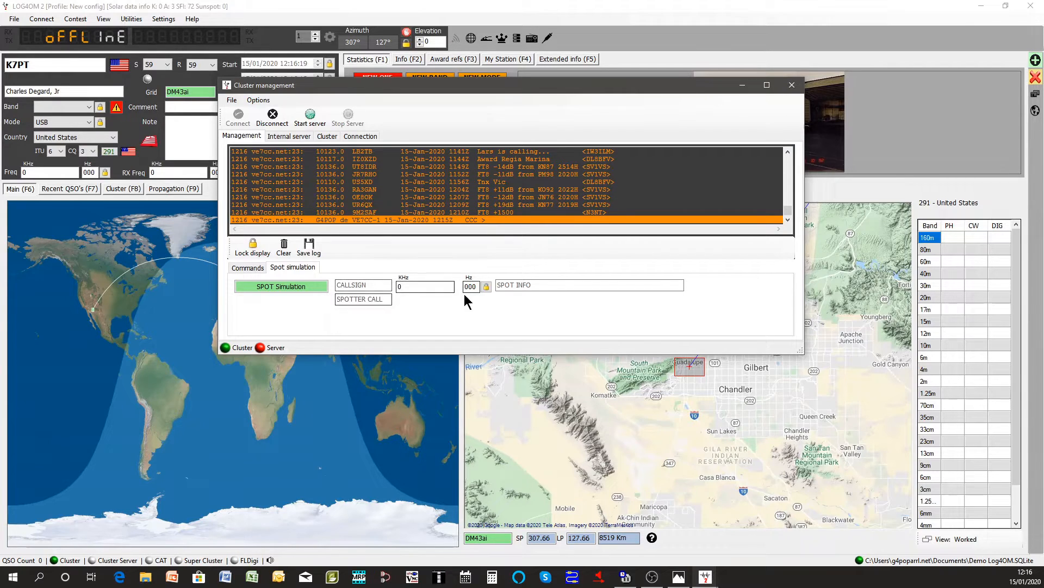
mouse_move(504, 301)
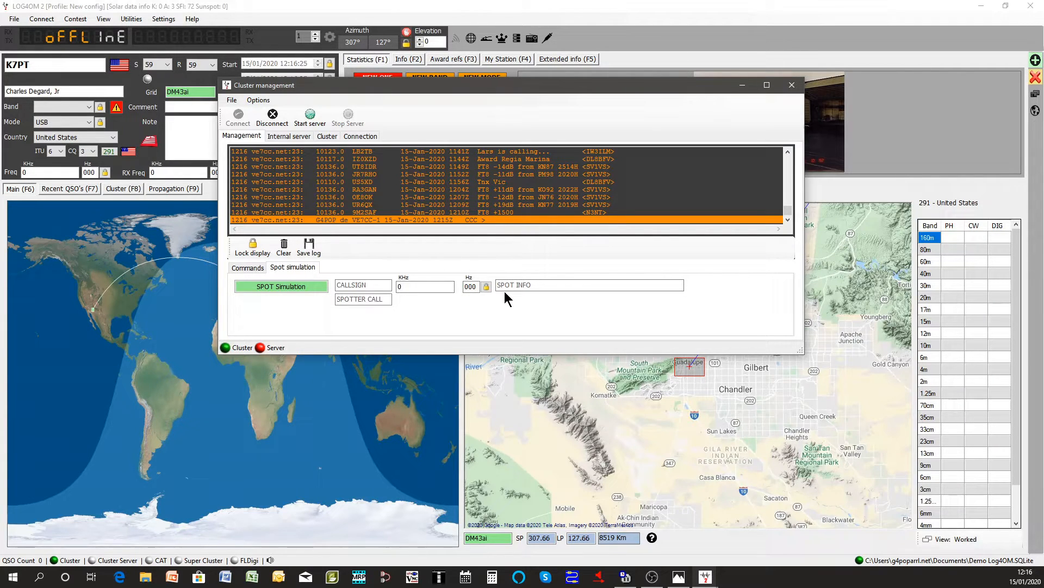
mouse_move(731, 193)
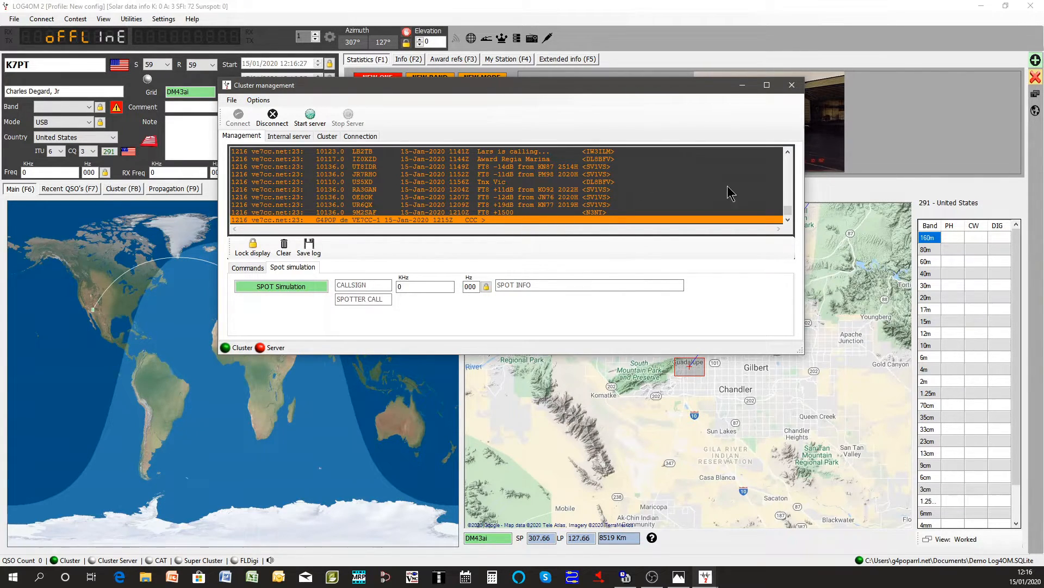
mouse_move(792, 85)
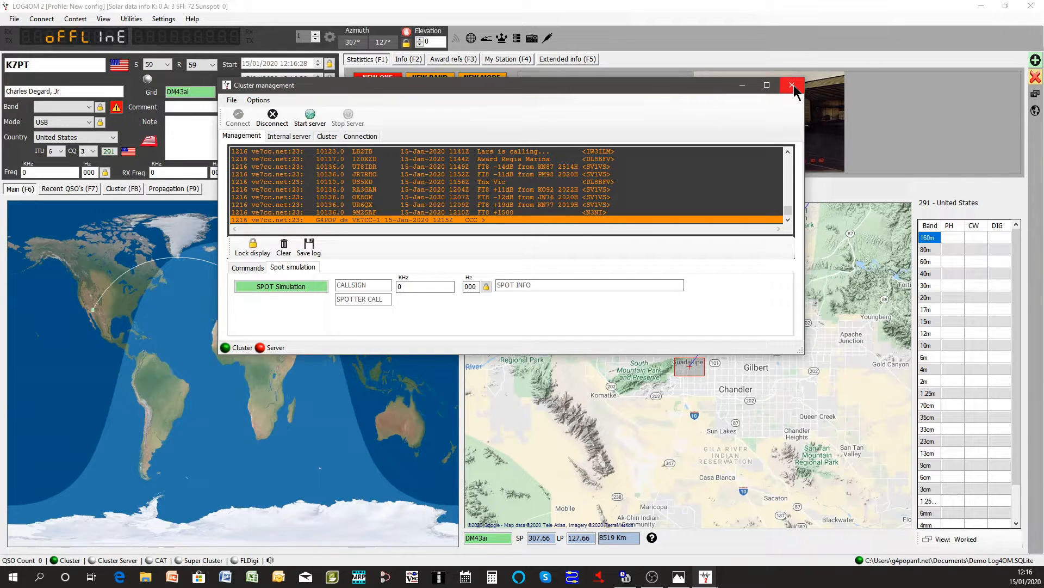
Step: Close Cluster management, show the Cluster (F8) spot list and load the I8DKR 30m FT8 spot
left_click(792, 85)
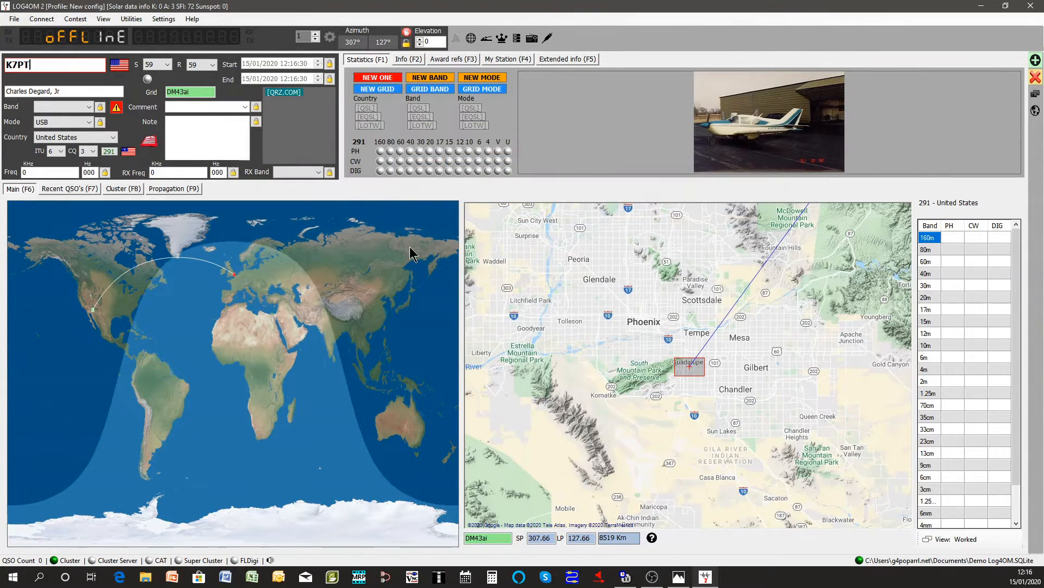
left_click(123, 189)
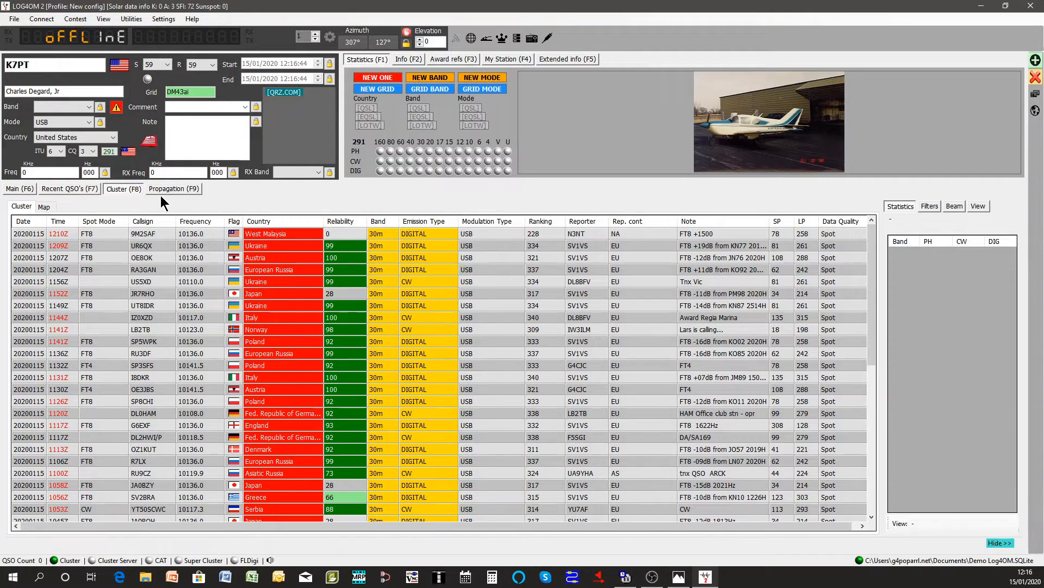
mouse_move(141, 276)
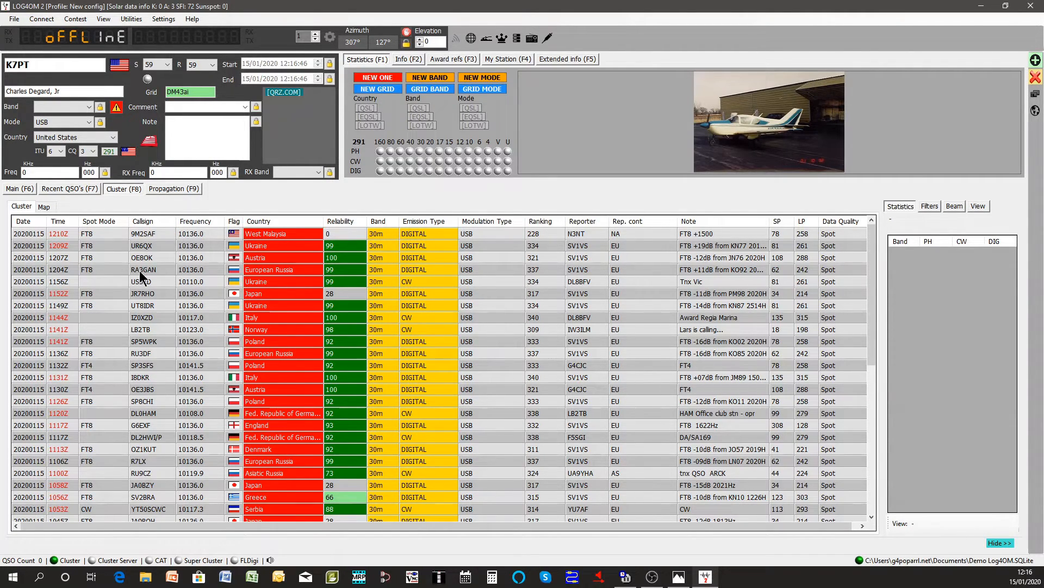
mouse_move(247, 349)
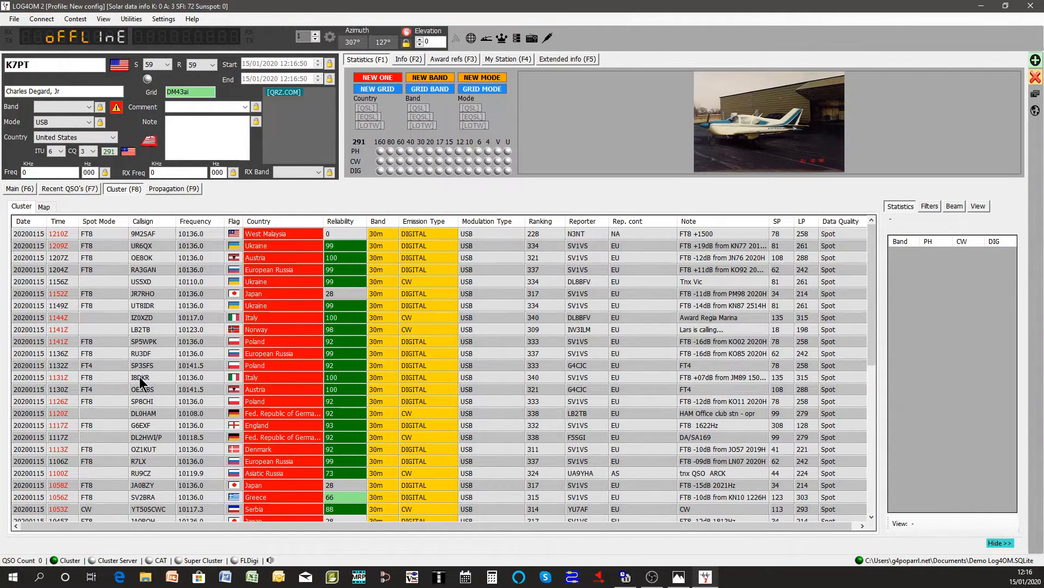
left_click(140, 377)
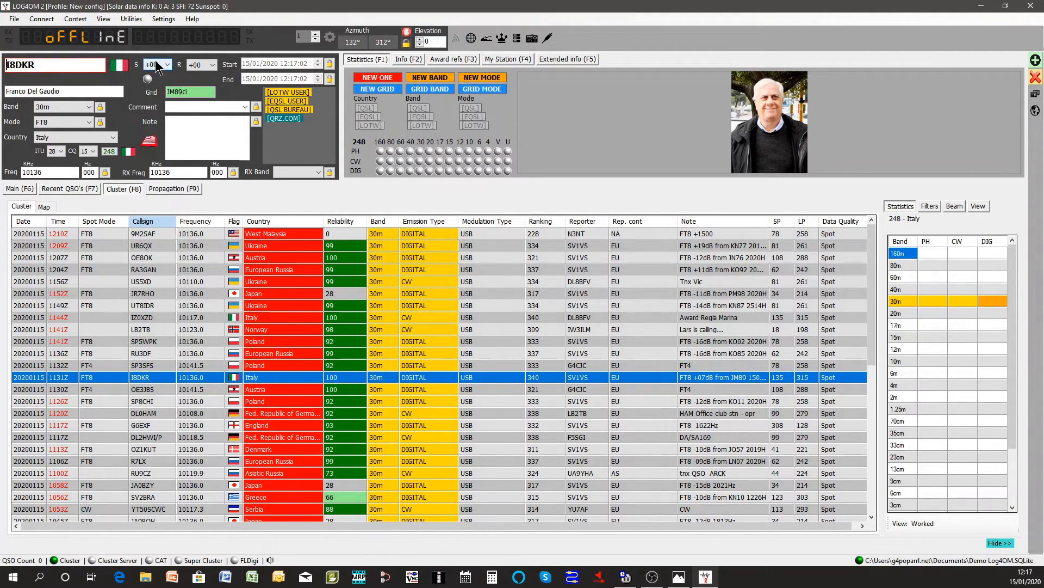
left_click(167, 65)
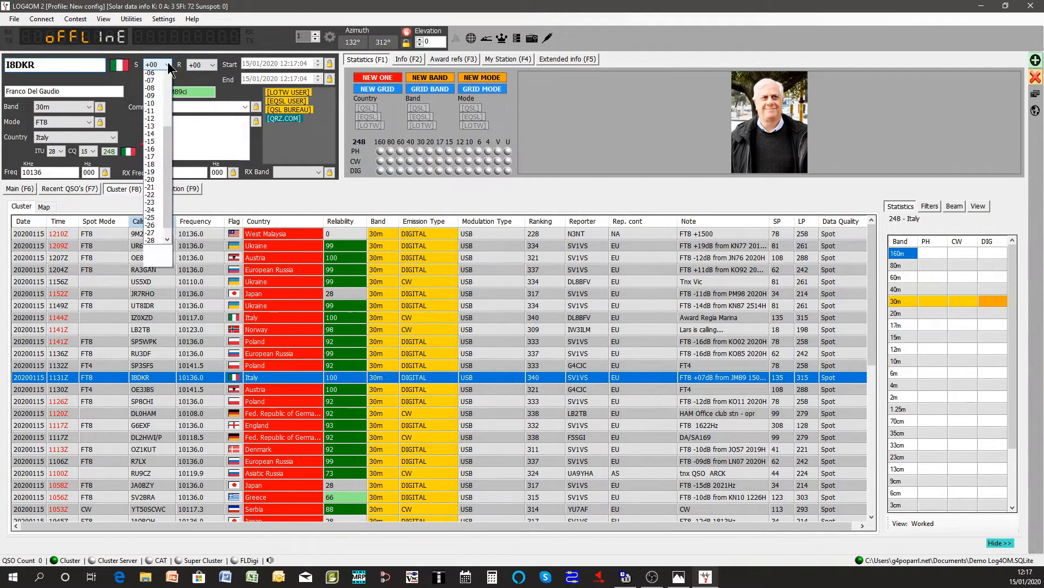
left_click(152, 102)
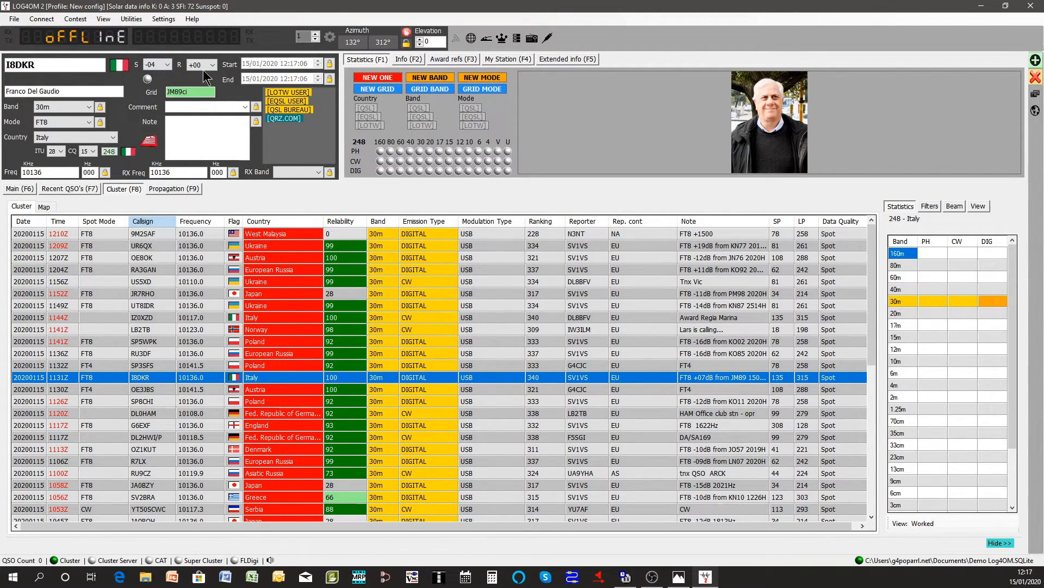
left_click(212, 64)
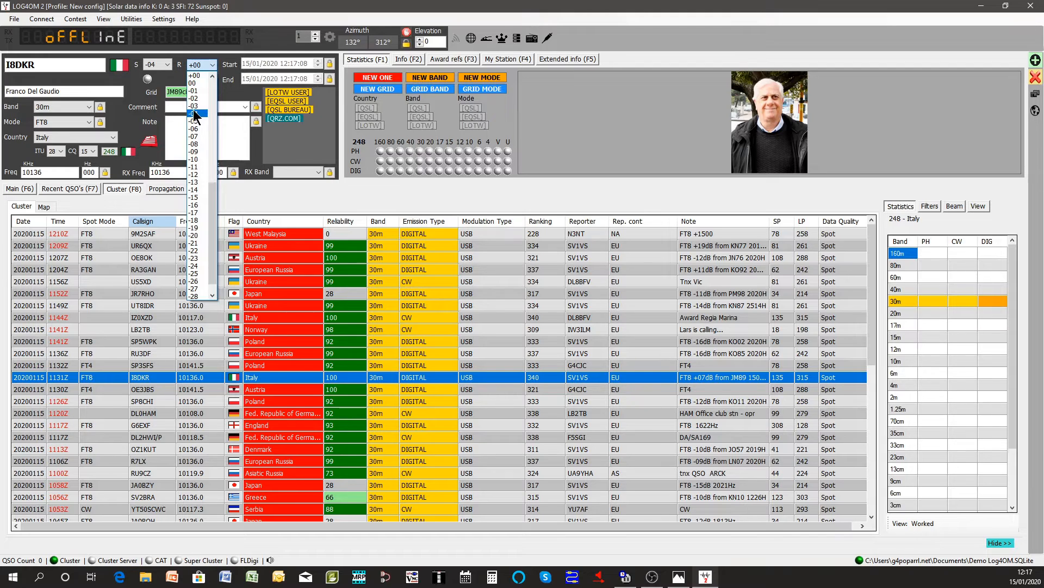
left_click(197, 120)
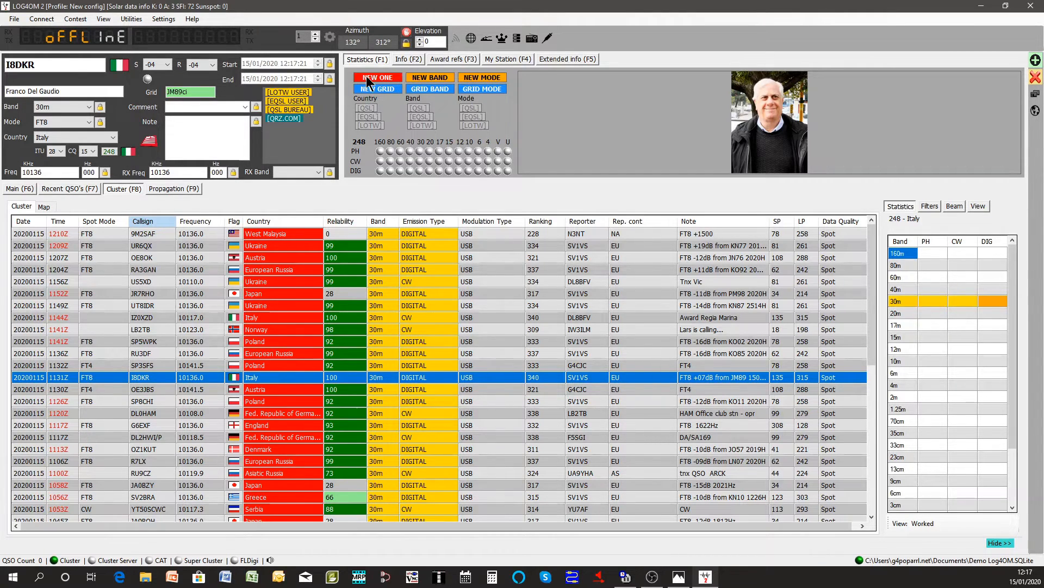
mouse_move(390, 88)
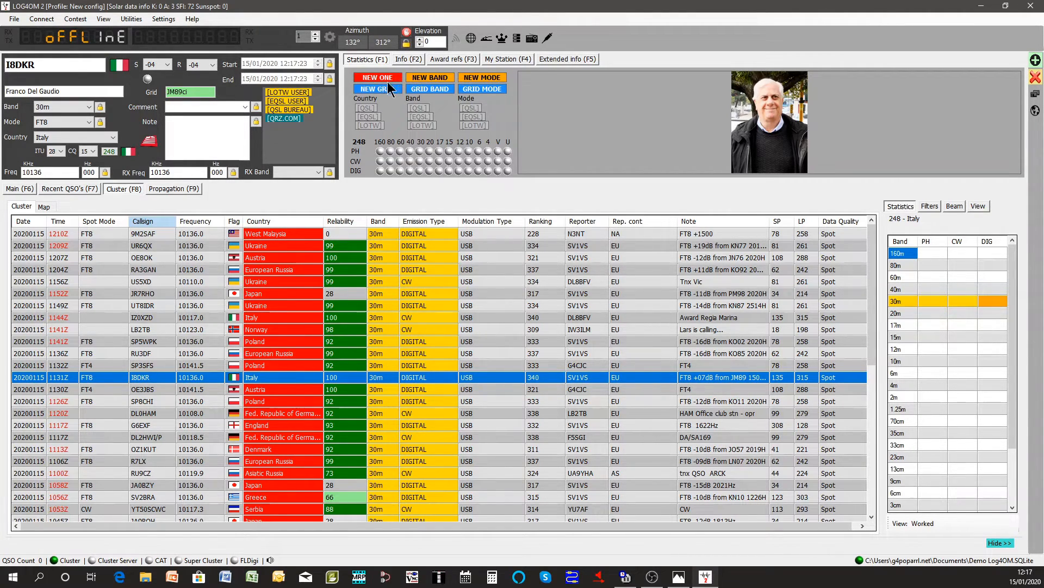
mouse_move(408, 103)
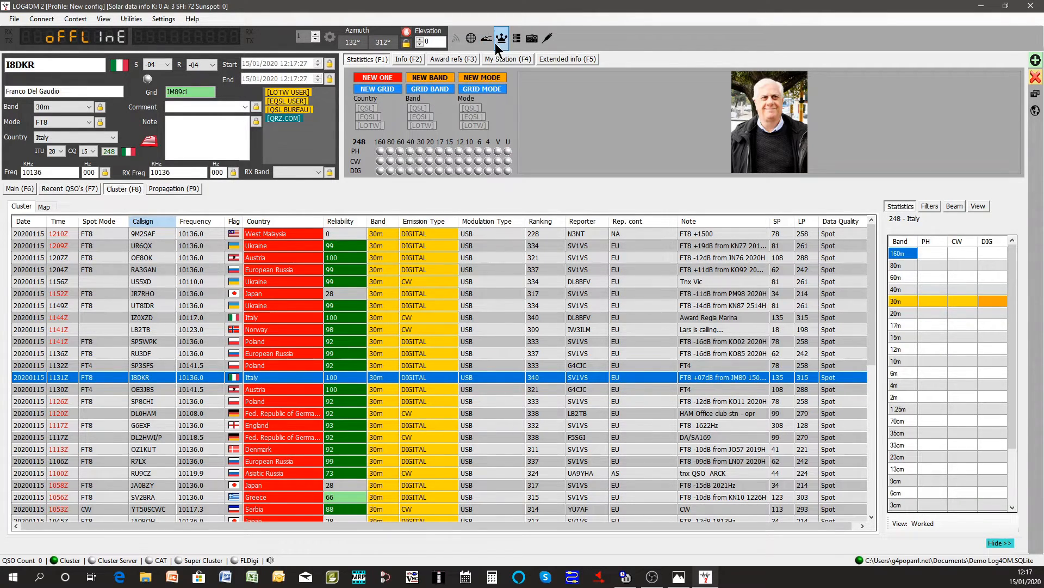
left_click(408, 58)
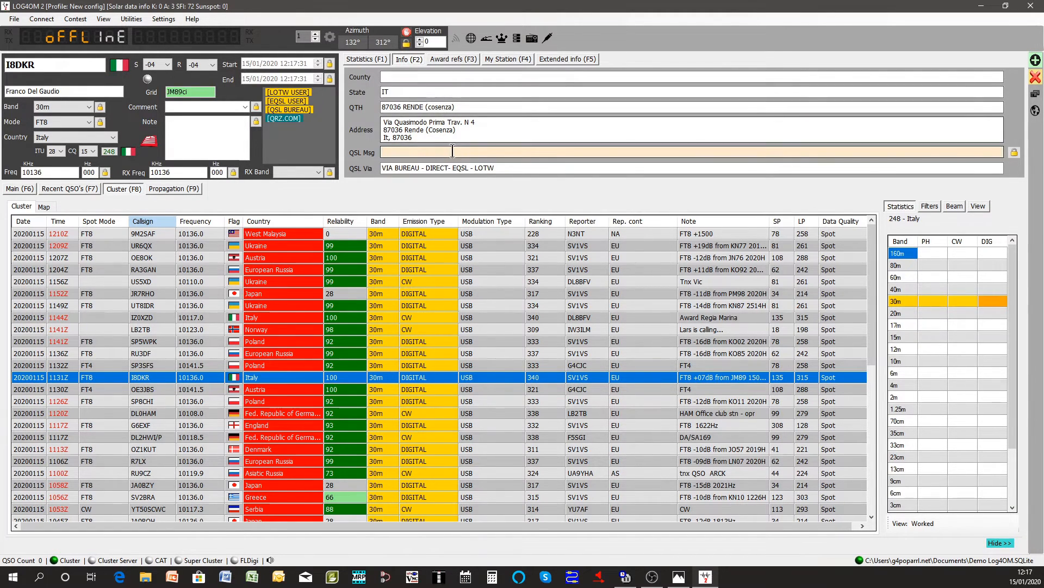
Step: Pick IOTA reference EU-045 under Award refs, save the I8DKR QSO and accept the Incomplete data warning
left_click(452, 59)
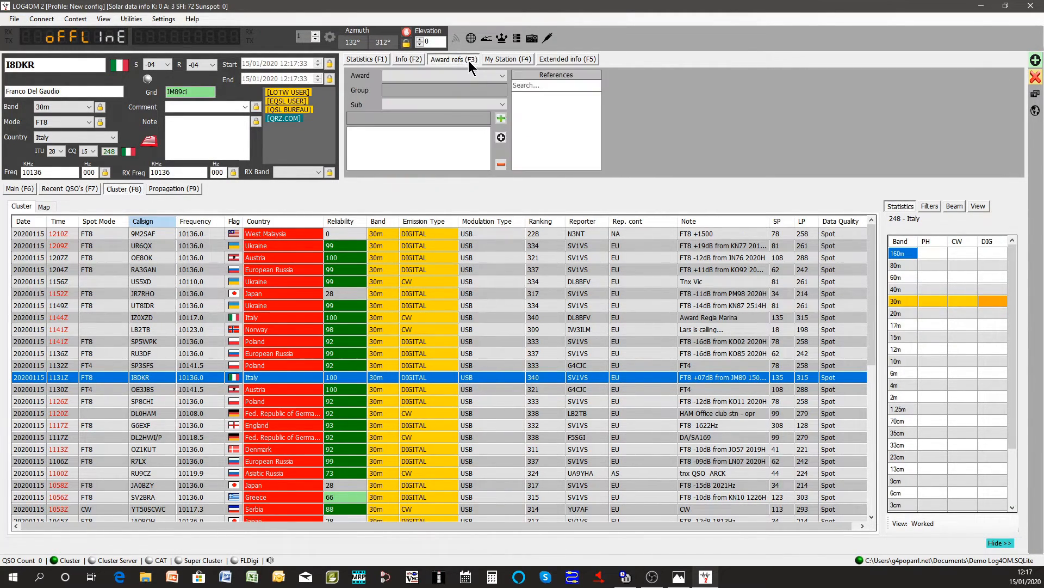
mouse_move(467, 118)
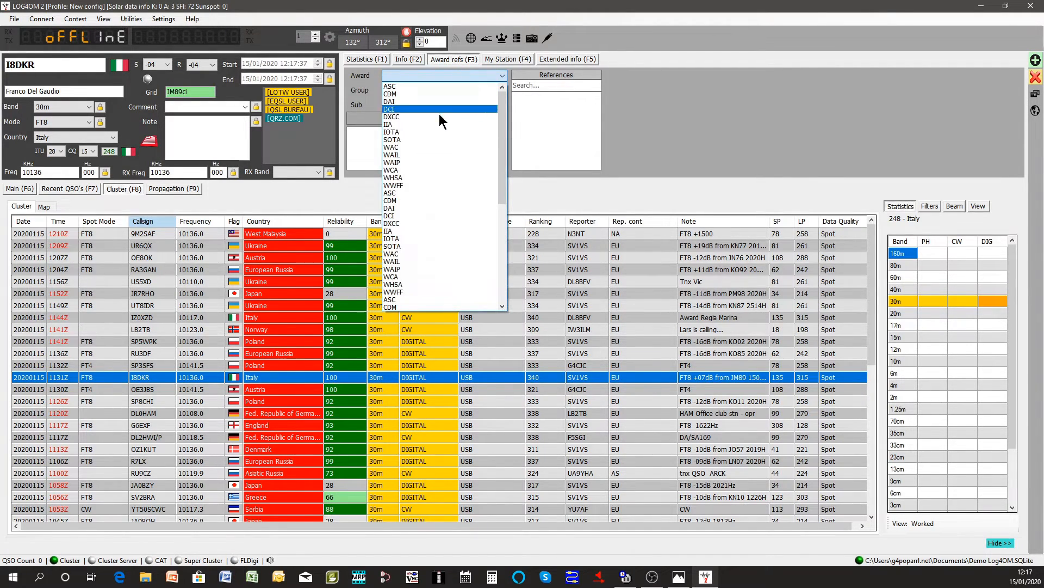
left_click(391, 132)
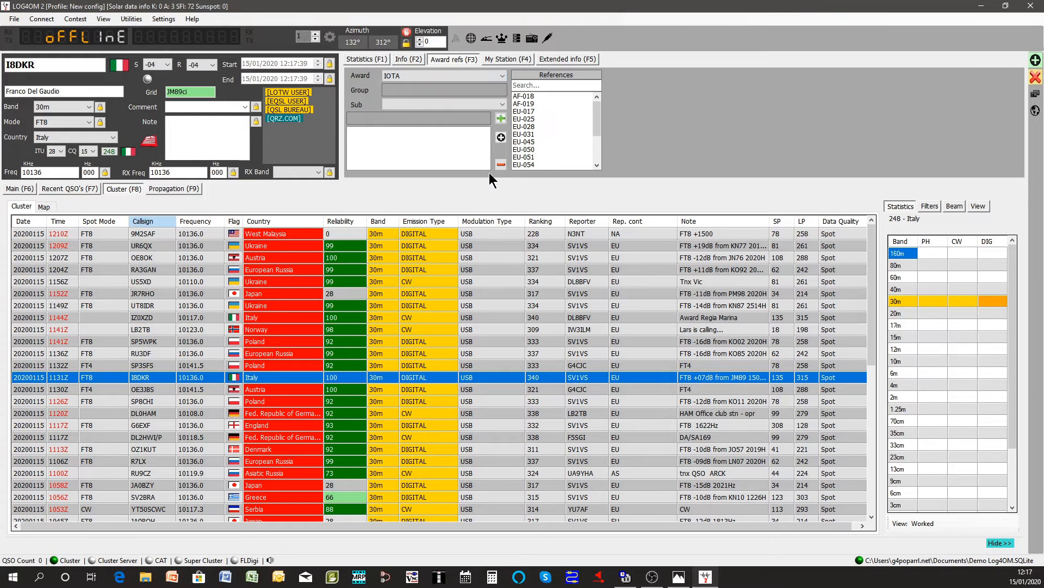
left_click(523, 141)
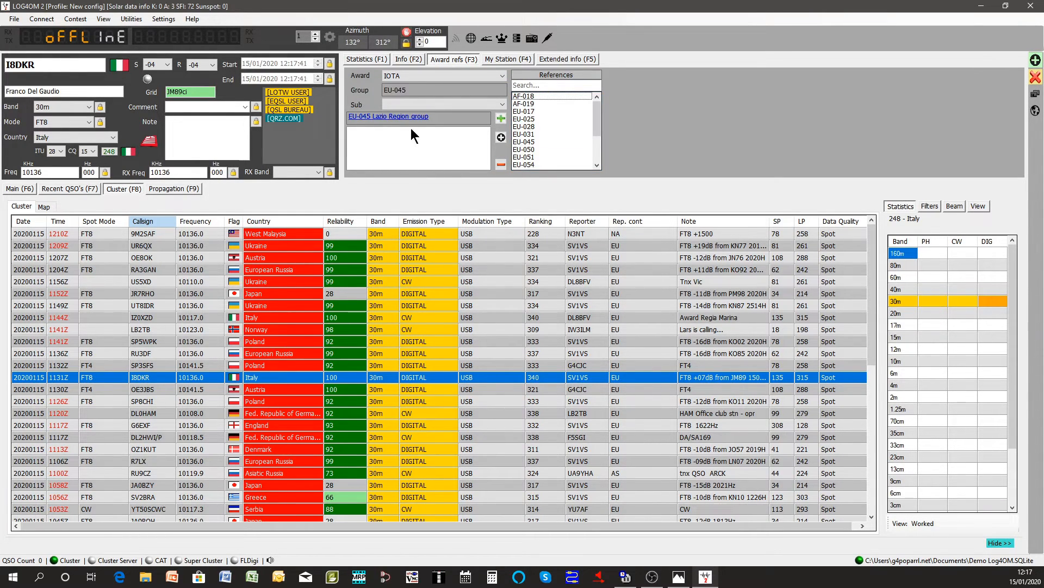
left_click(556, 85)
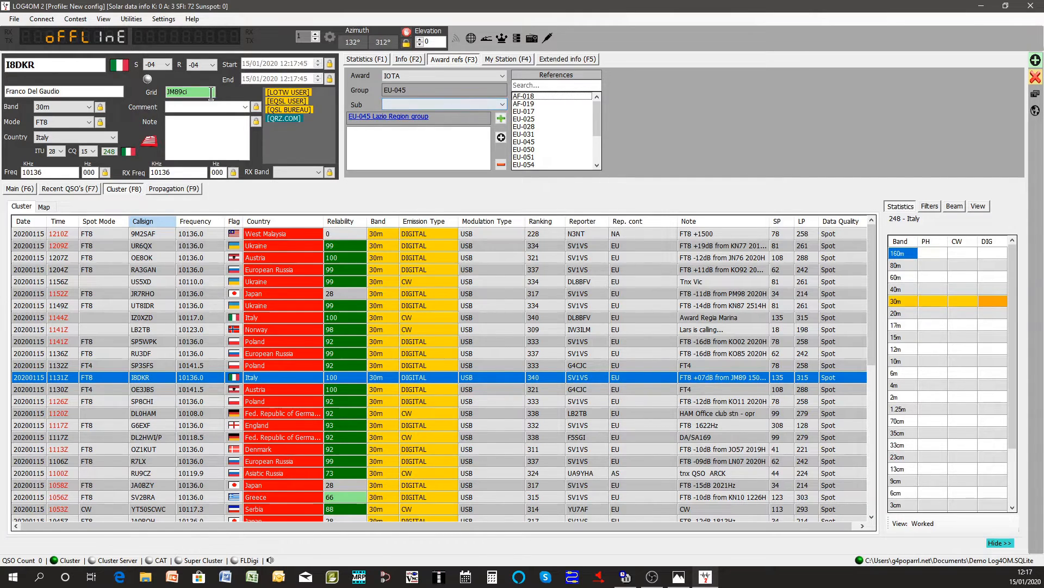
mouse_move(992, 84)
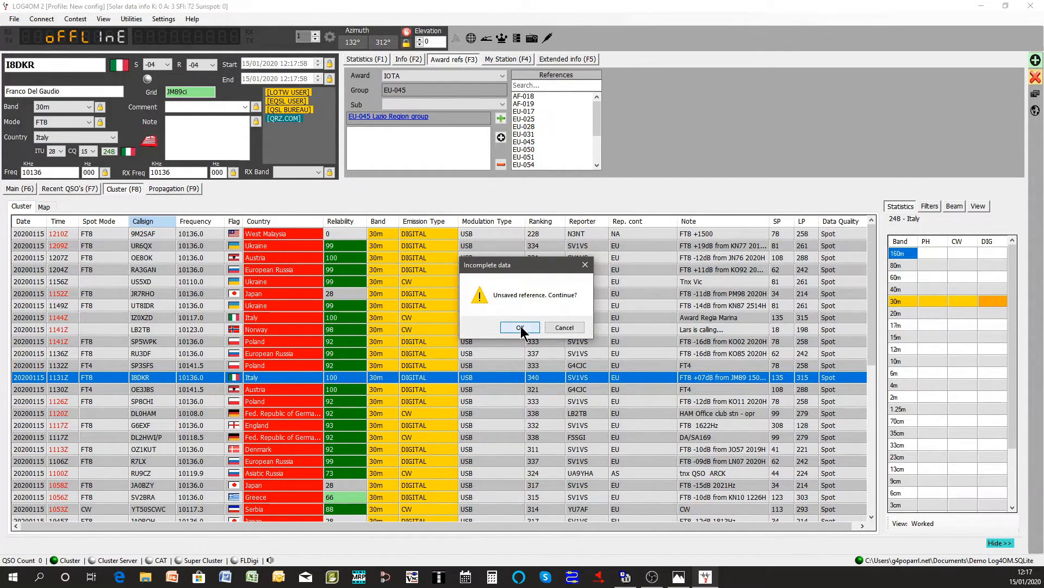
left_click(520, 327)
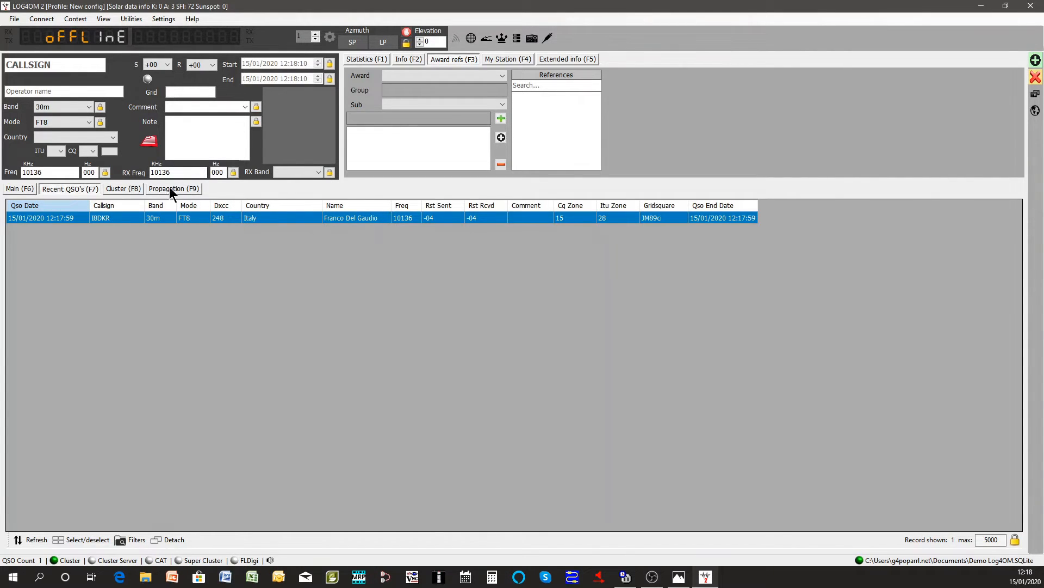
Step: Return to the Cluster (F8) spot list after the I8DKR QSO shows in recent contacts
left_click(123, 189)
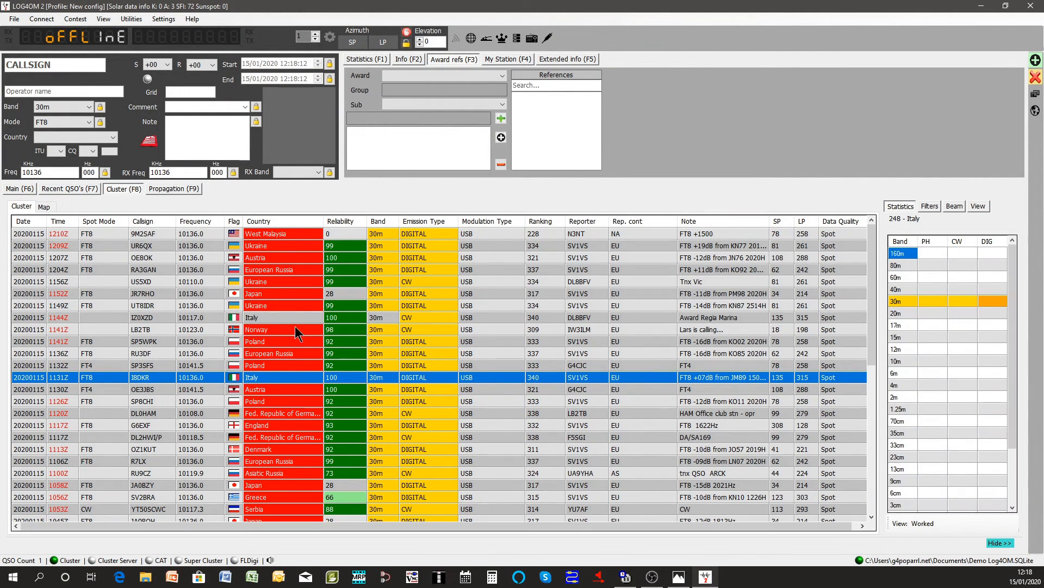
mouse_move(333, 335)
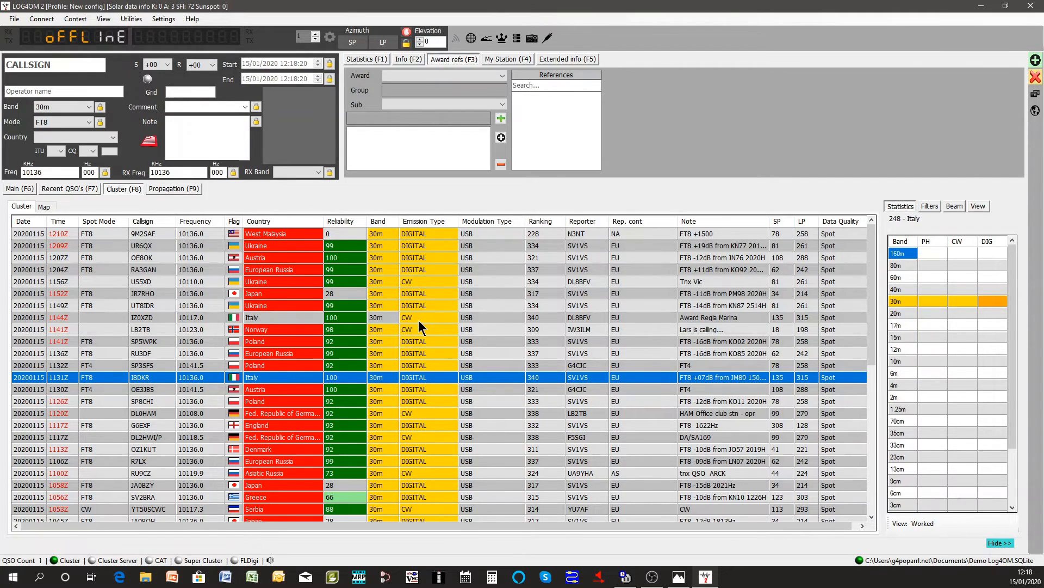
mouse_move(483, 326)
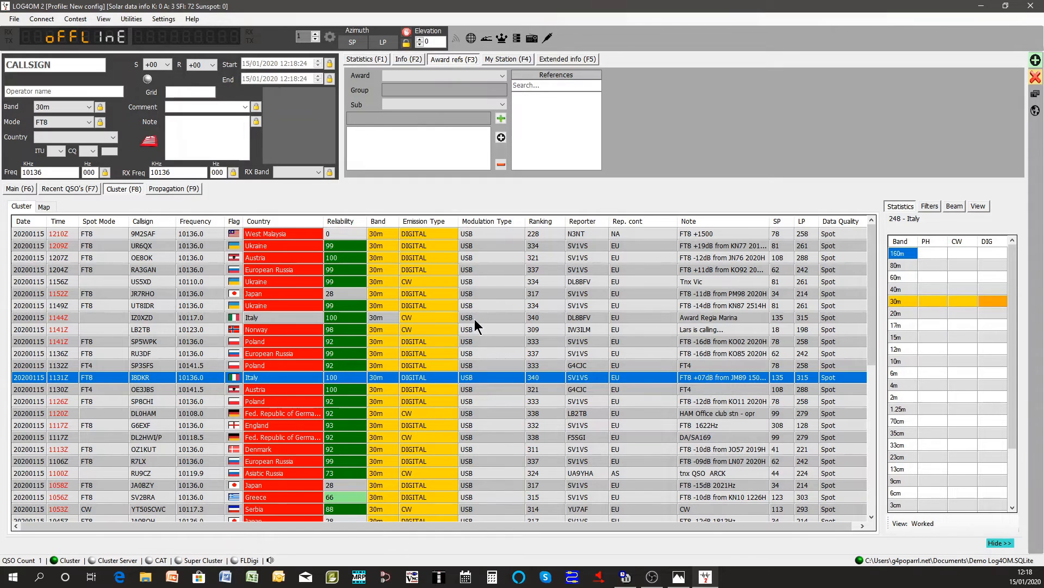
mouse_move(552, 240)
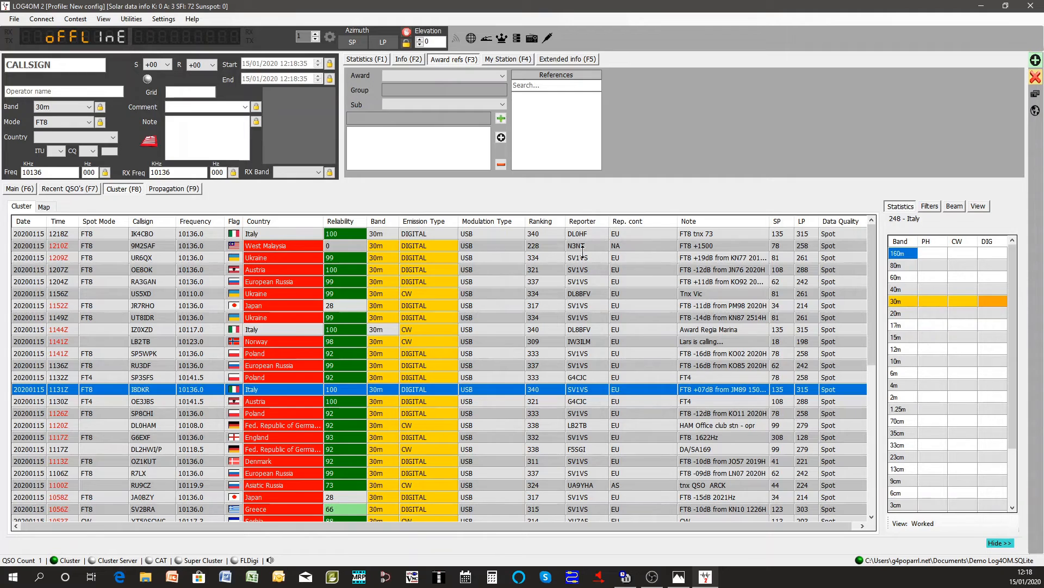
mouse_move(582, 262)
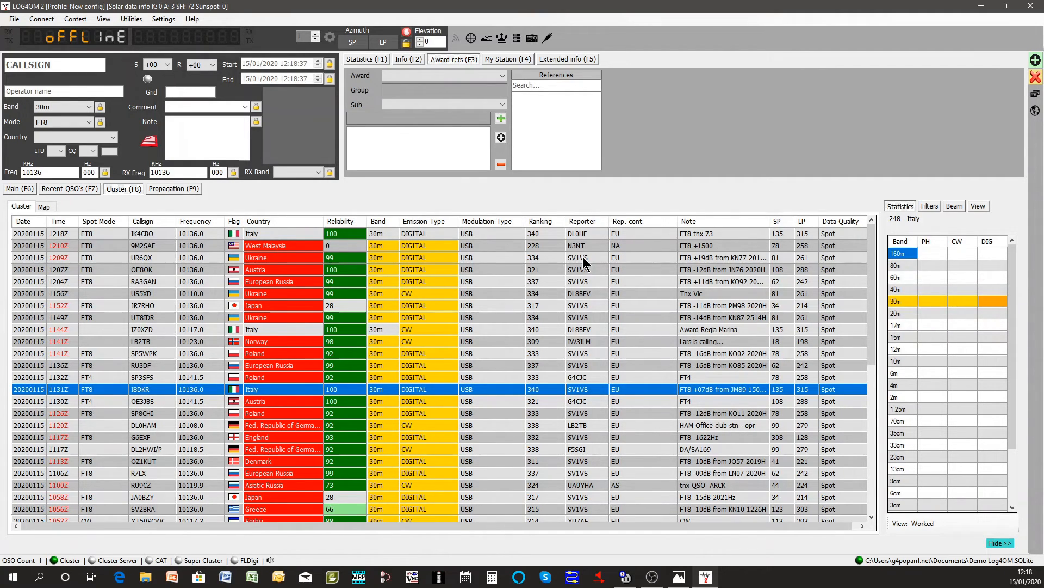